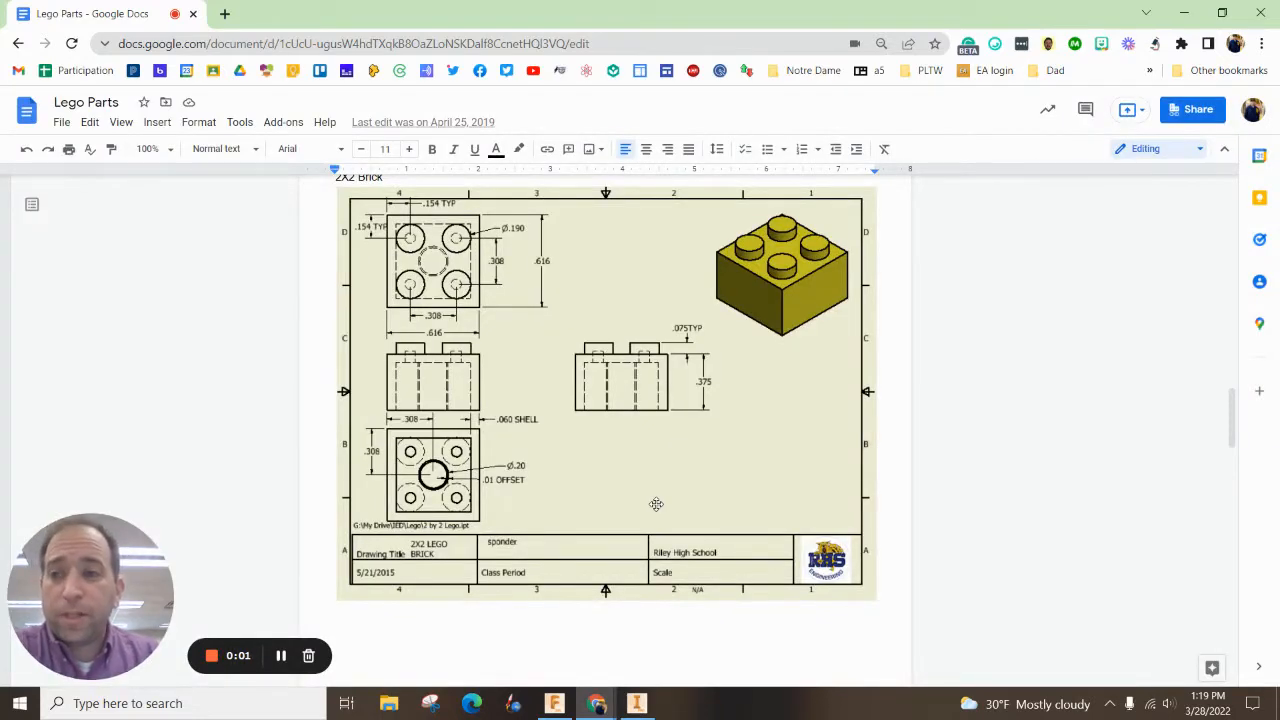
pyautogui.moveTo(682, 369)
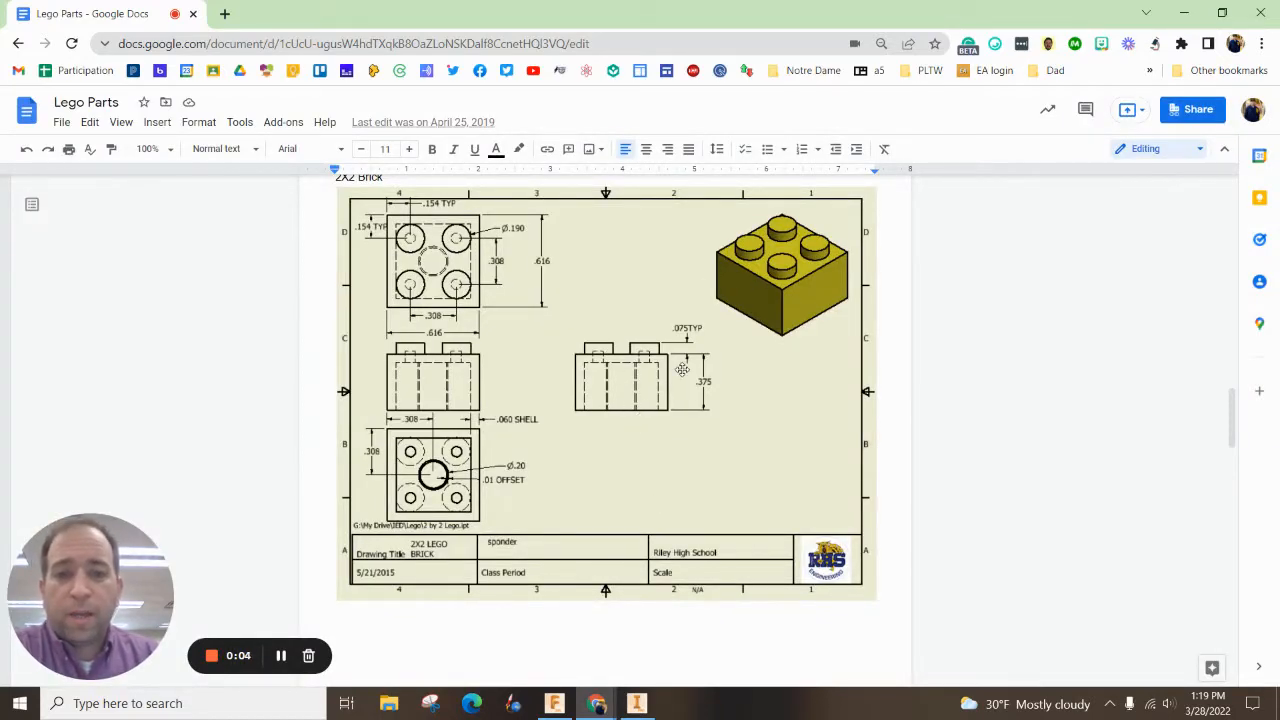
pyautogui.moveTo(748, 242)
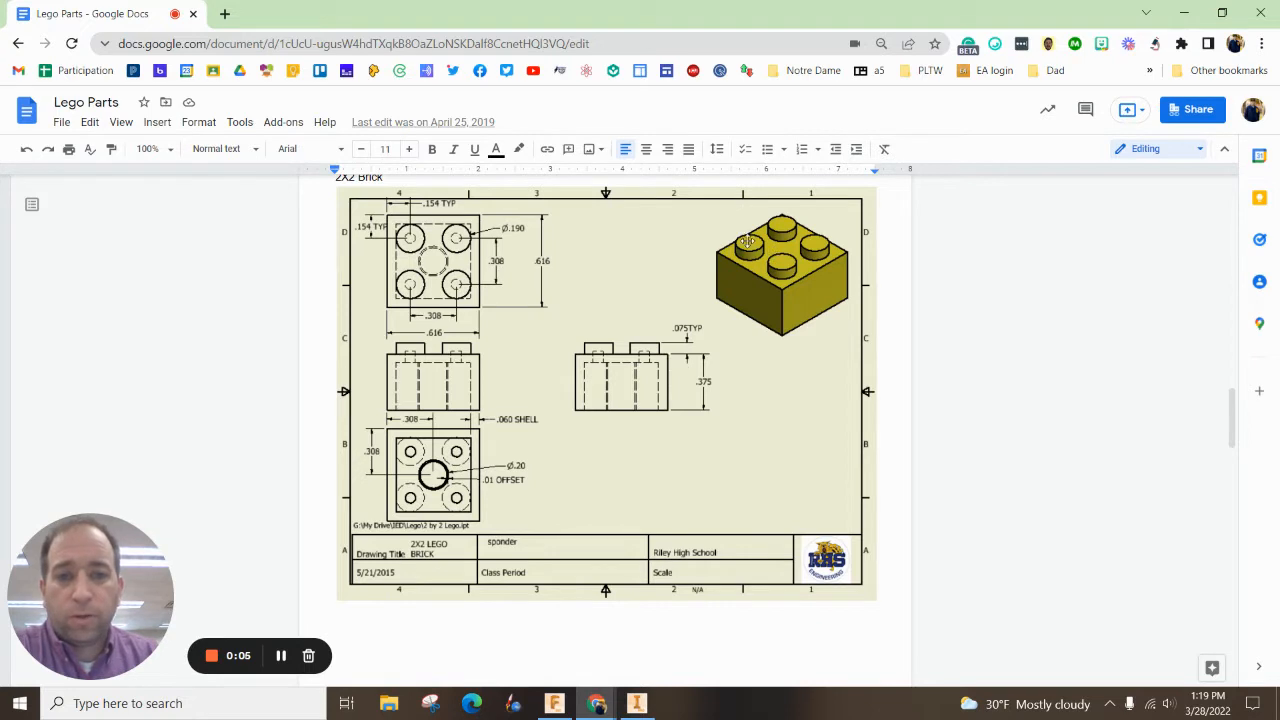
pyautogui.moveTo(714, 347)
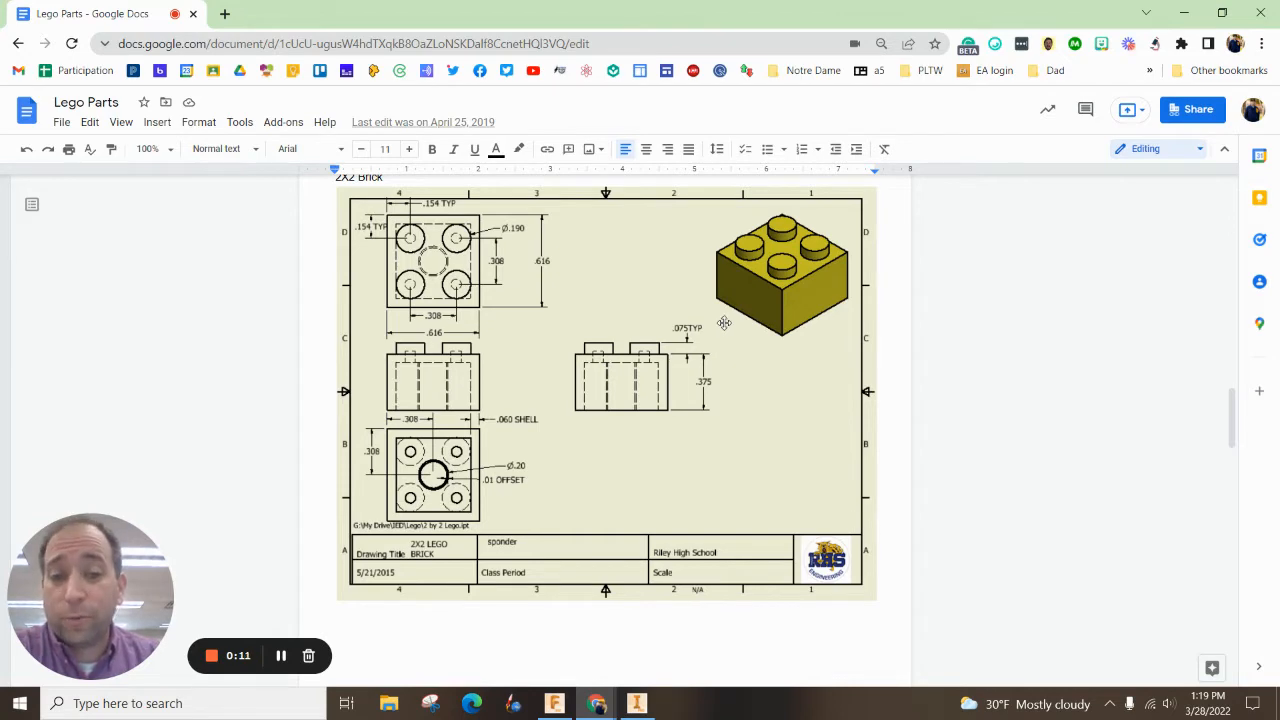
# Switch to the 'single part sp v1' single-stud brick design in Fusion 360.
pyautogui.scroll(-3)
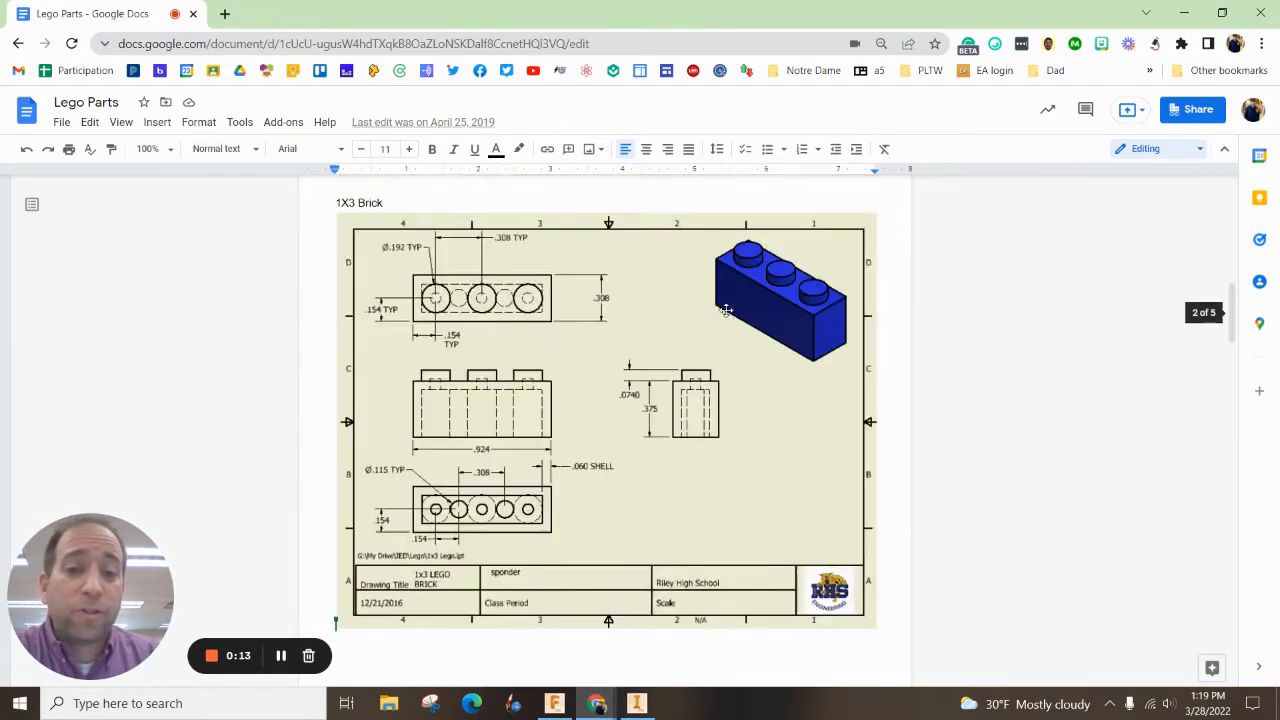
pyautogui.scroll(-3)
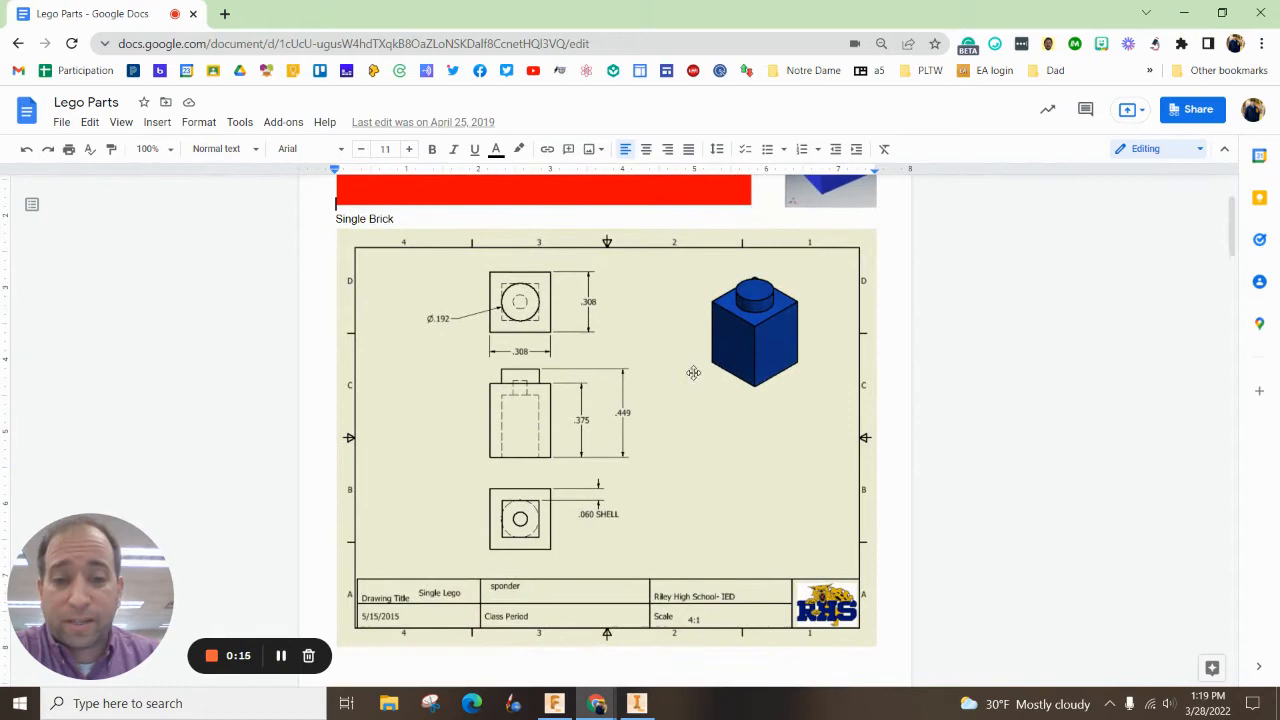
pyautogui.moveTo(719, 380)
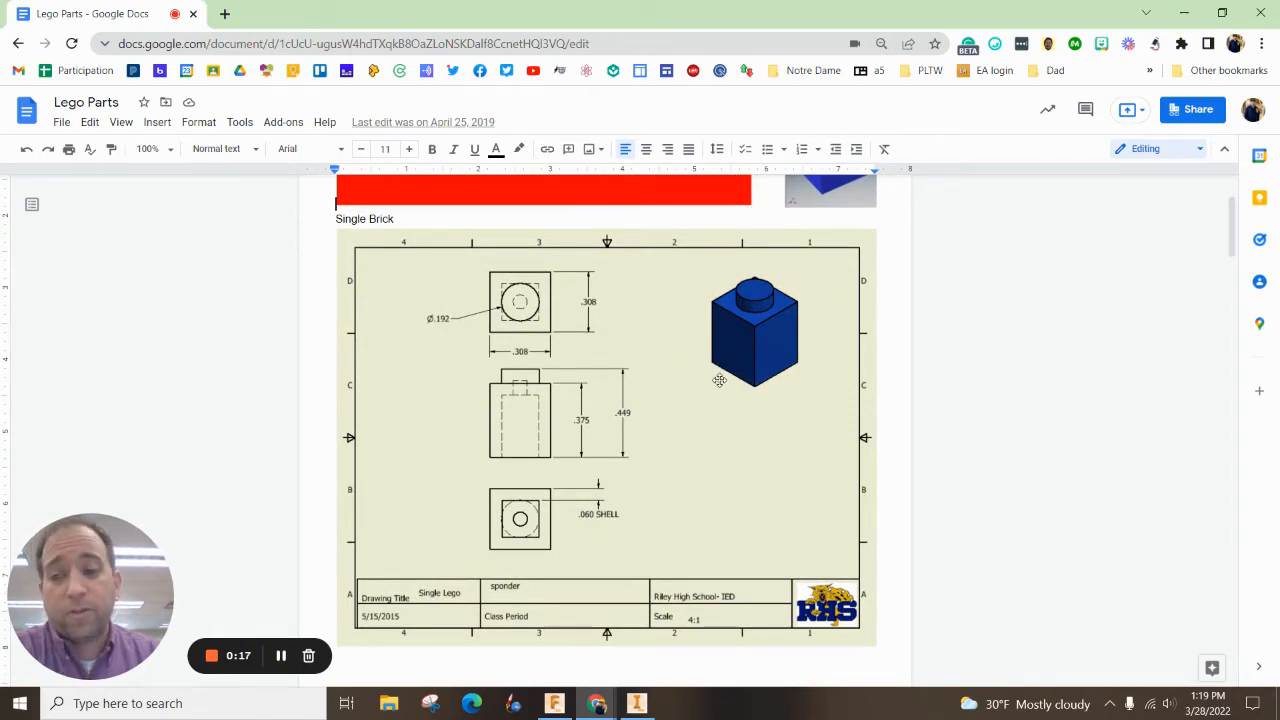
pyautogui.scroll(-3)
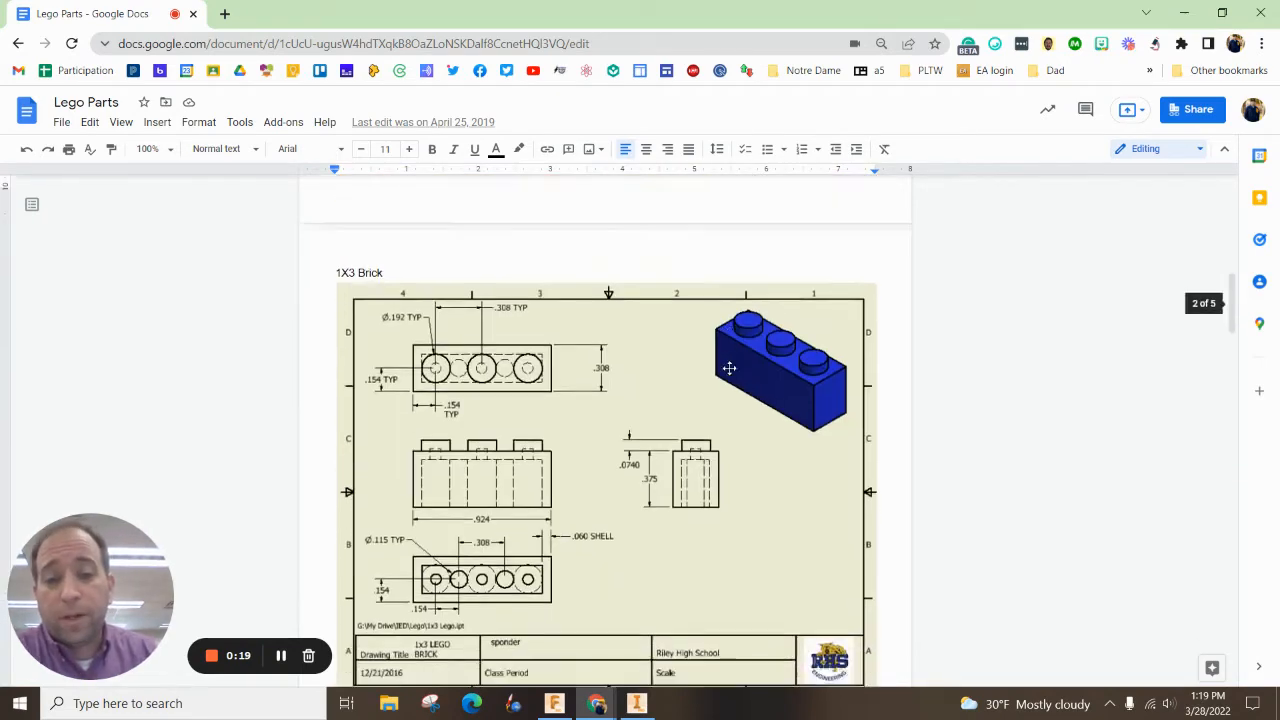
pyautogui.scroll(-3)
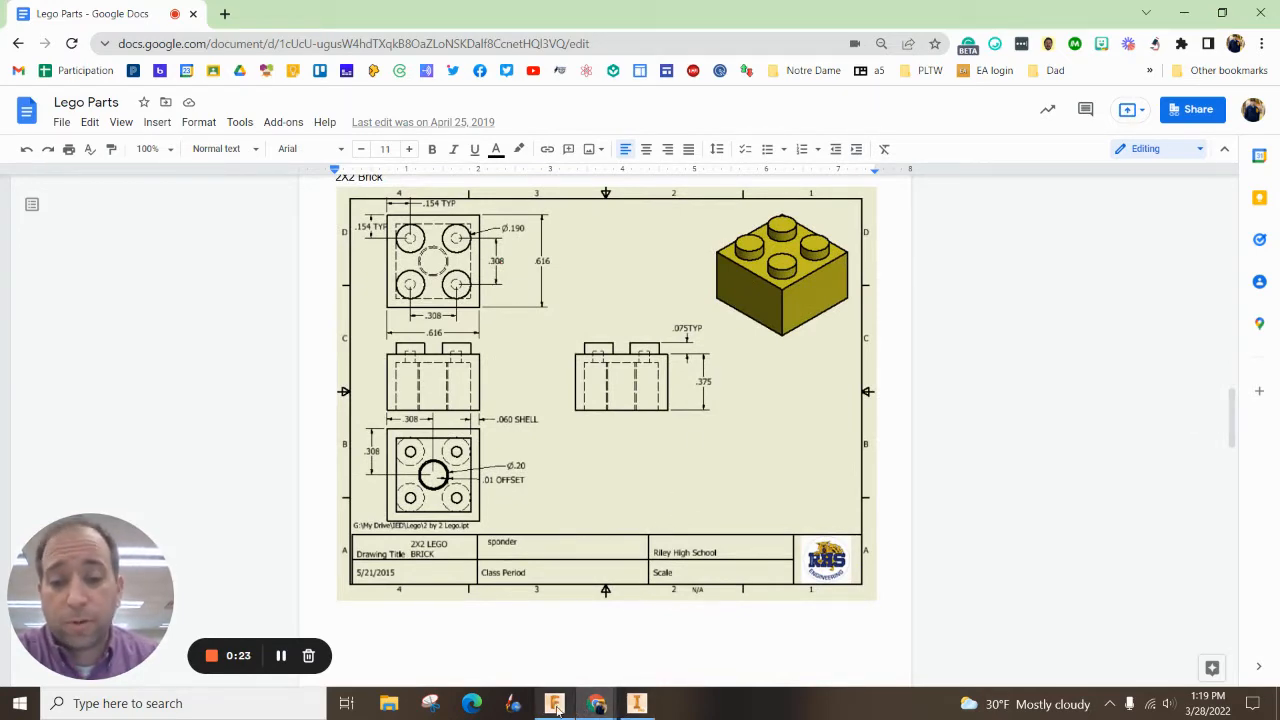
pyautogui.click(554, 703)
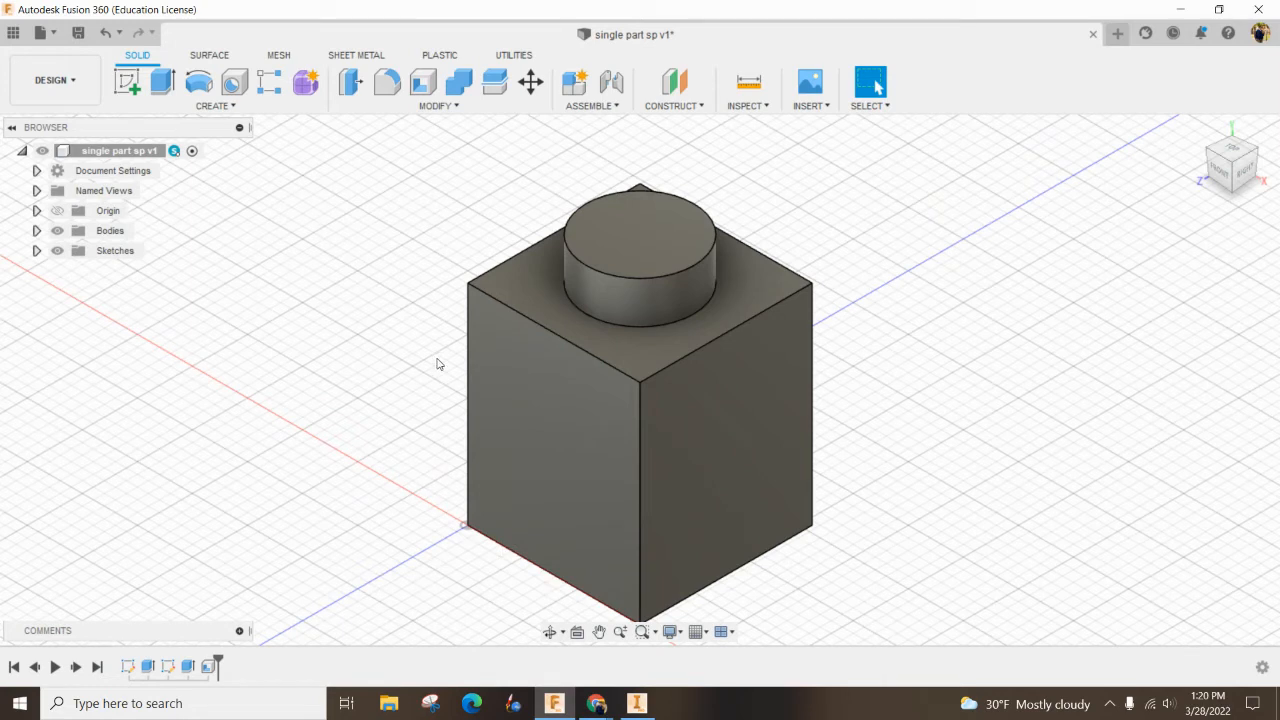
pyautogui.moveTo(387, 335)
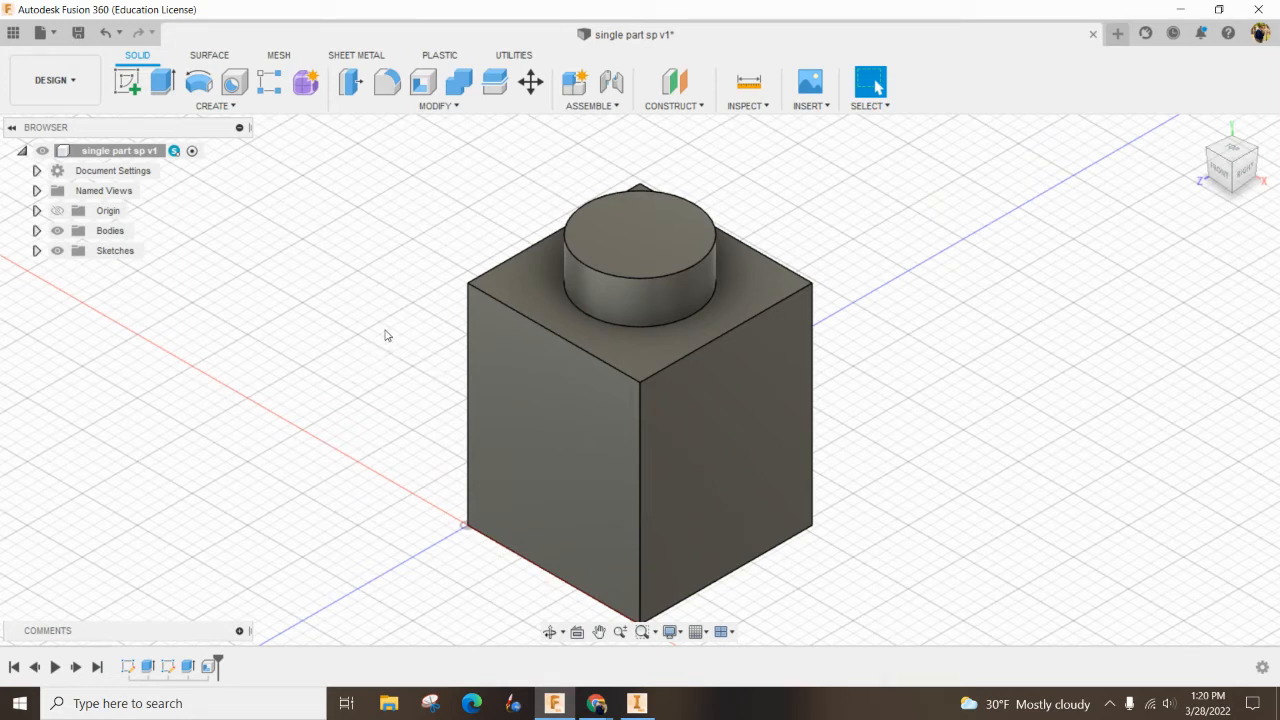
pyautogui.moveTo(55, 668)
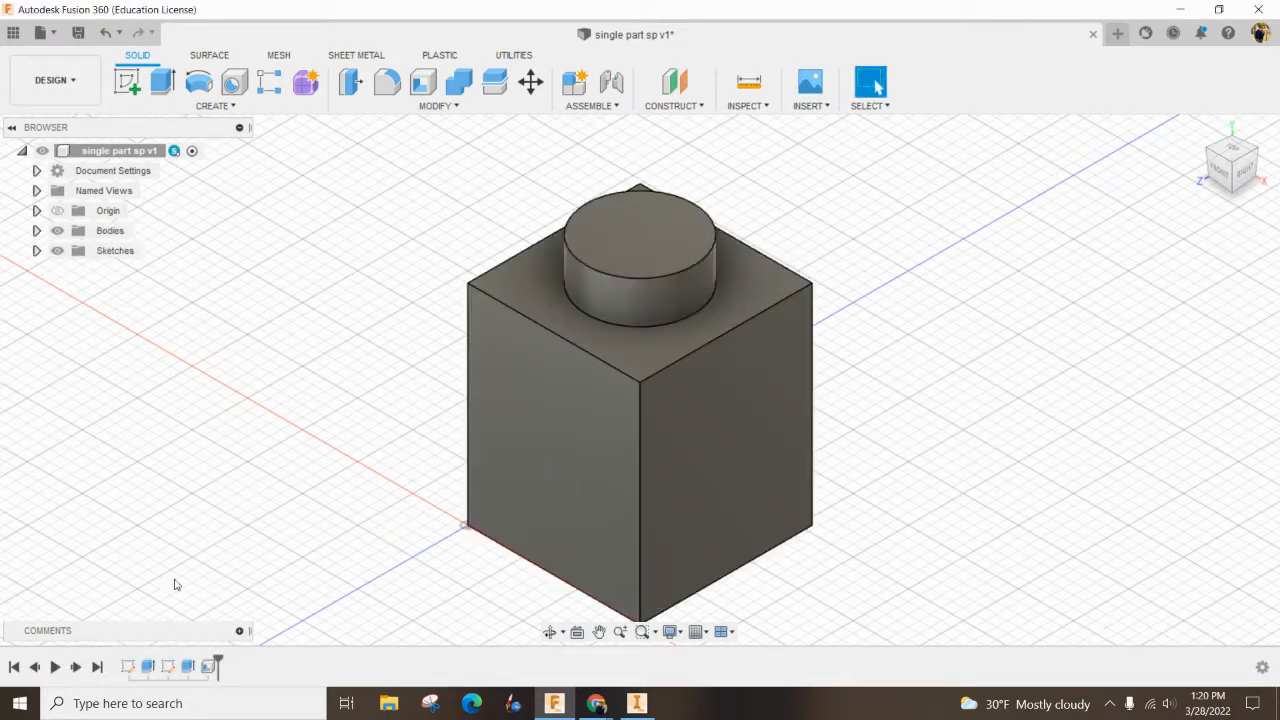
pyautogui.moveTo(128, 666)
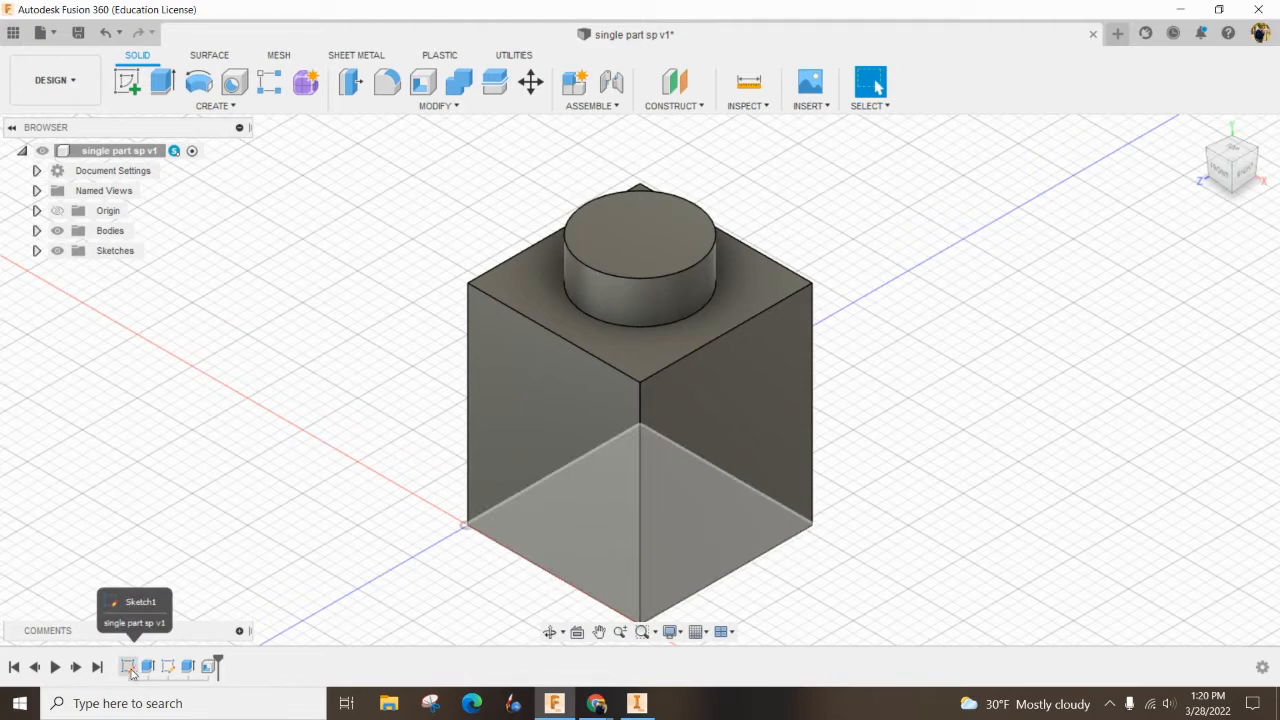
# Change Sketch1's 0.308 base dimensions to 0.308*2 and finish the sketch.
pyautogui.click(128, 667)
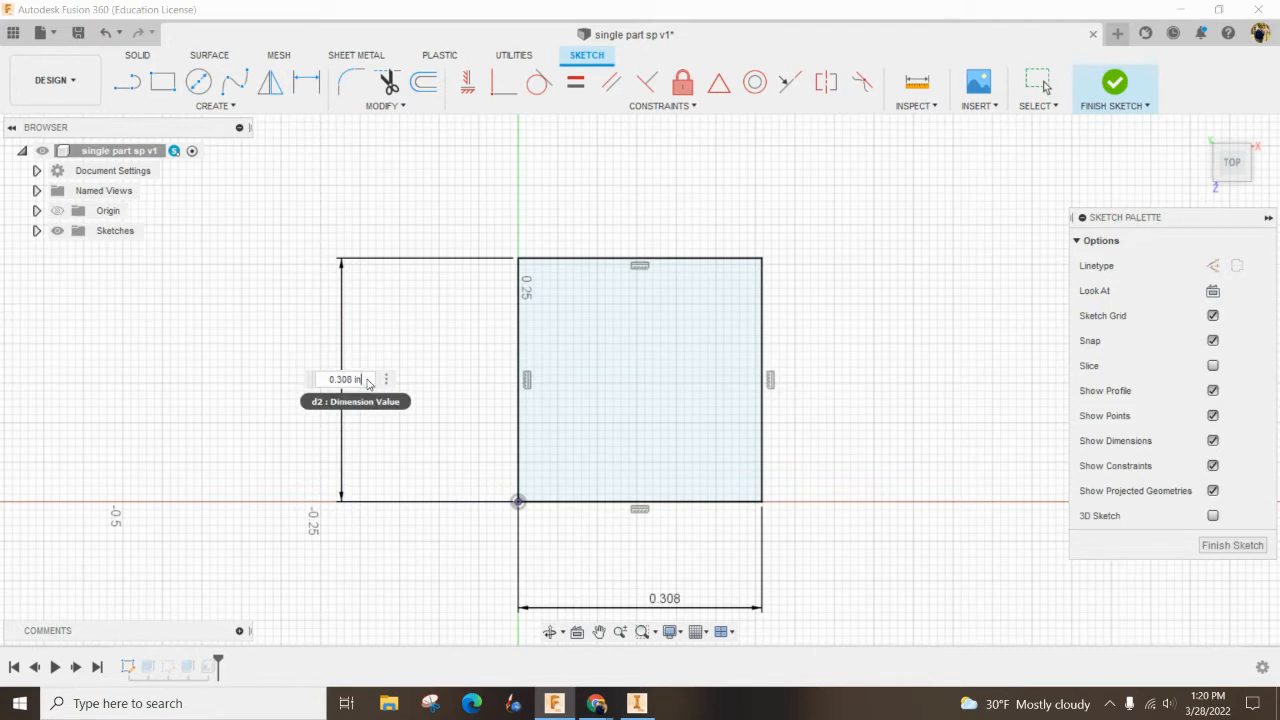
pyautogui.write('*2')
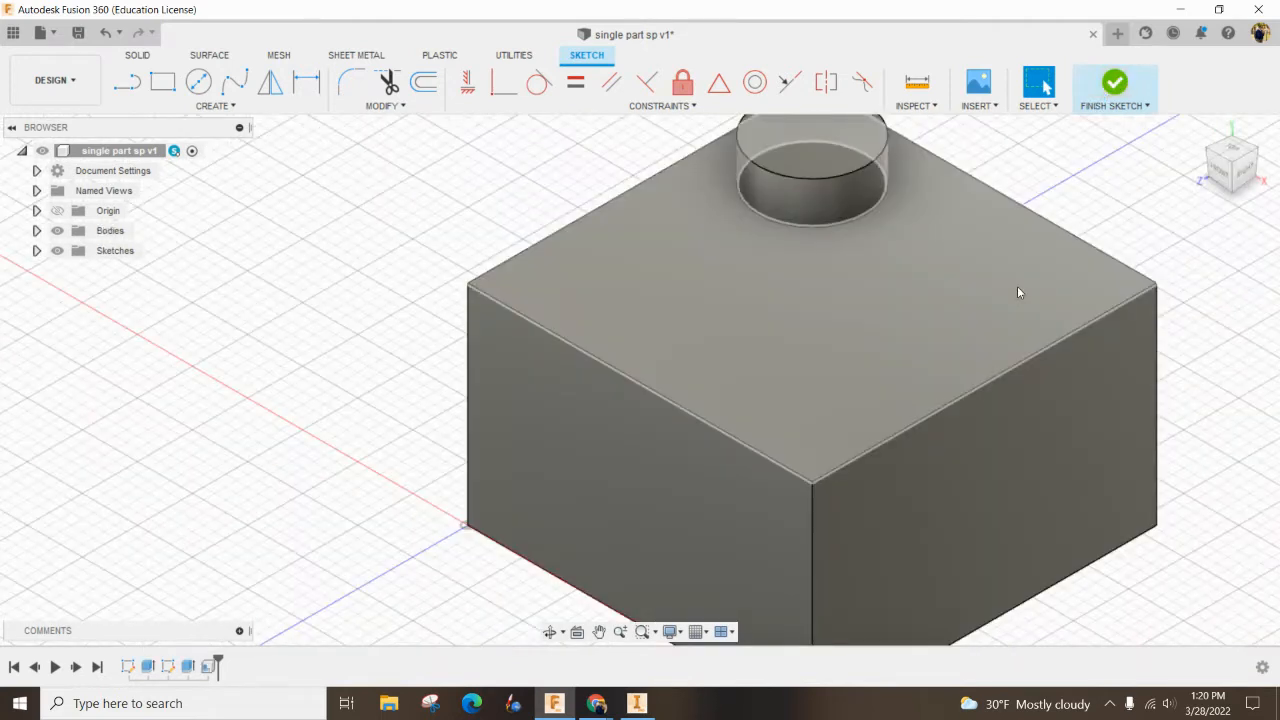
pyautogui.click(1114, 83)
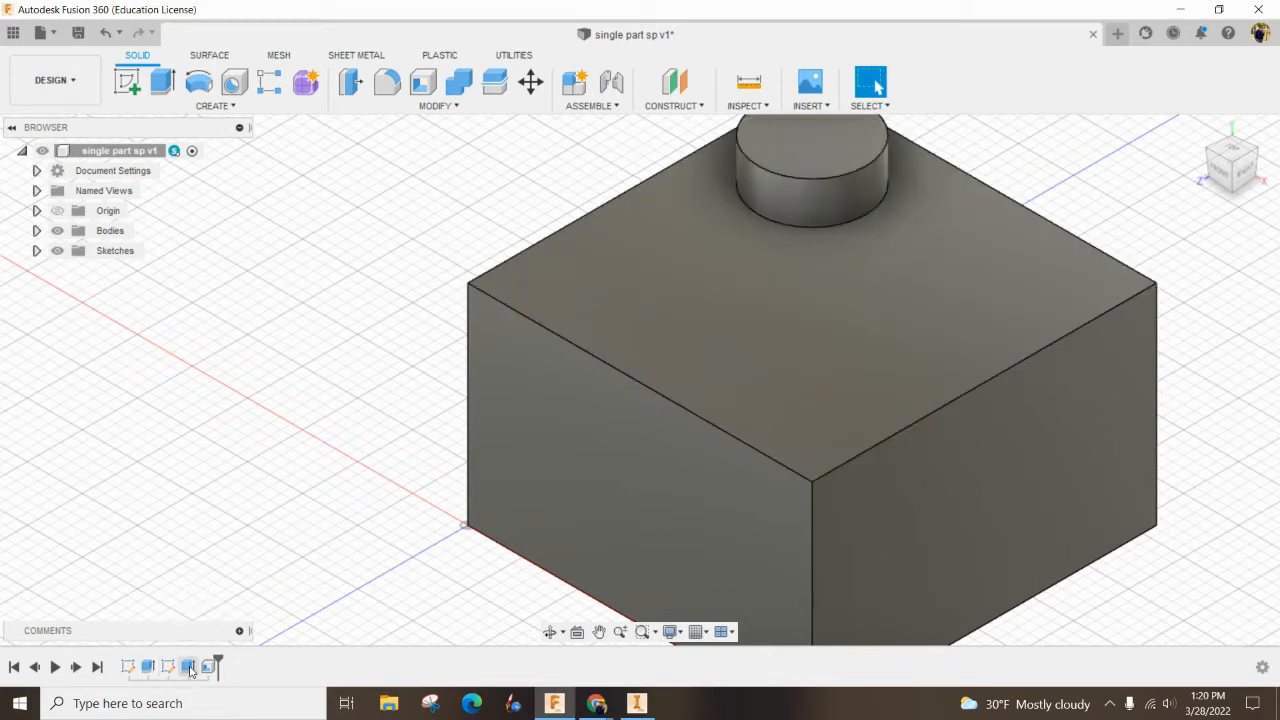
pyautogui.moveTo(188, 667)
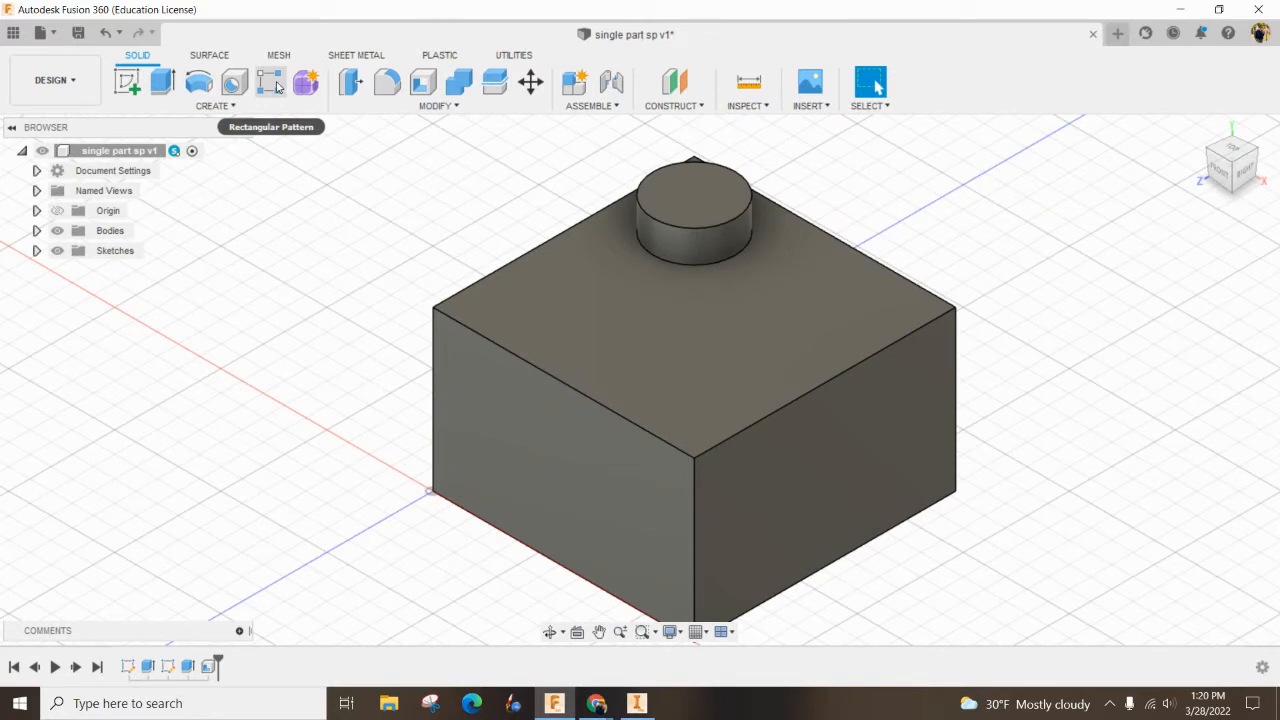
# Rectangular-pattern the stud feature, quantity 2 by 2 at 0.308 in spacing.
pyautogui.click(270, 82)
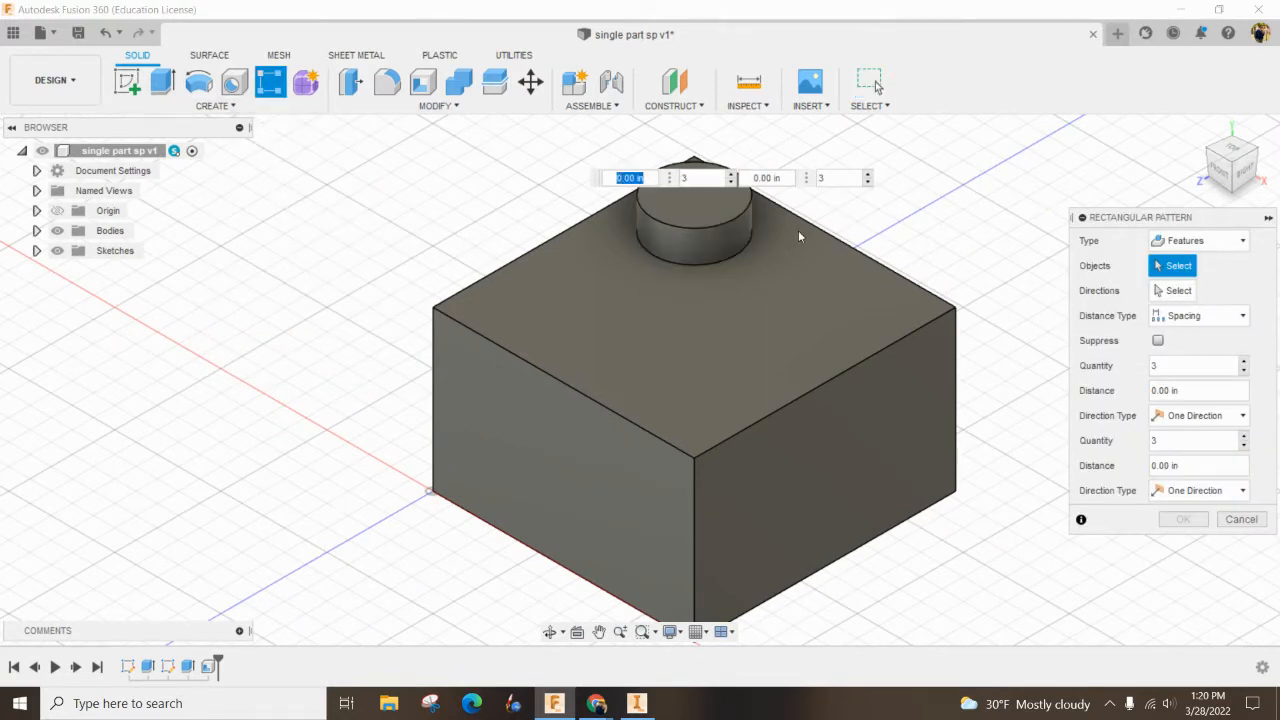
pyautogui.click(1240, 240)
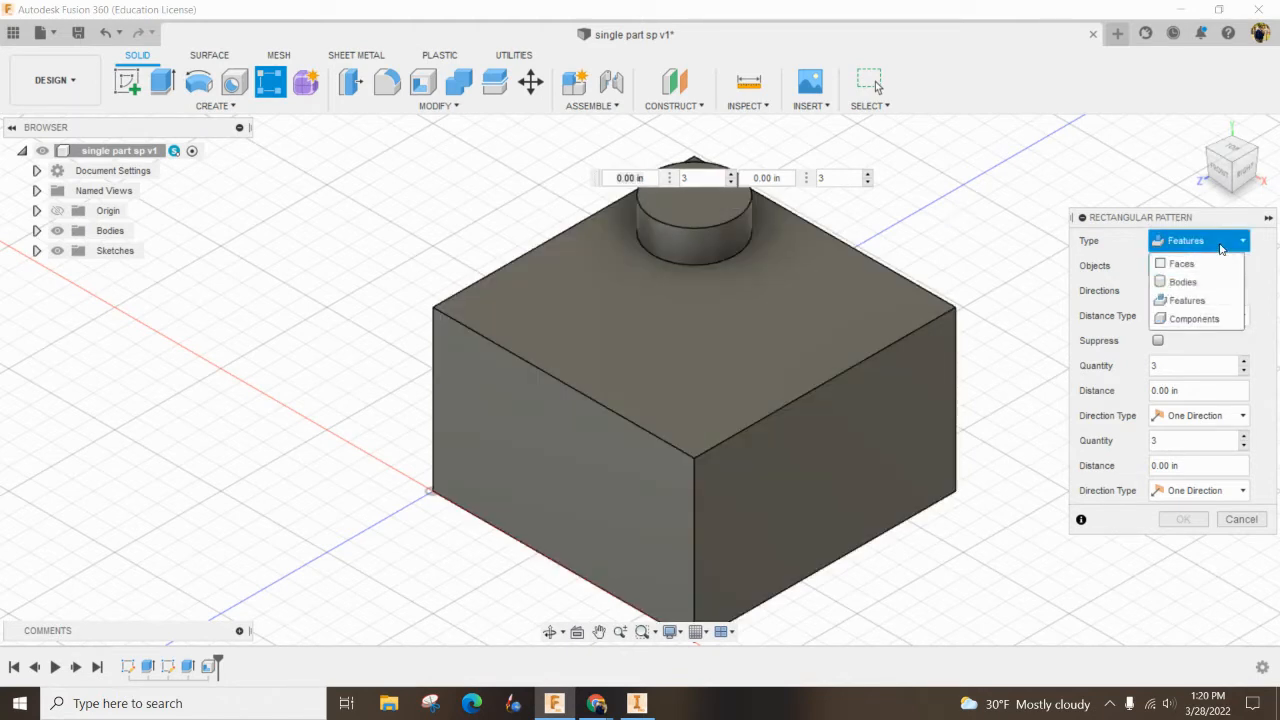
pyautogui.click(1189, 300)
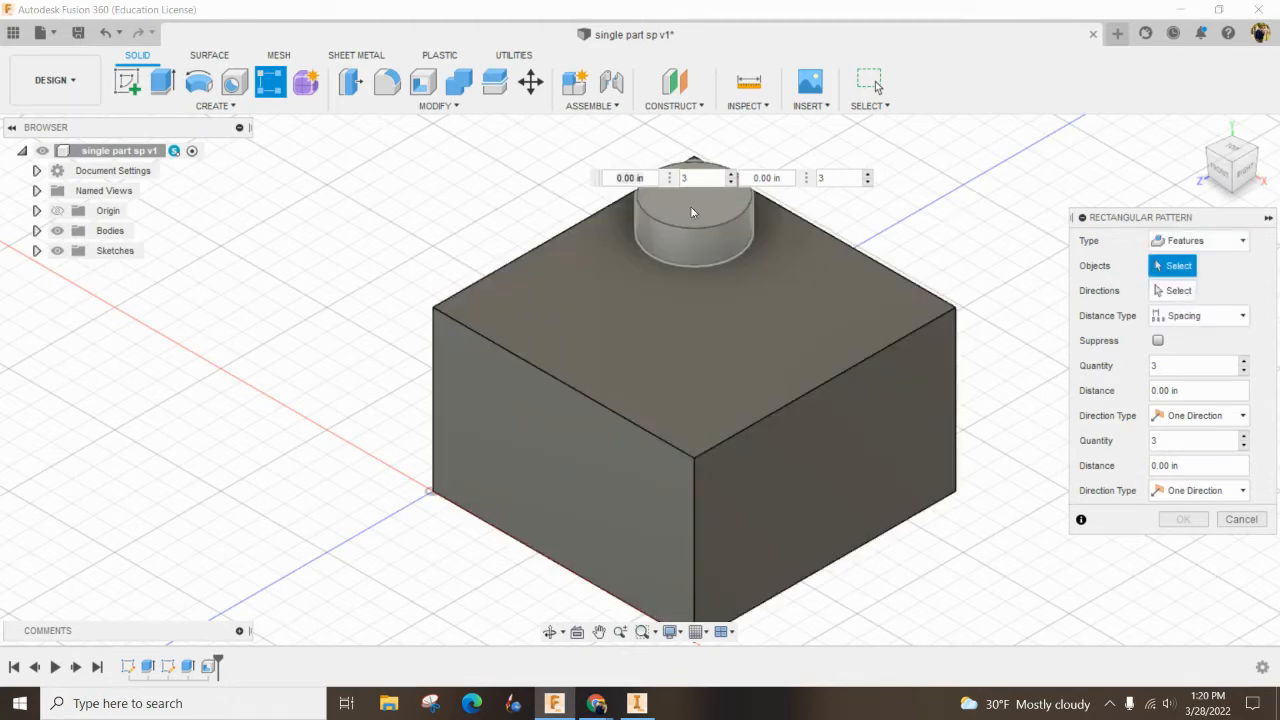
pyautogui.click(693, 215)
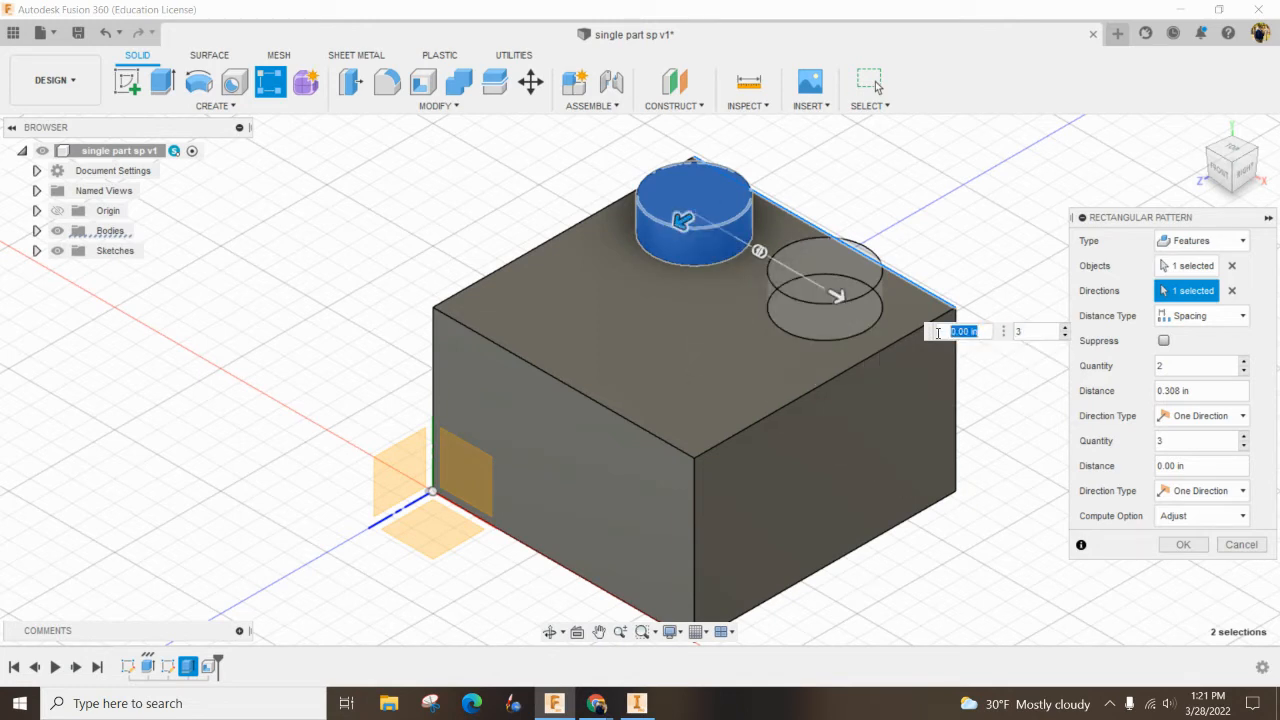
pyautogui.write('.300')
pyautogui.click(1037, 331)
pyautogui.write('2')
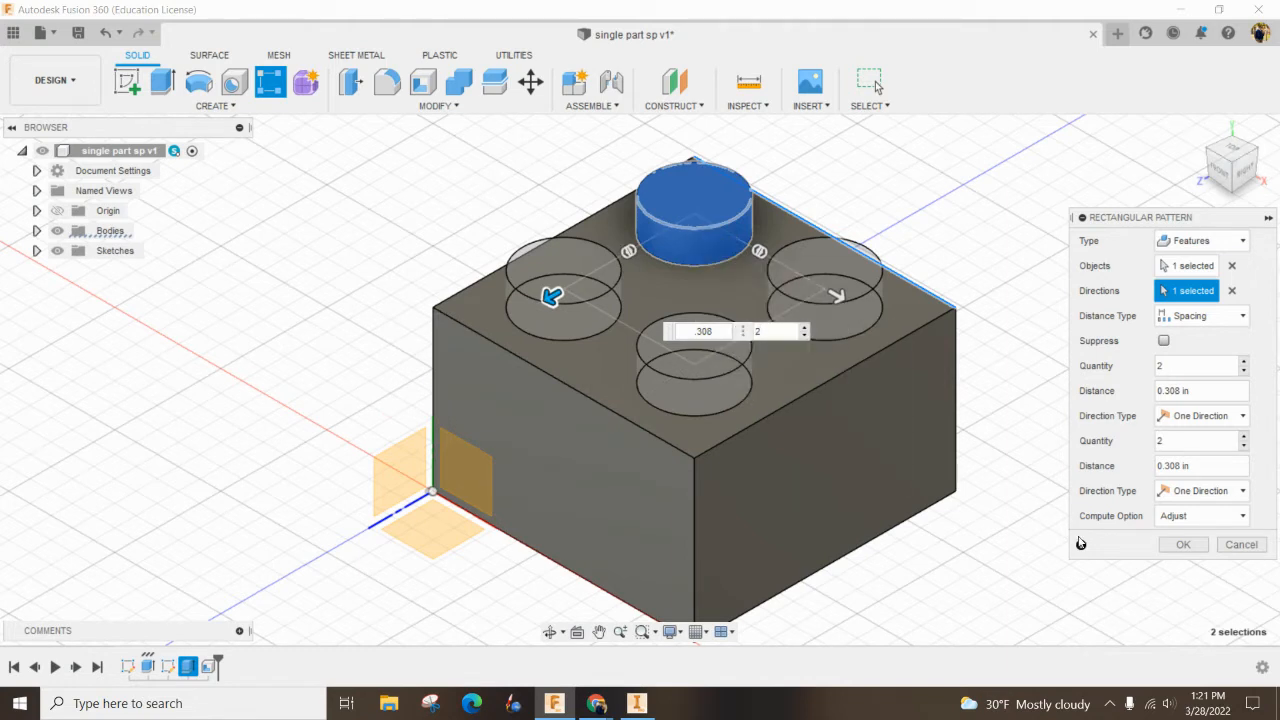
pyautogui.moveTo(535, 273)
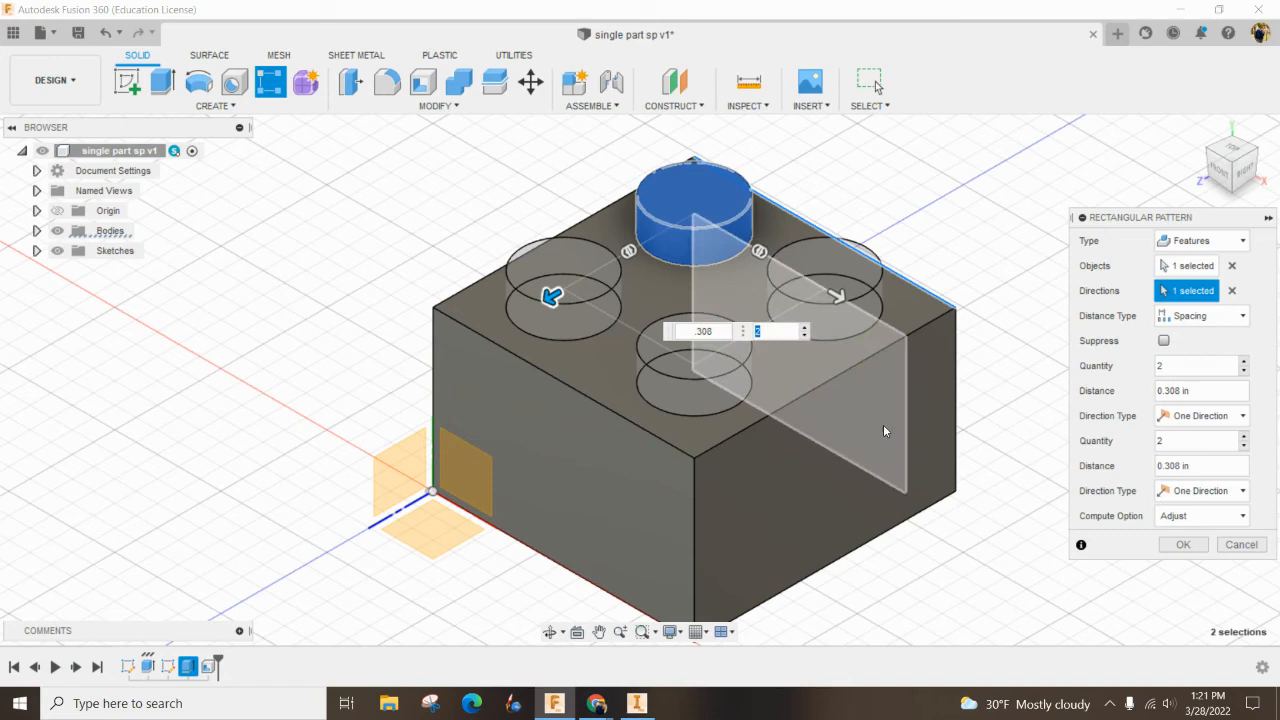
pyautogui.click(1182, 544)
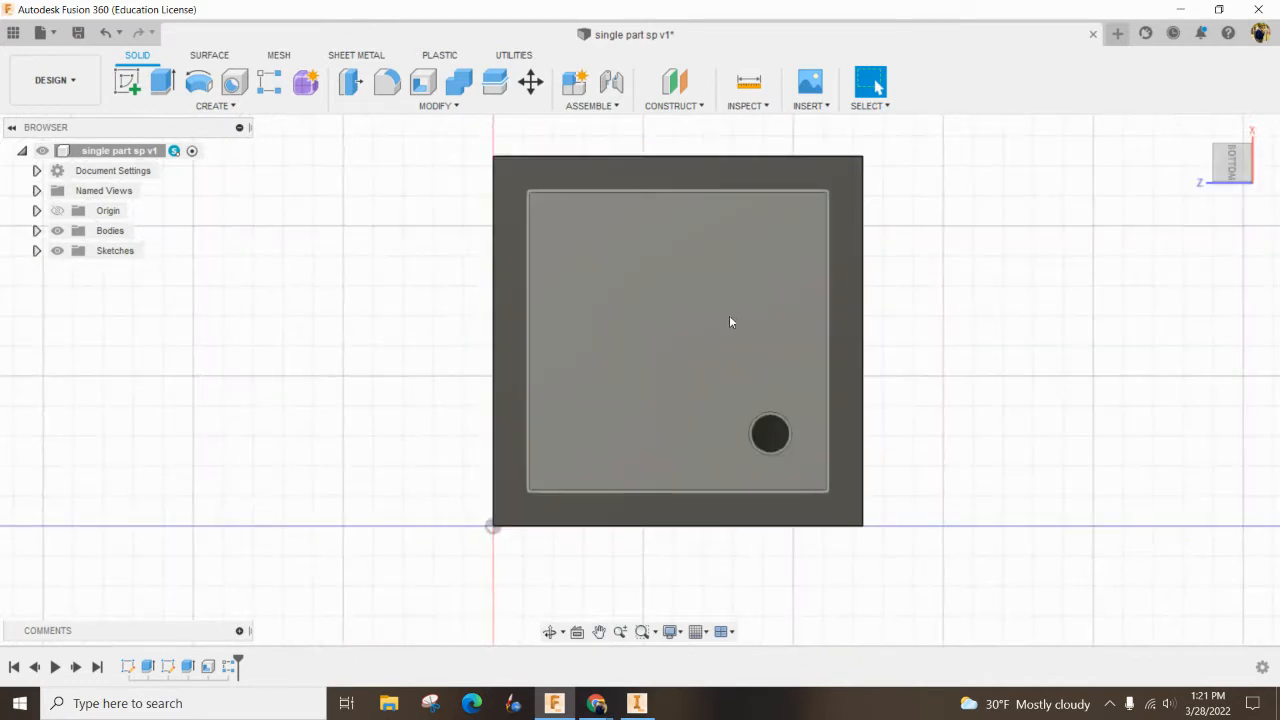
# View the brick from below and roll the history back to the stud pattern.
pyautogui.click(769, 434)
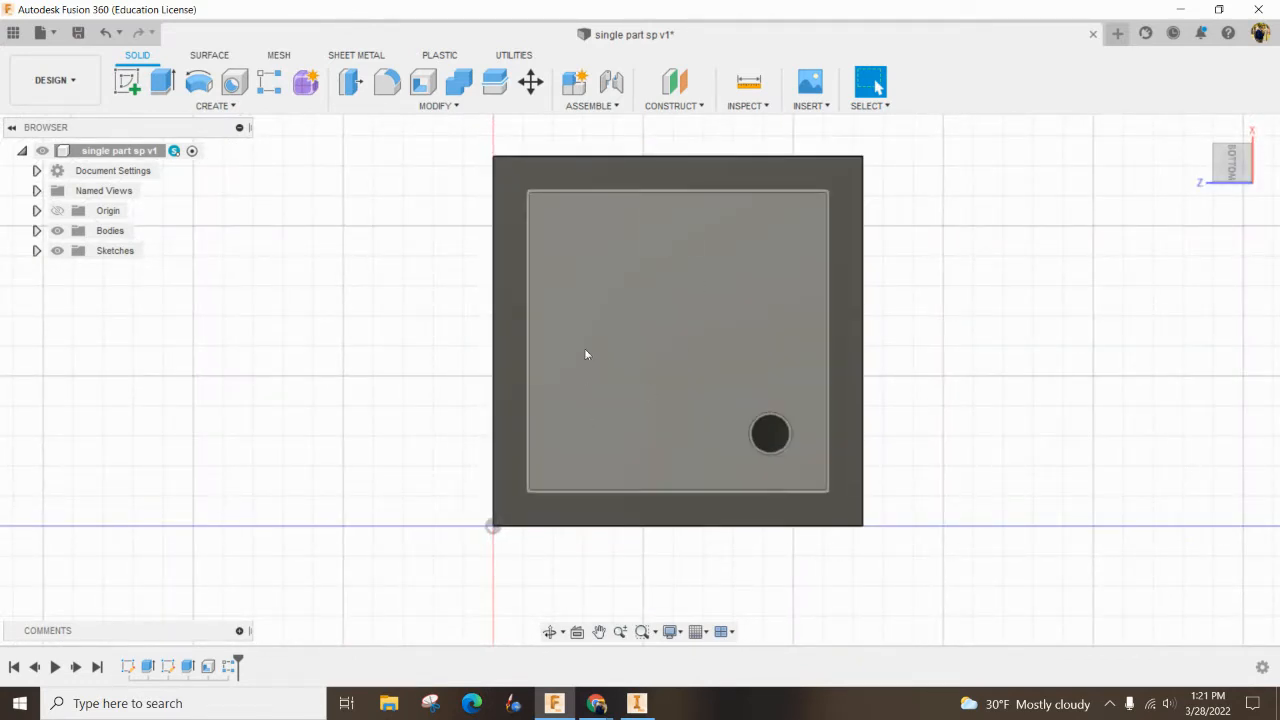
pyautogui.moveTo(629, 309)
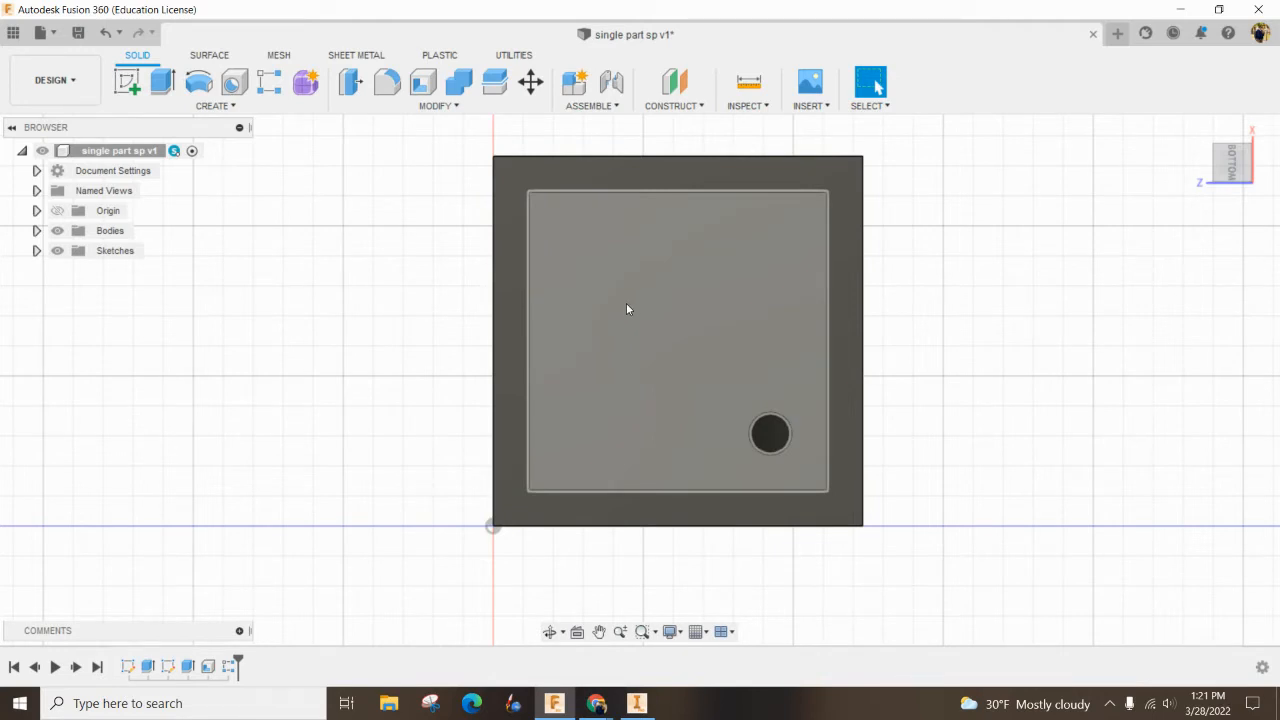
pyautogui.click(228, 666)
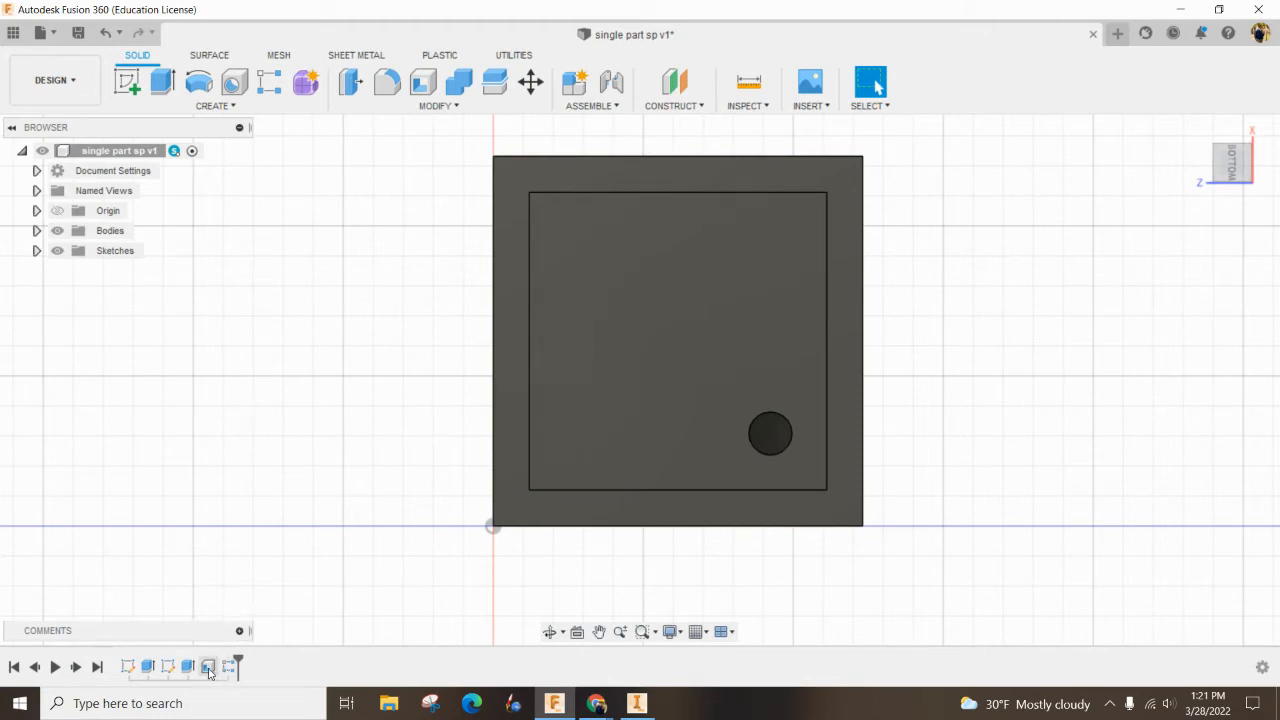
pyautogui.click(228, 666)
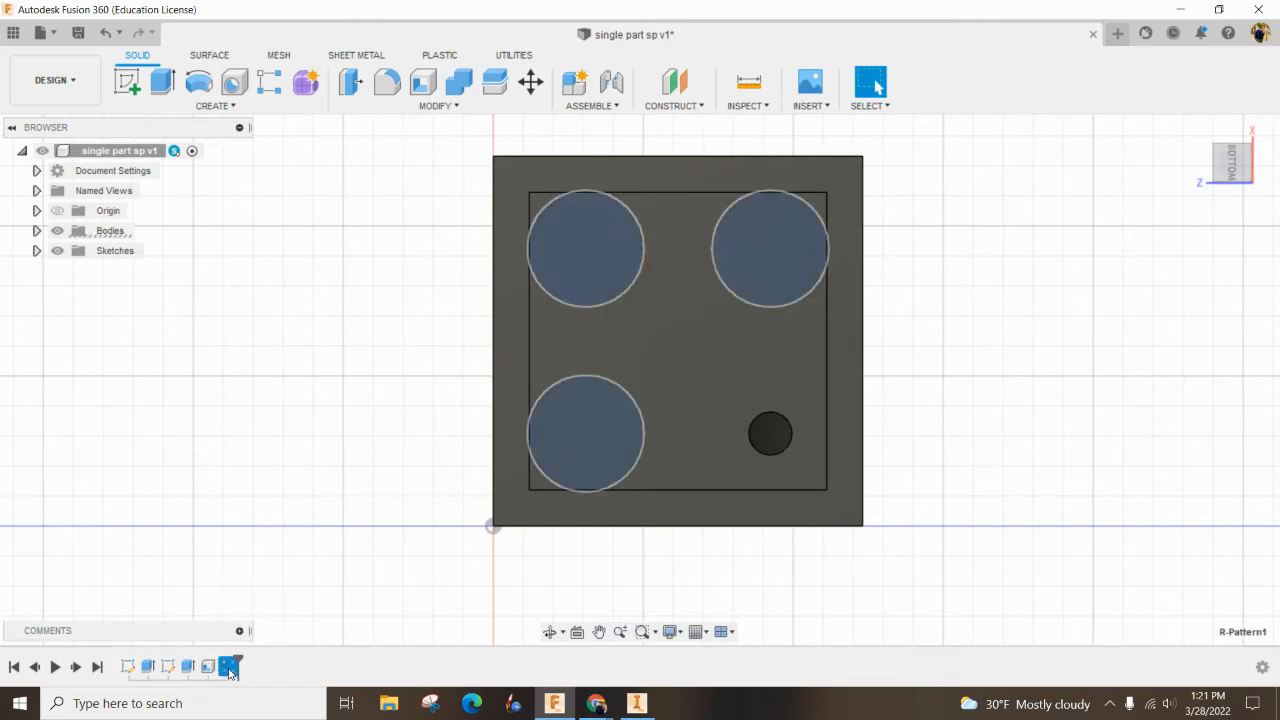
pyautogui.moveTo(207, 666)
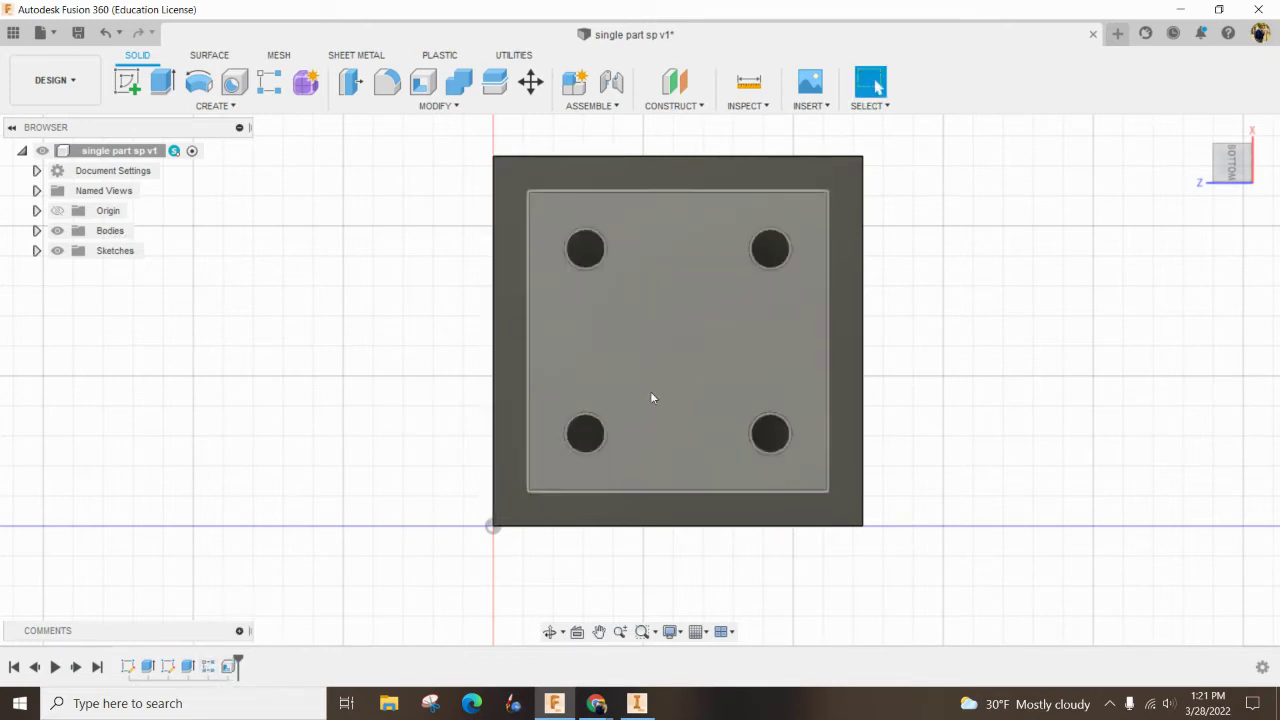
pyautogui.moveTo(670, 349)
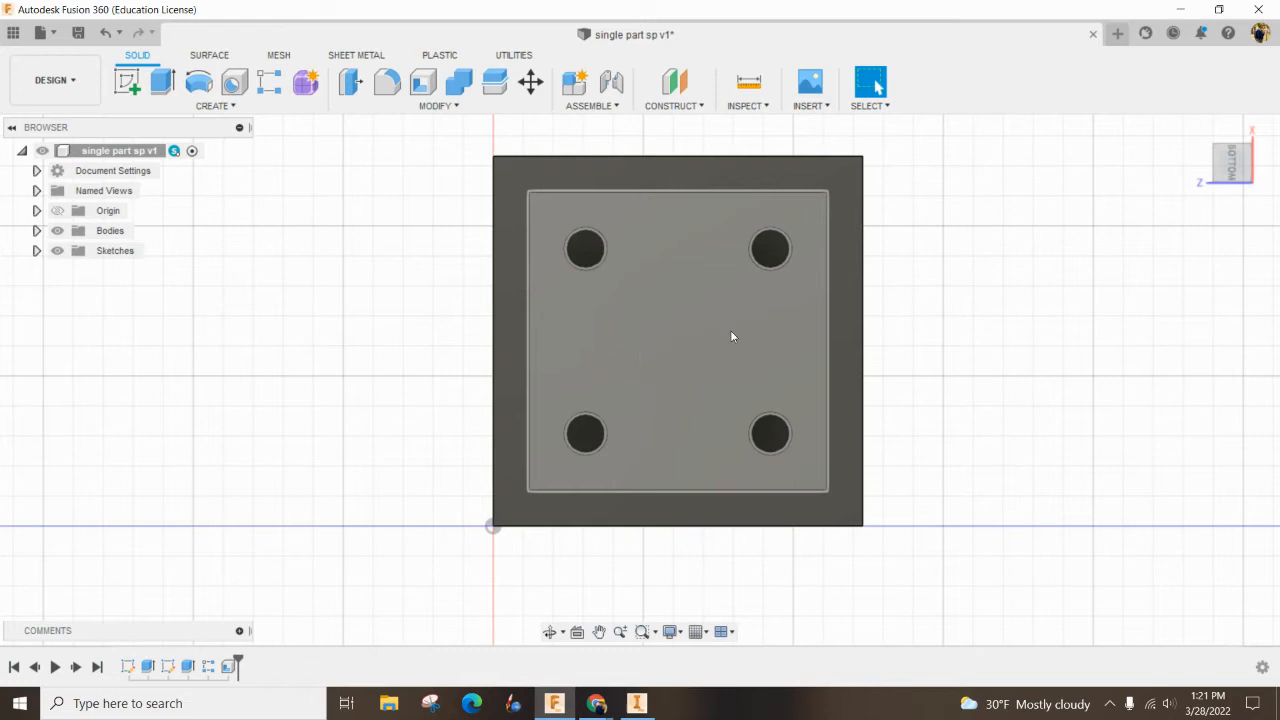
pyautogui.moveTo(686, 330)
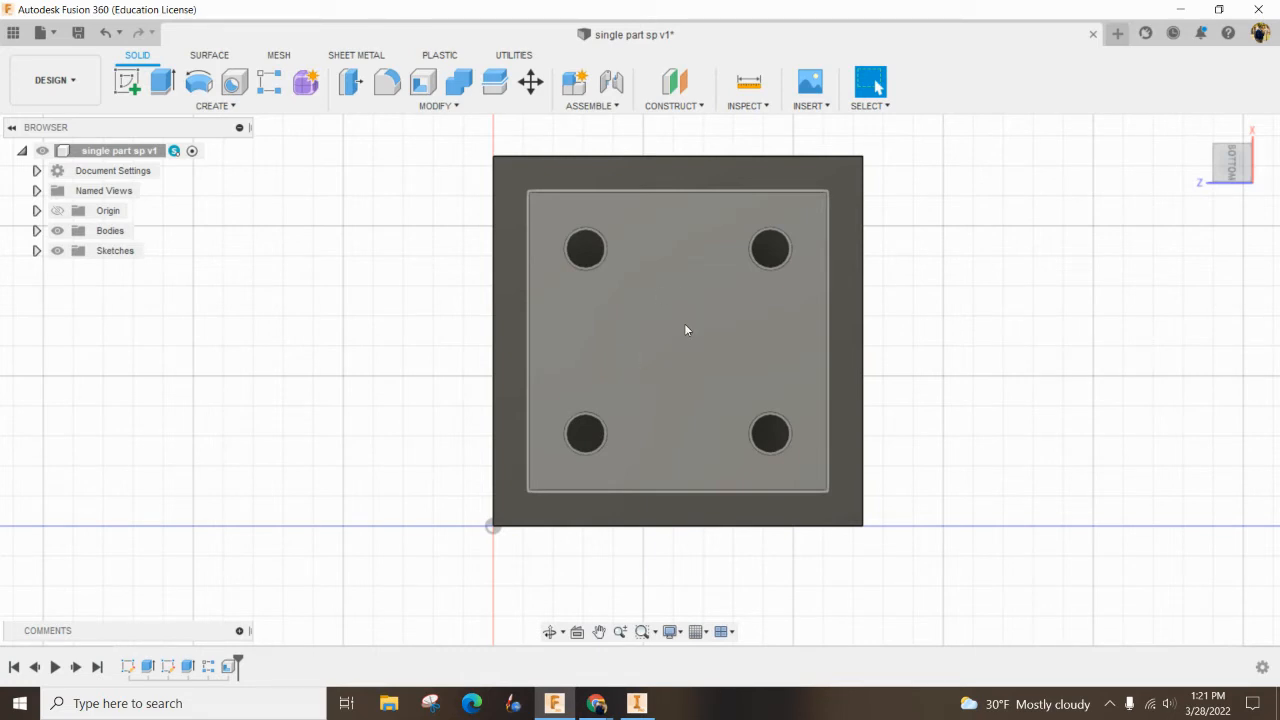
# Sketch a centred circle on the inner bottom face, dimensioned to 0.20 in diameter.
pyautogui.click(685, 330)
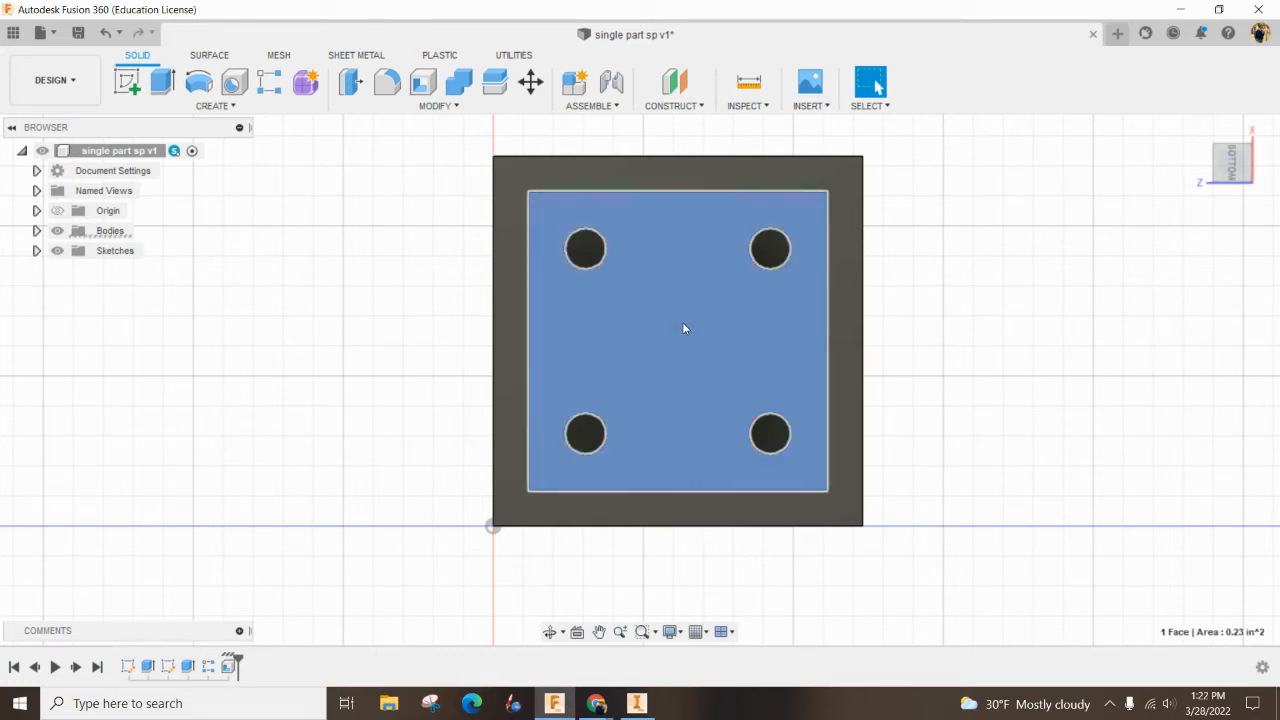
pyautogui.rightClick(685, 328)
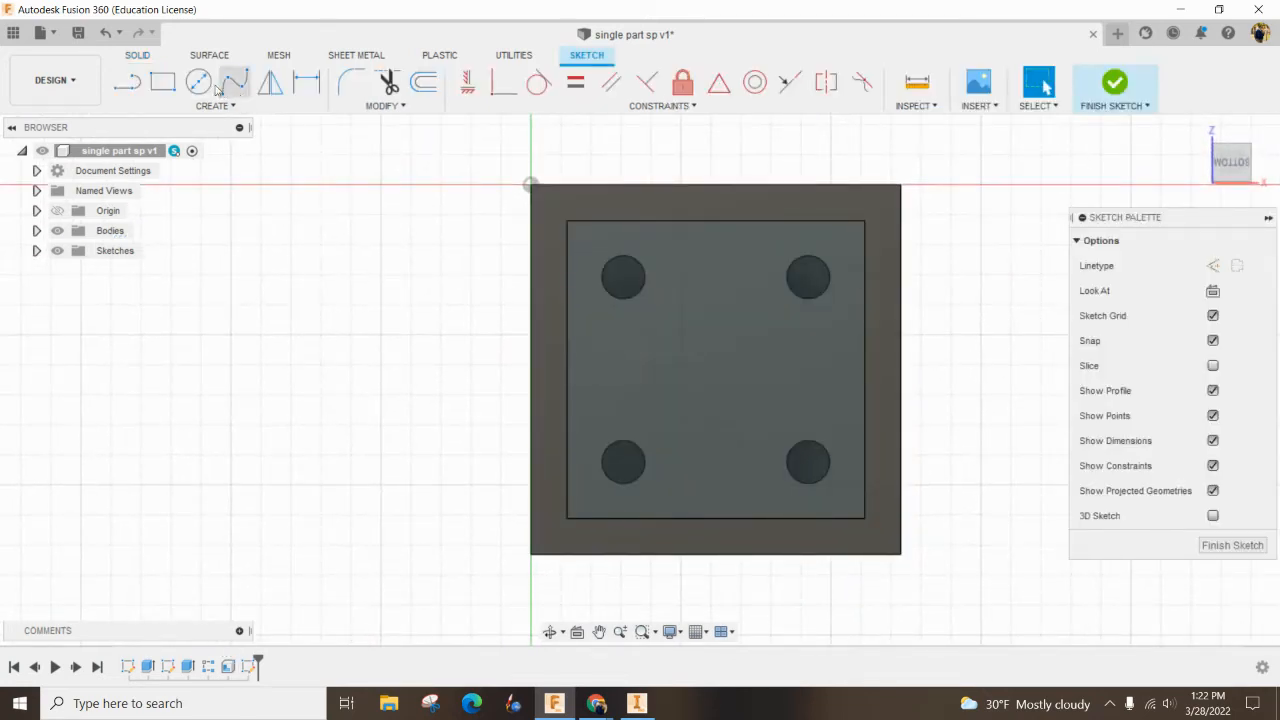
pyautogui.click(198, 82)
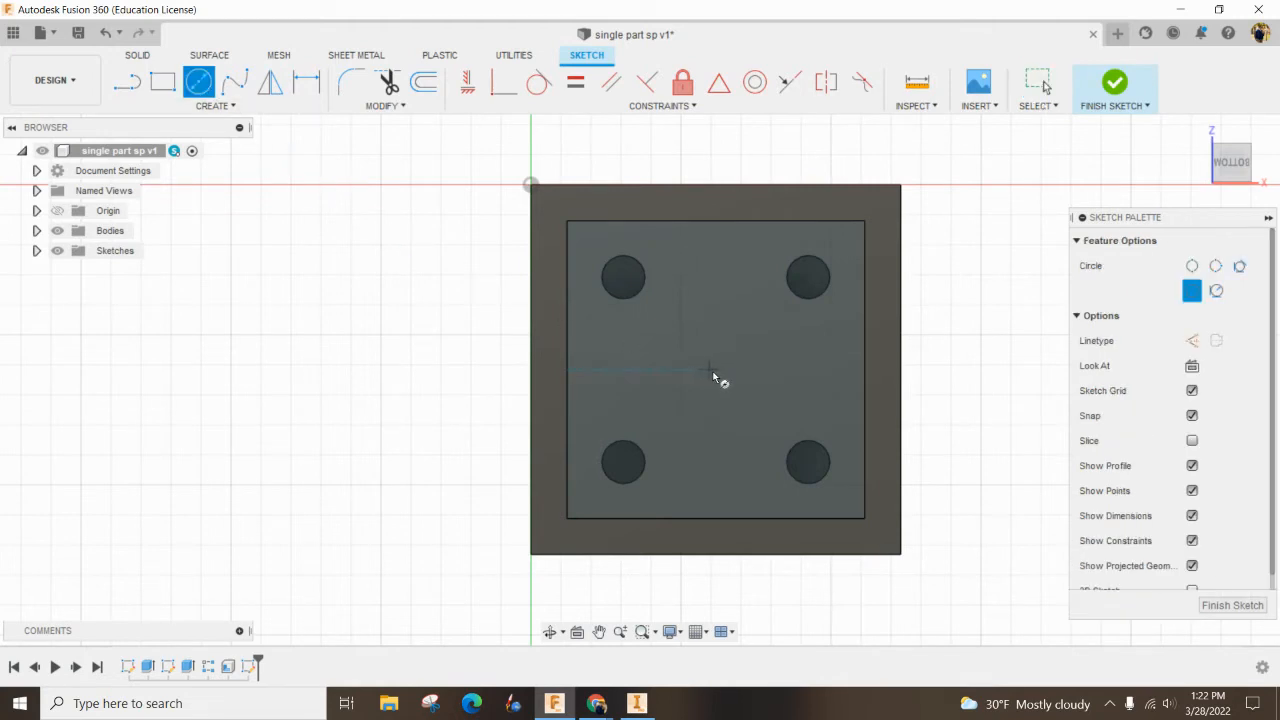
pyautogui.moveTo(610, 371)
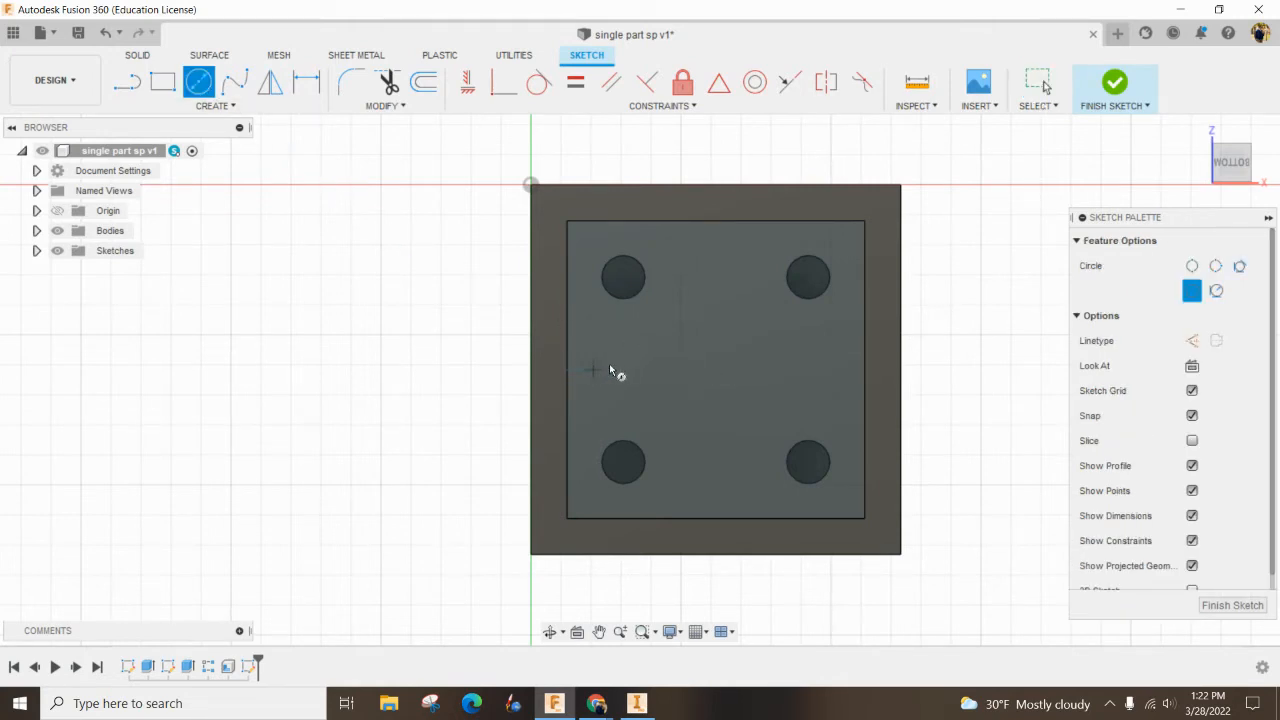
pyautogui.moveTo(718, 260)
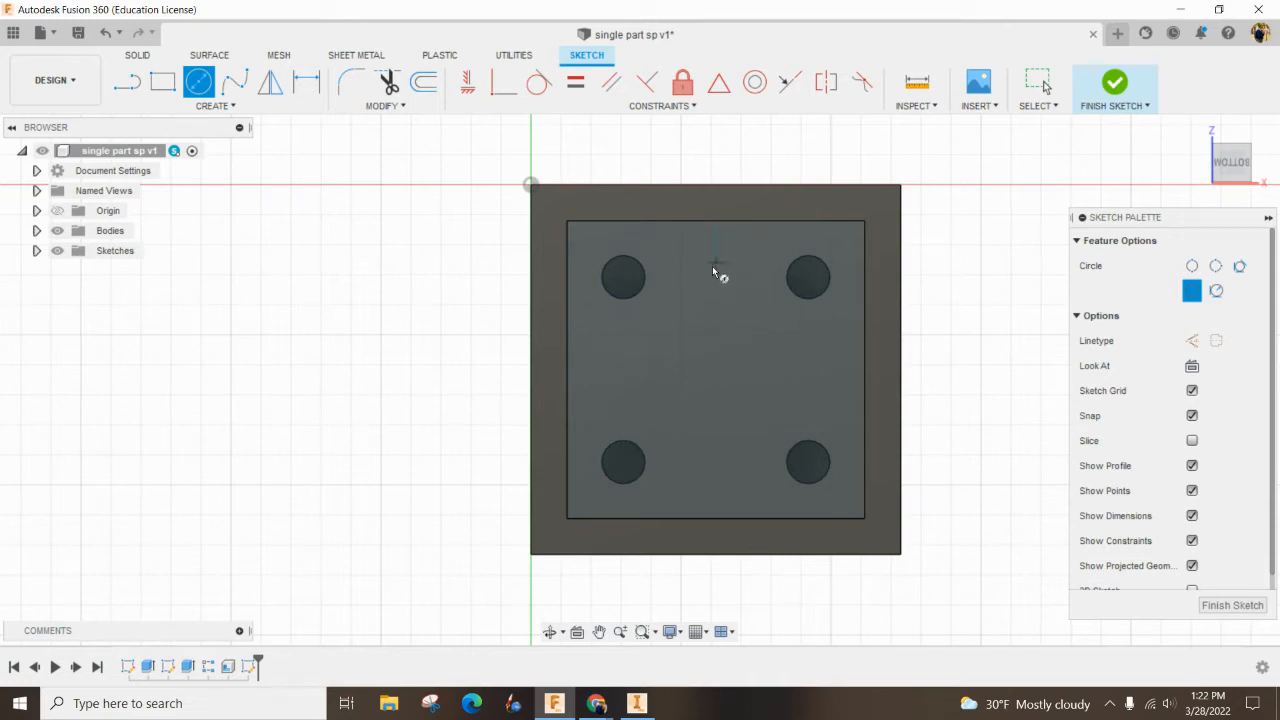
pyautogui.moveTo(715, 375)
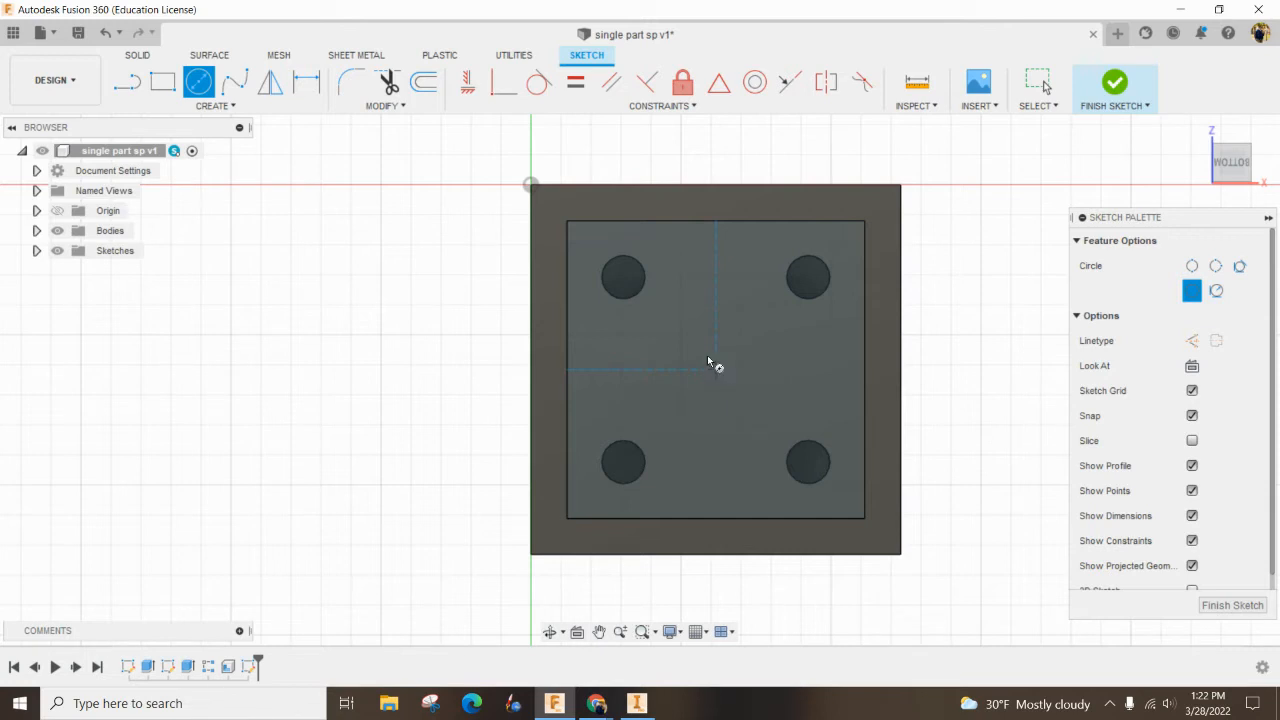
pyautogui.click(715, 368)
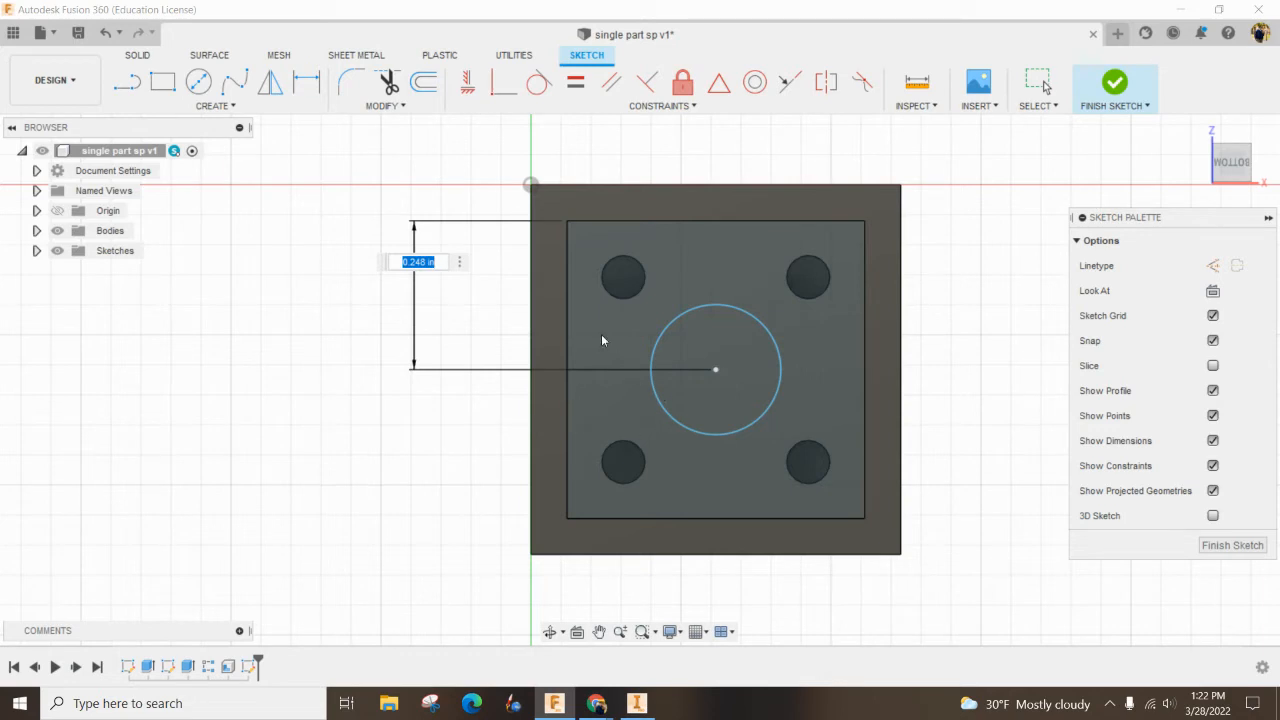
pyautogui.moveTo(406, 277)
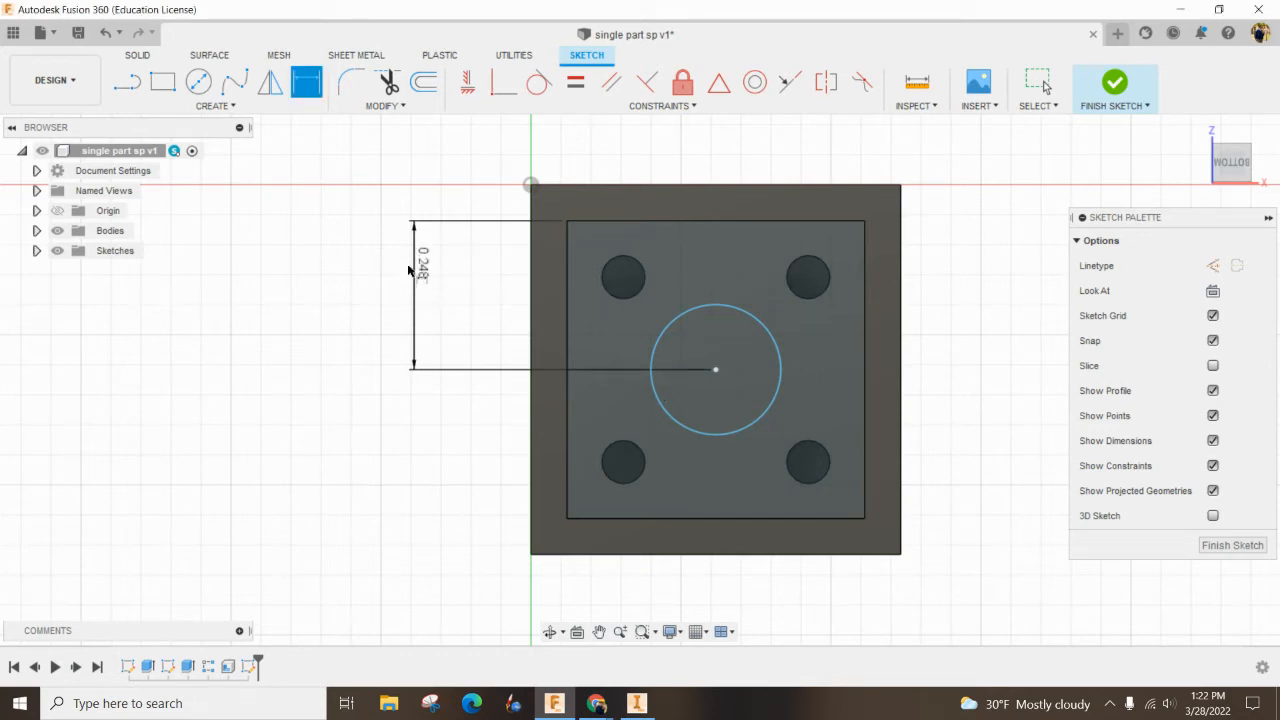
pyautogui.click(567, 370)
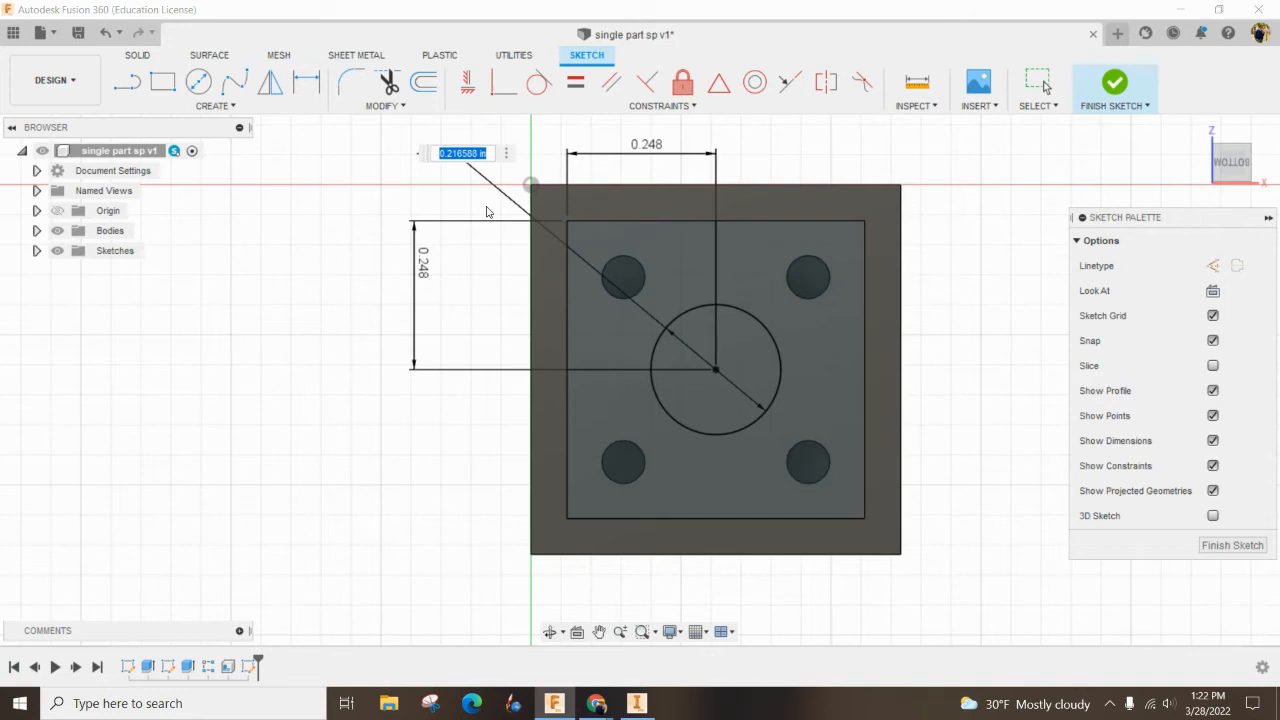
pyautogui.write('2')
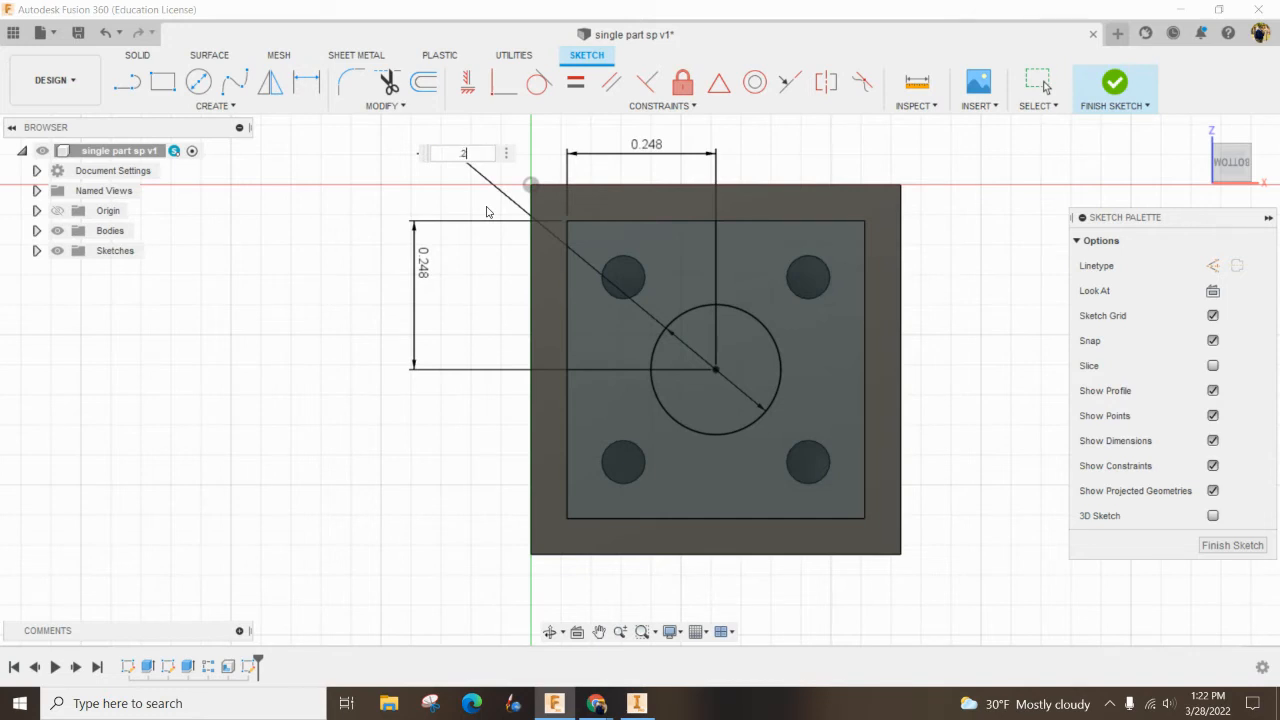
pyautogui.press('Return')
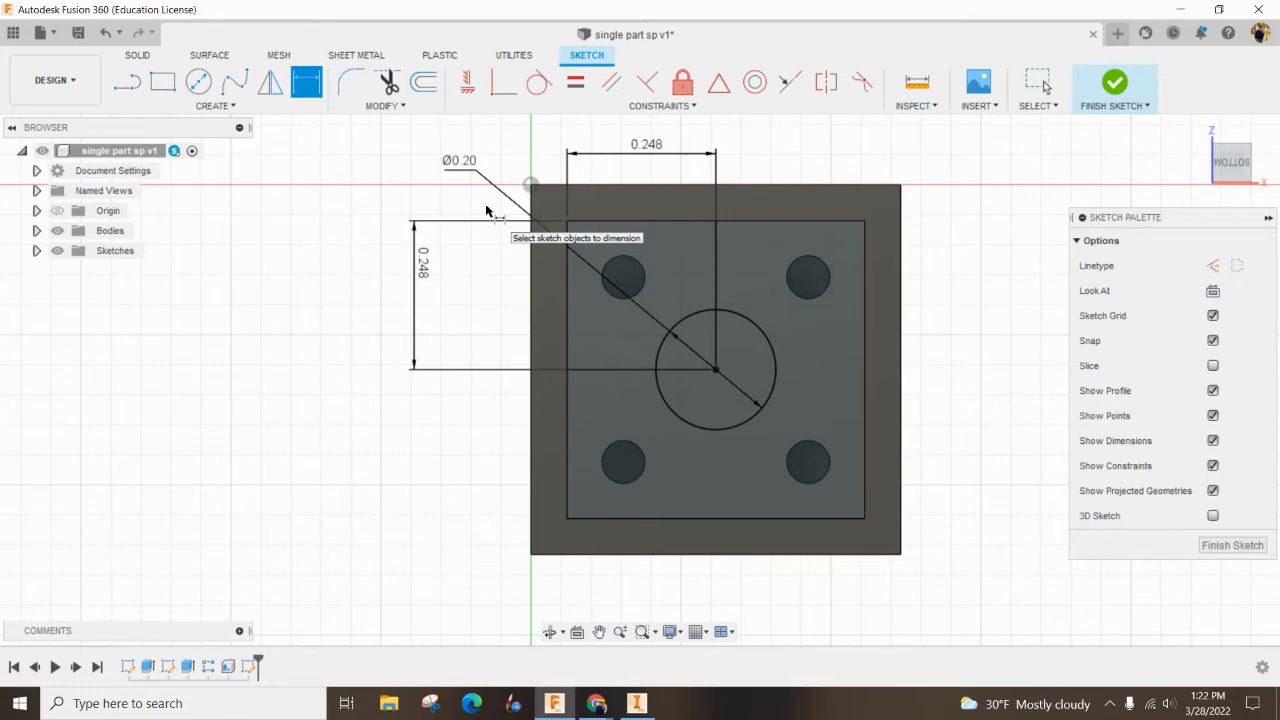
pyautogui.moveTo(575, 145)
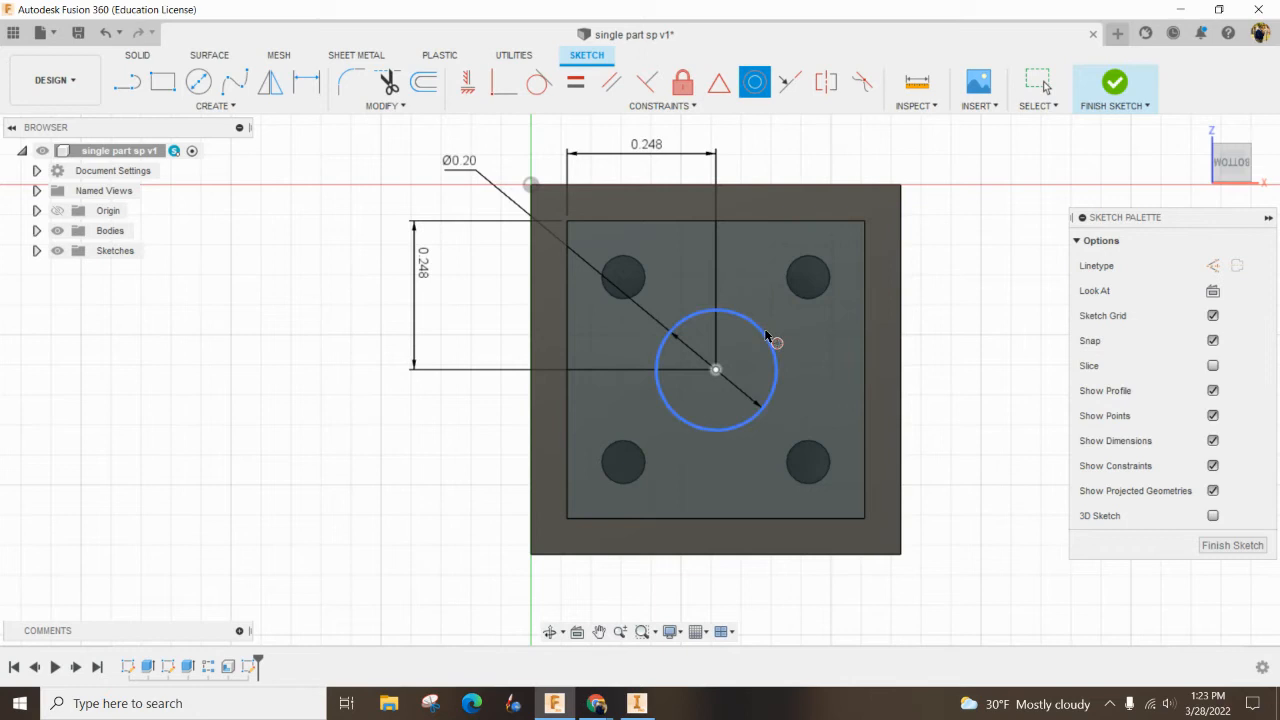
# Add a concentric circle offset 0.01 in from the center circle.
pyautogui.click(758, 335)
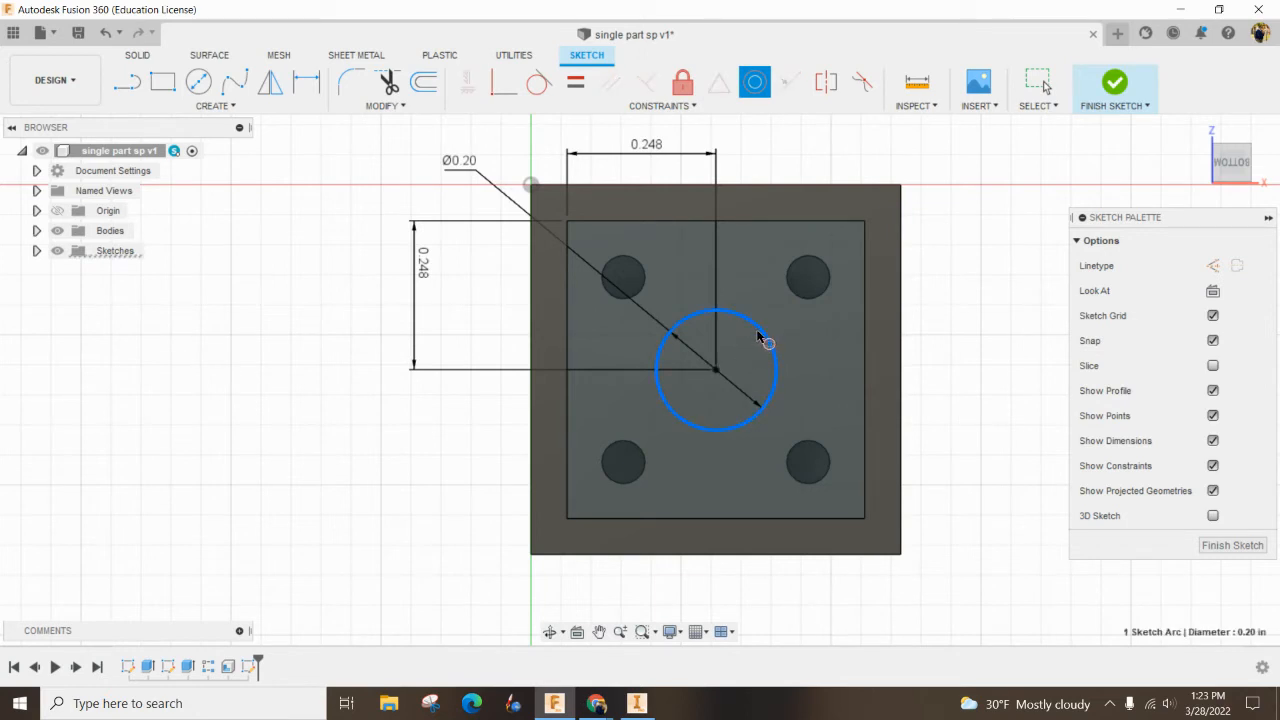
pyautogui.moveTo(745, 335)
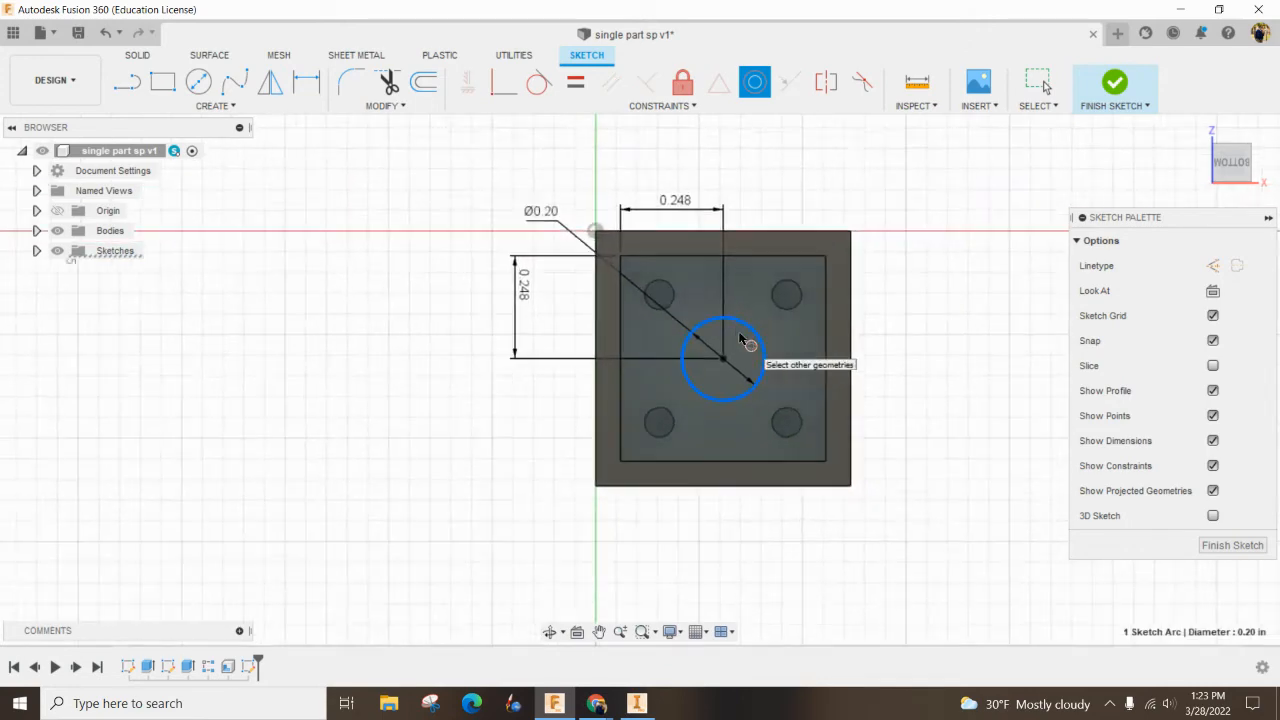
pyautogui.scroll(3)
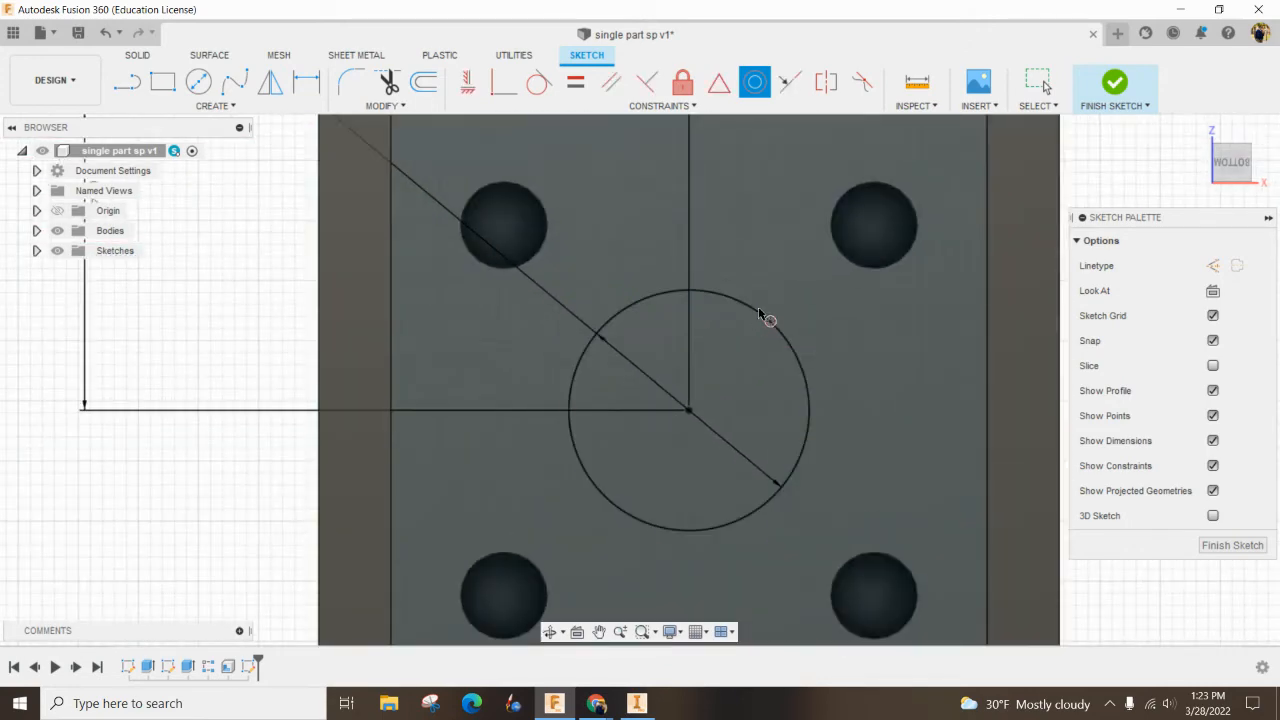
pyautogui.click(743, 337)
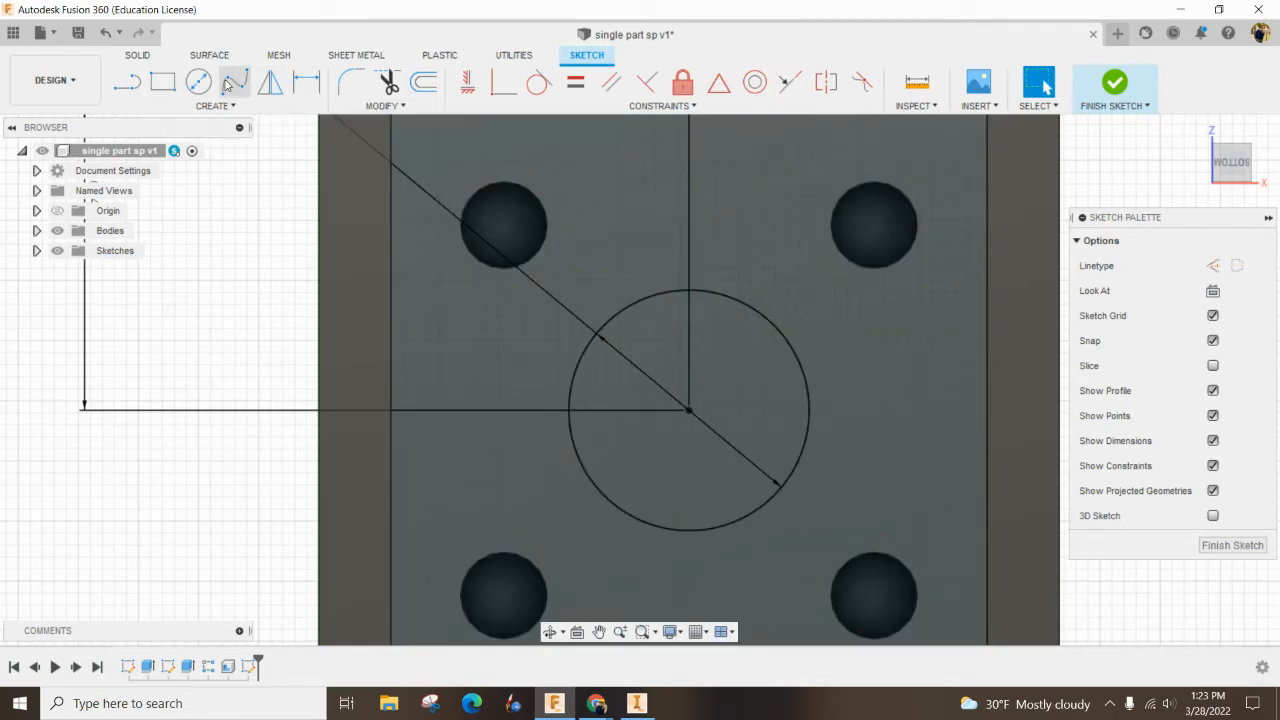
pyautogui.click(198, 82)
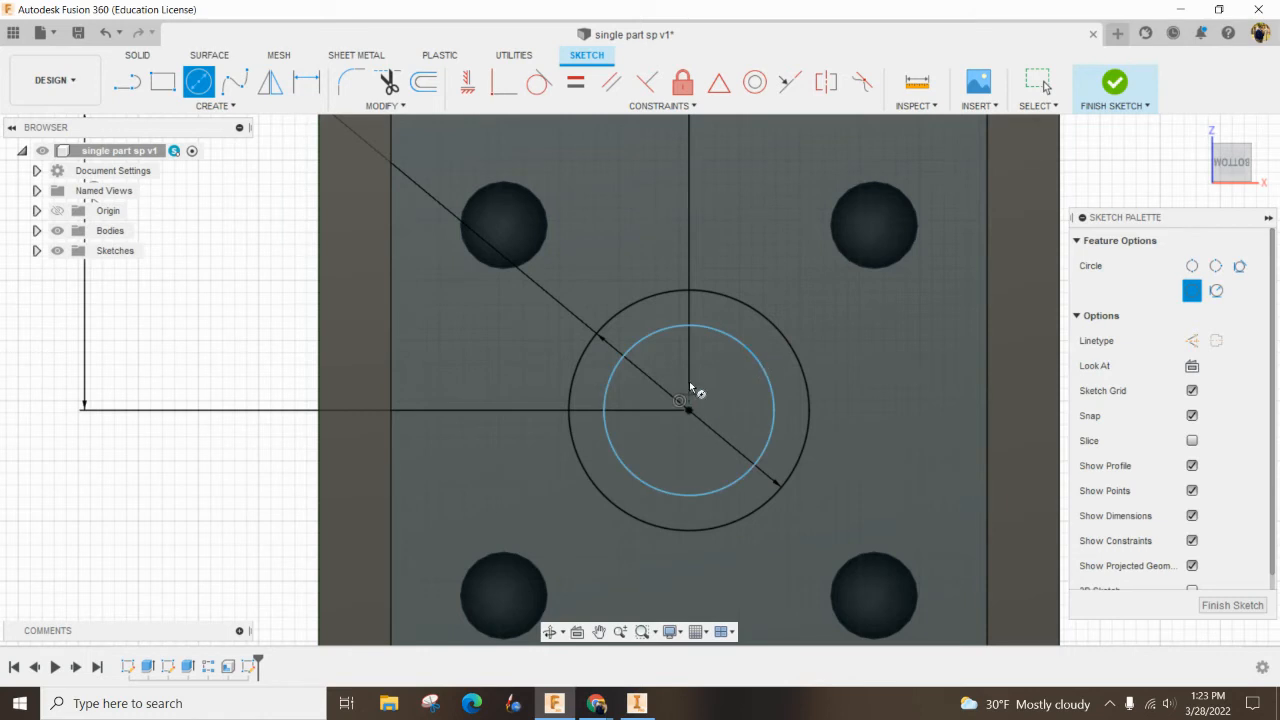
pyautogui.click(270, 82)
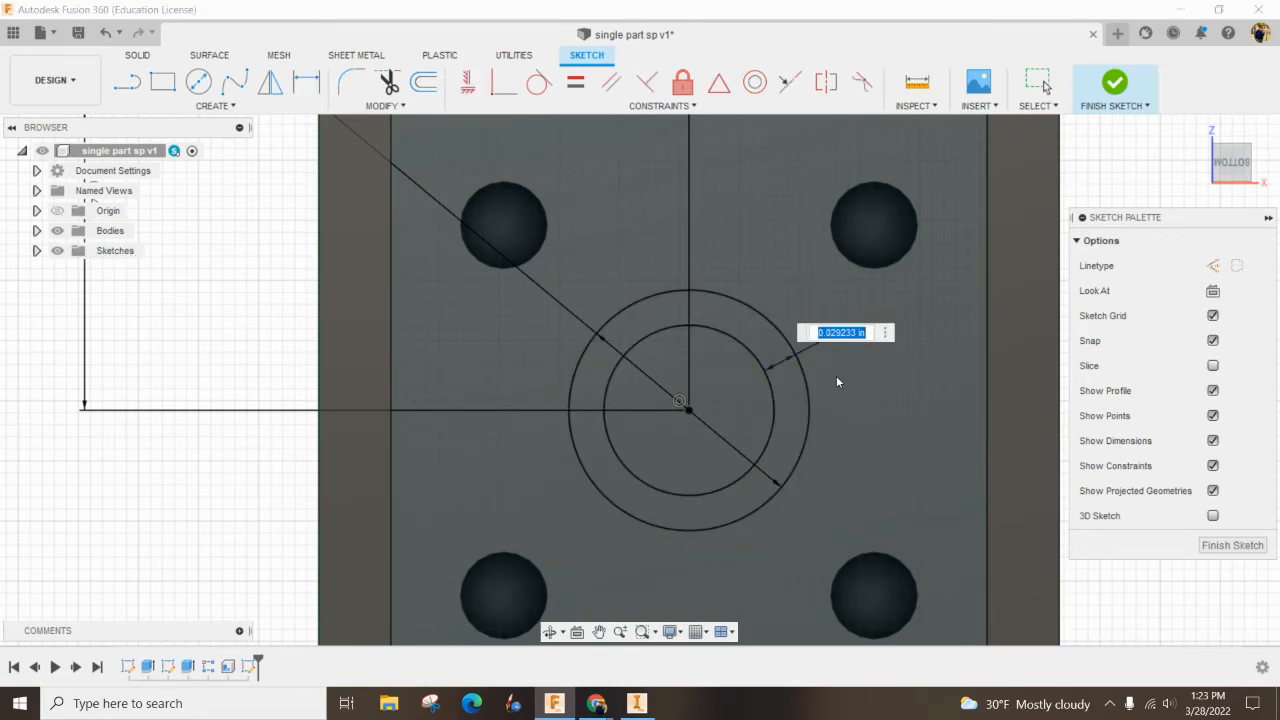
pyautogui.write('.01')
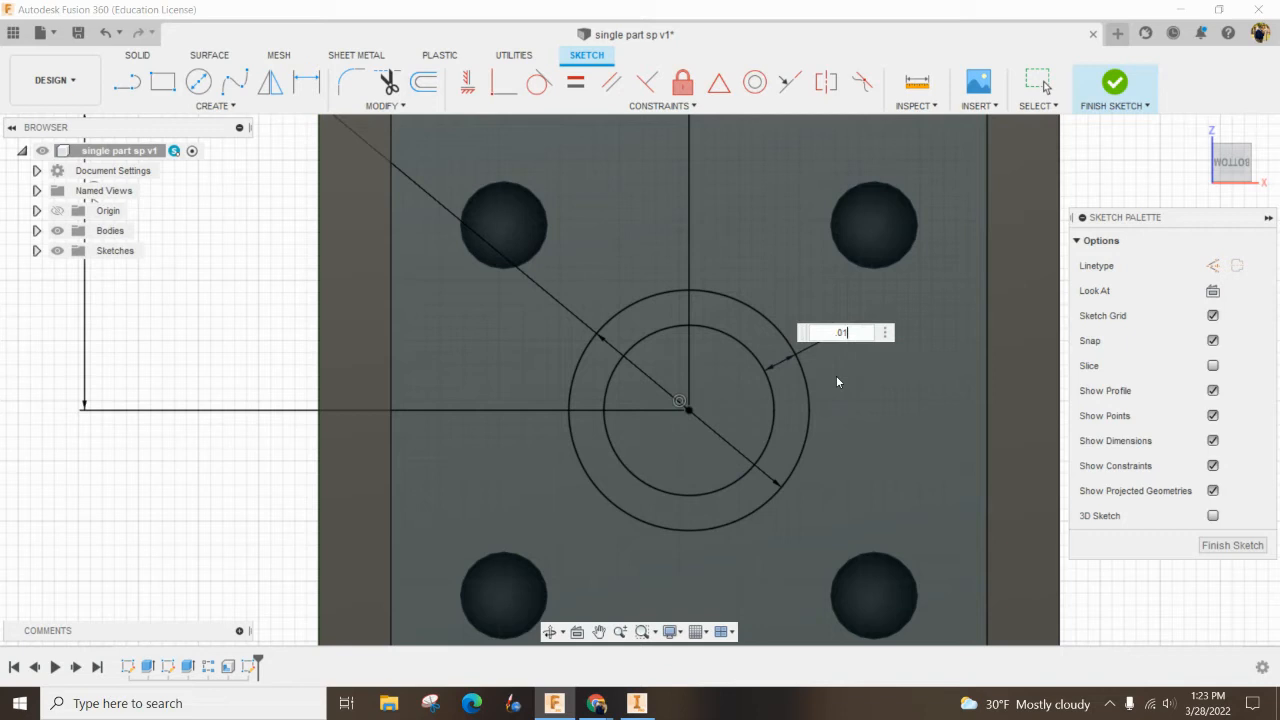
pyautogui.press('Return')
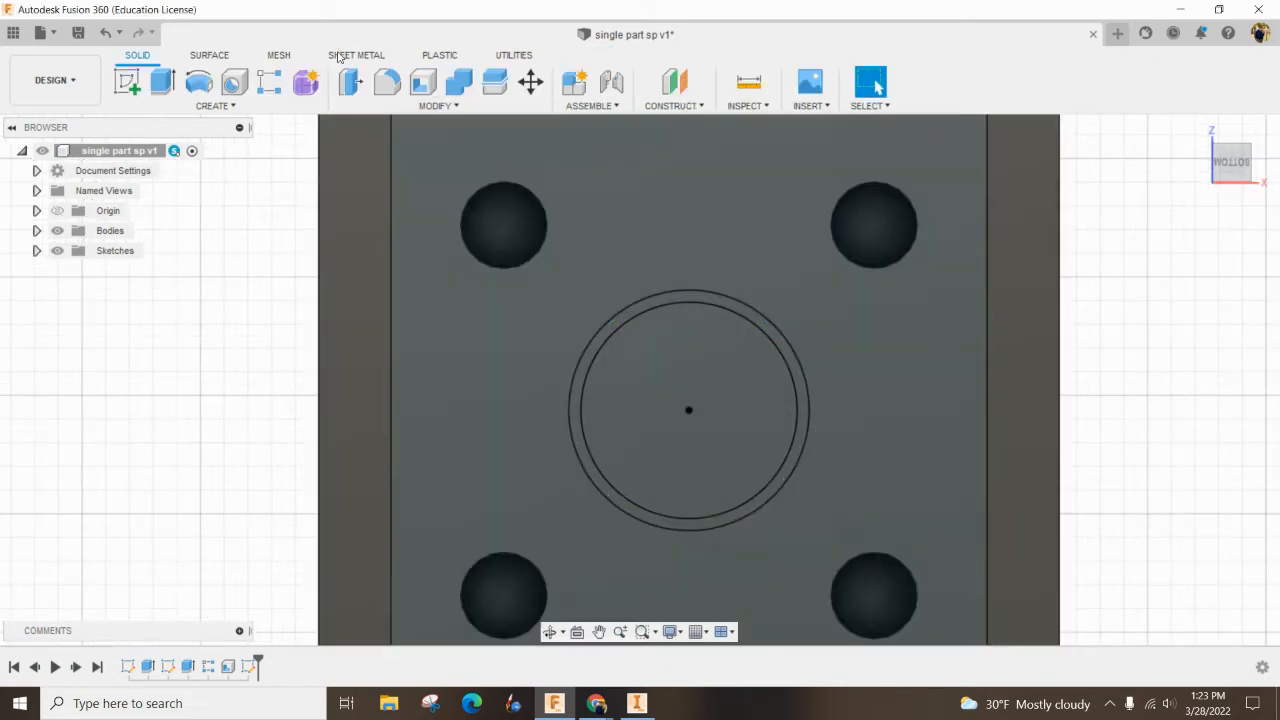
# Extrude the ring profile To Object up to the target face, joined to the body.
pyautogui.click(163, 82)
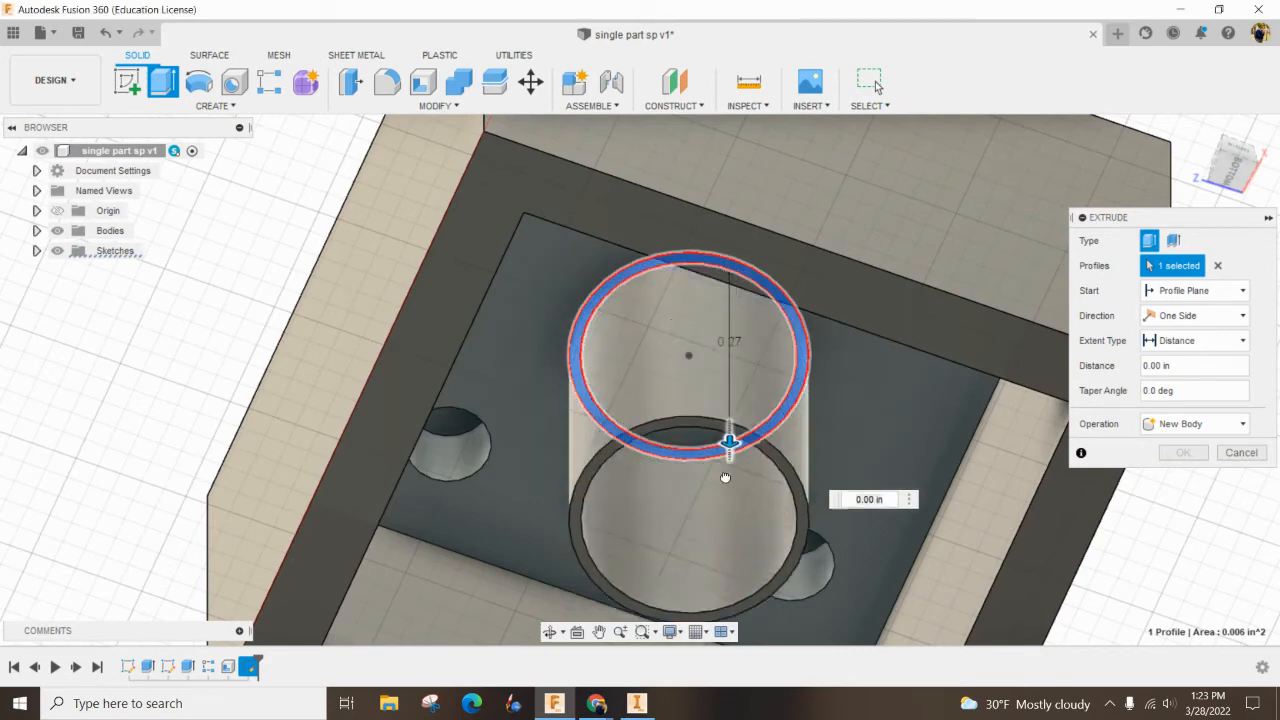
pyautogui.moveTo(730, 440); pyautogui.dragTo(730, 490)
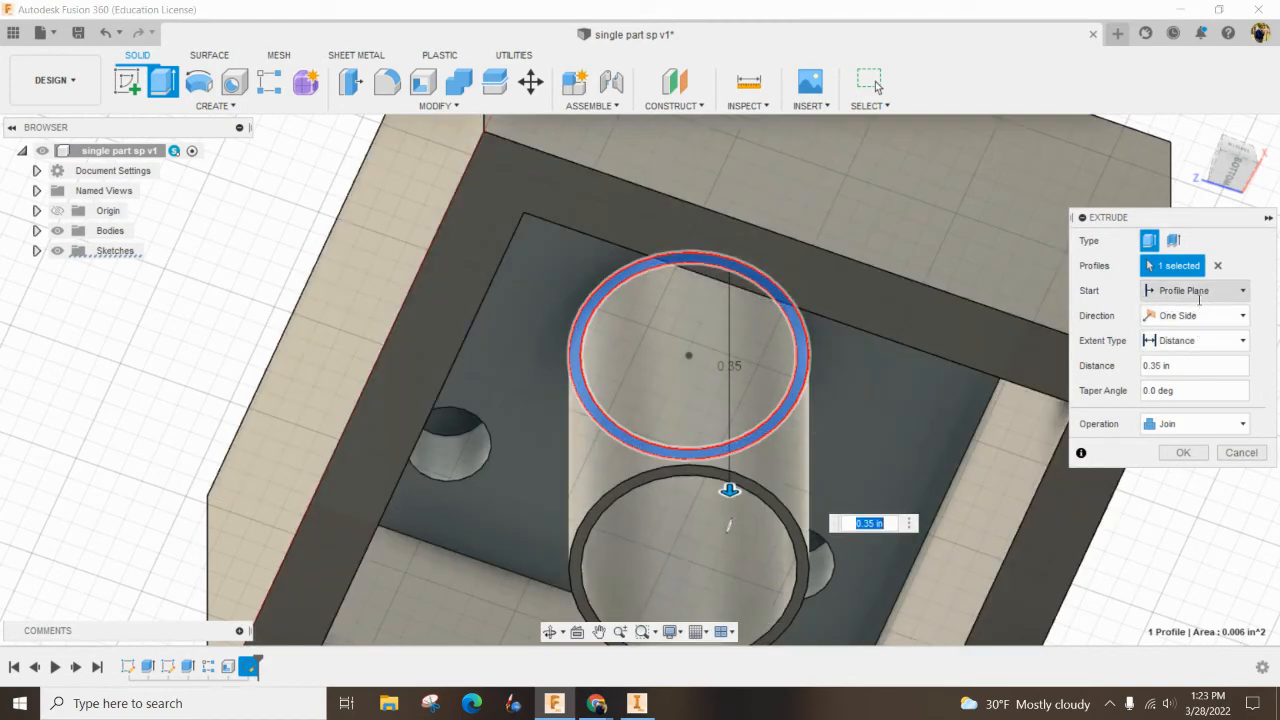
pyautogui.click(1240, 340)
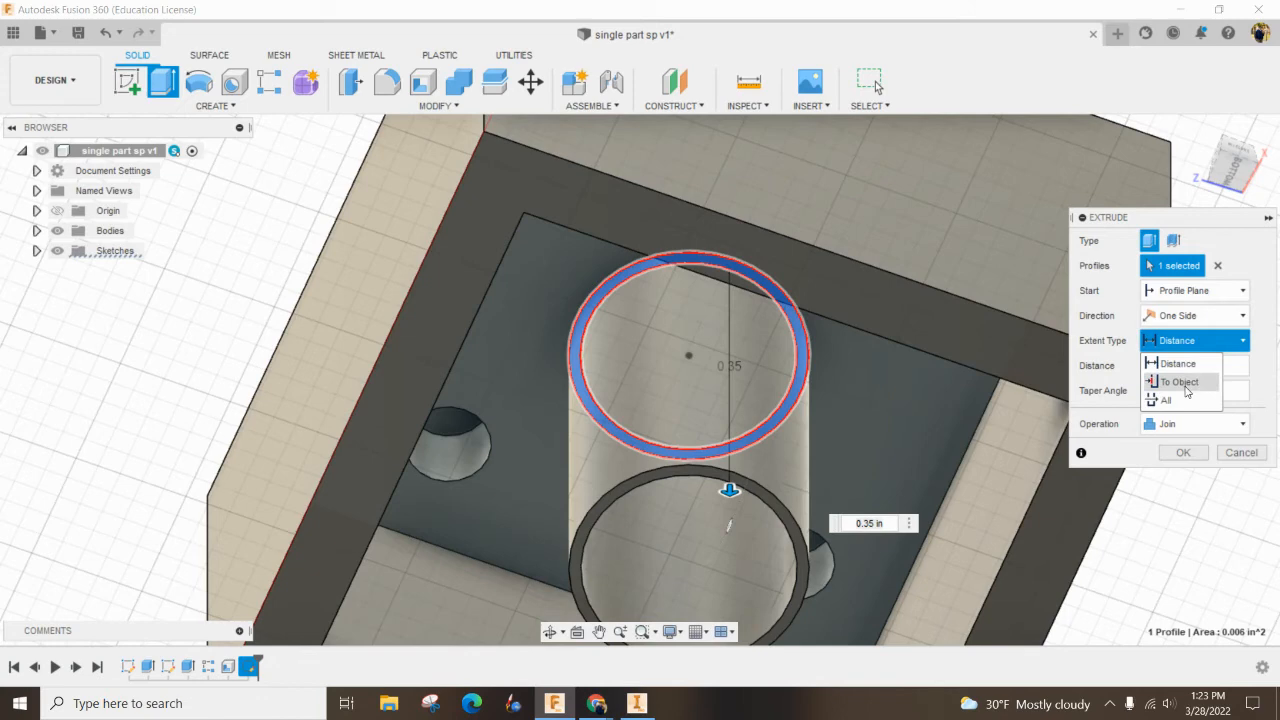
pyautogui.click(1180, 382)
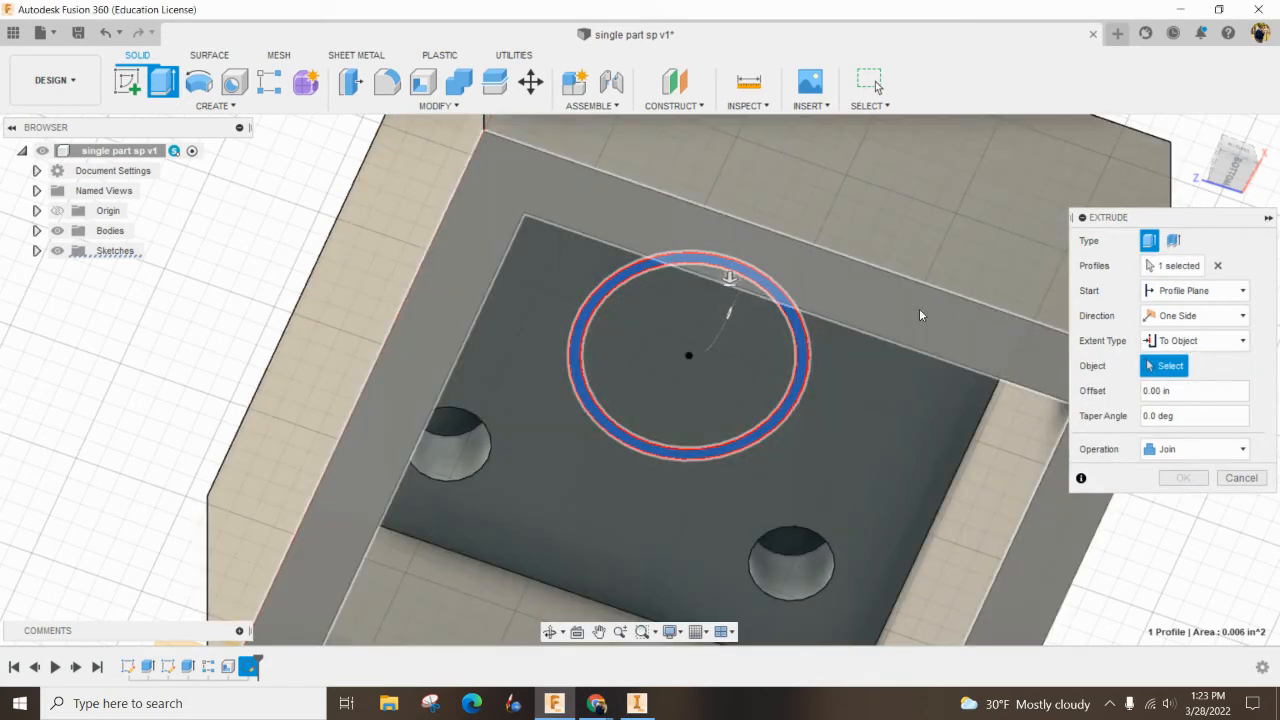
pyautogui.click(1183, 477)
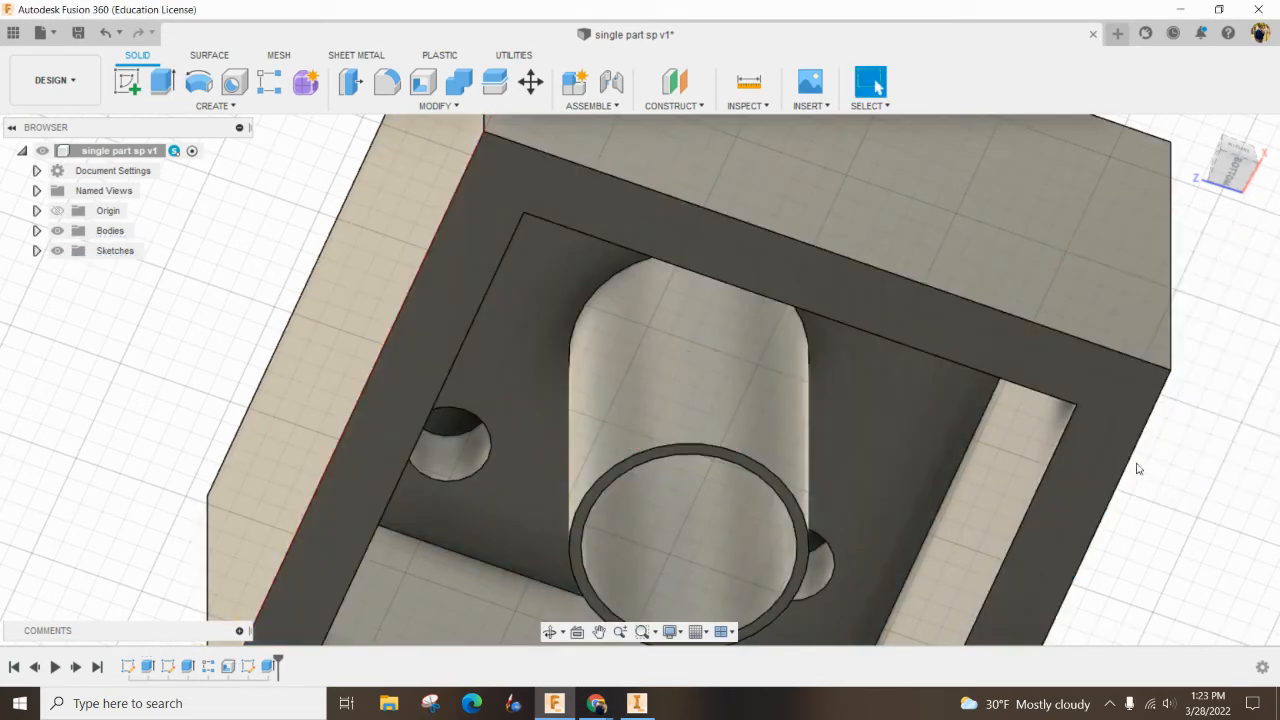
pyautogui.moveTo(1137, 468); pyautogui.dragTo(978, 347)
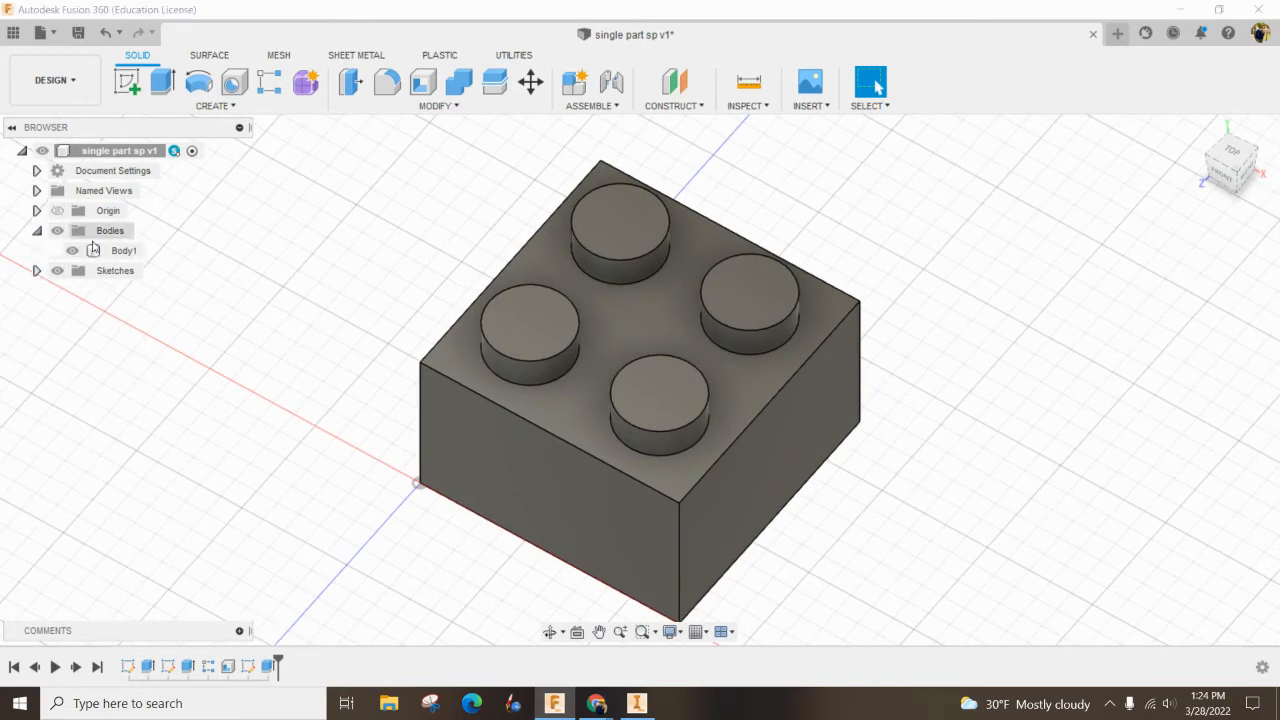
# Apply the Plastic - Matte (Blue) appearance to Body1.
pyautogui.rightClick(123, 250)
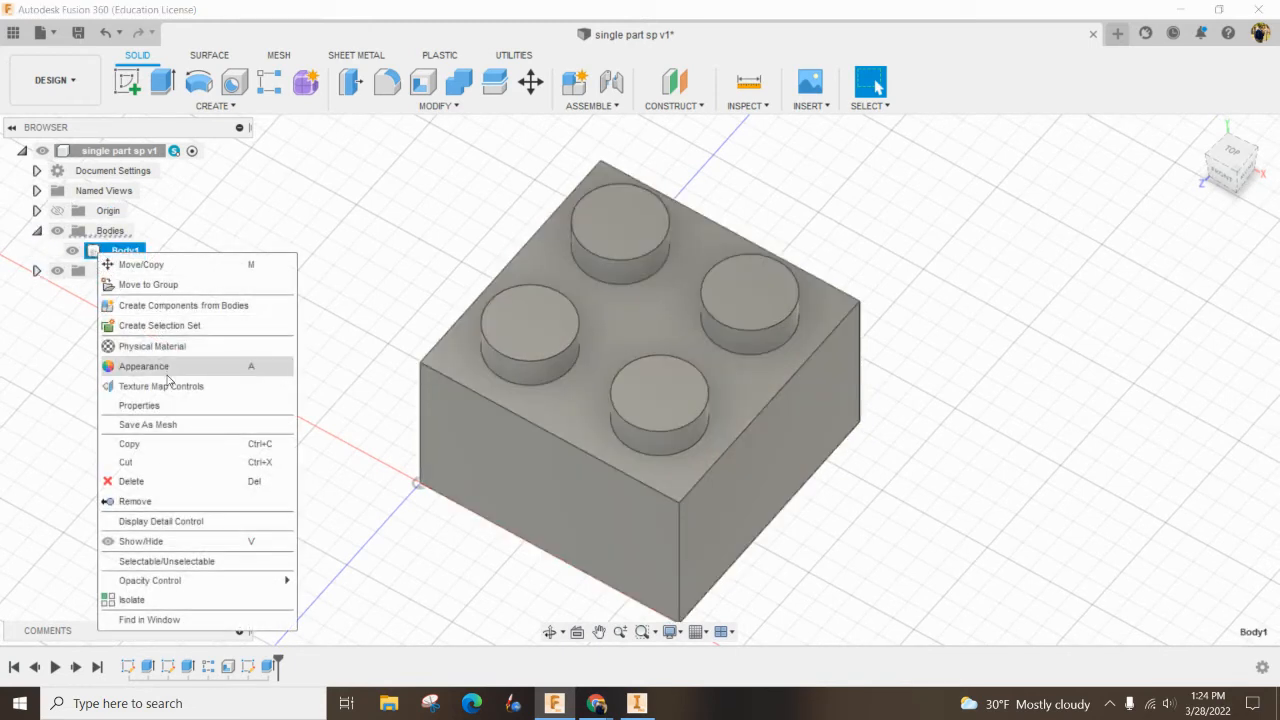
pyautogui.click(143, 366)
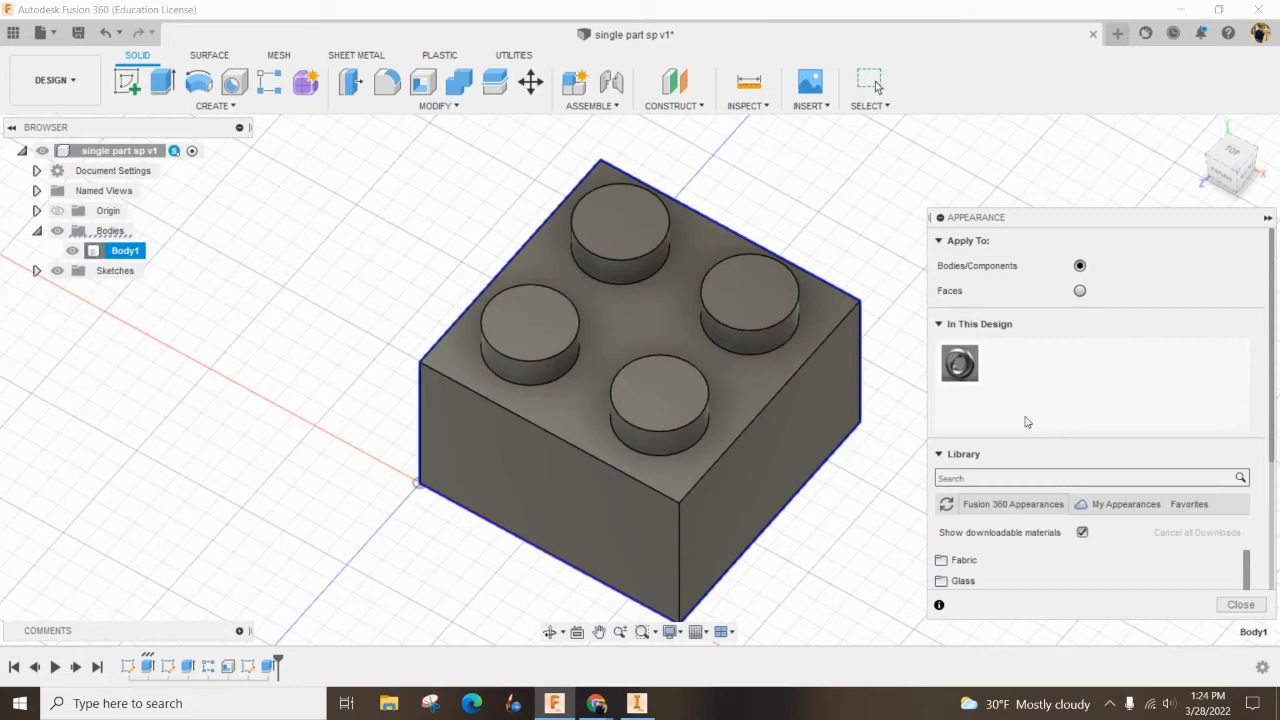
pyautogui.write('blue plastic')
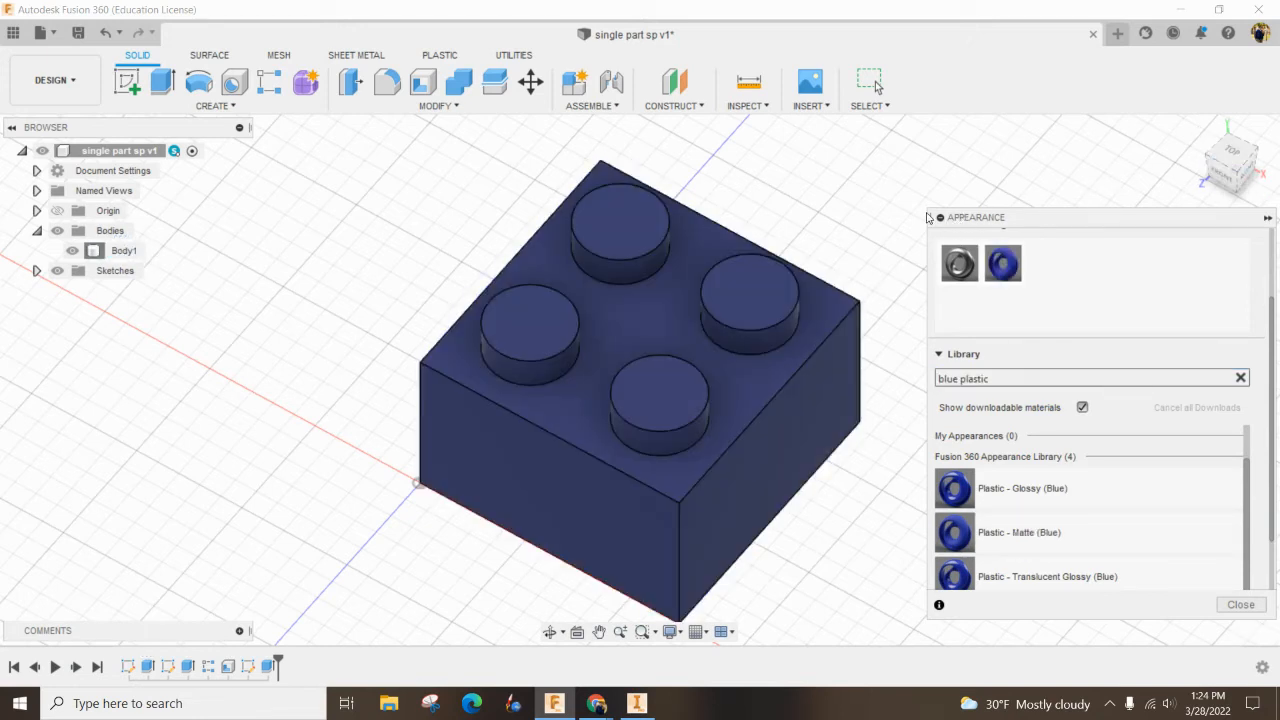
pyautogui.click(1240, 604)
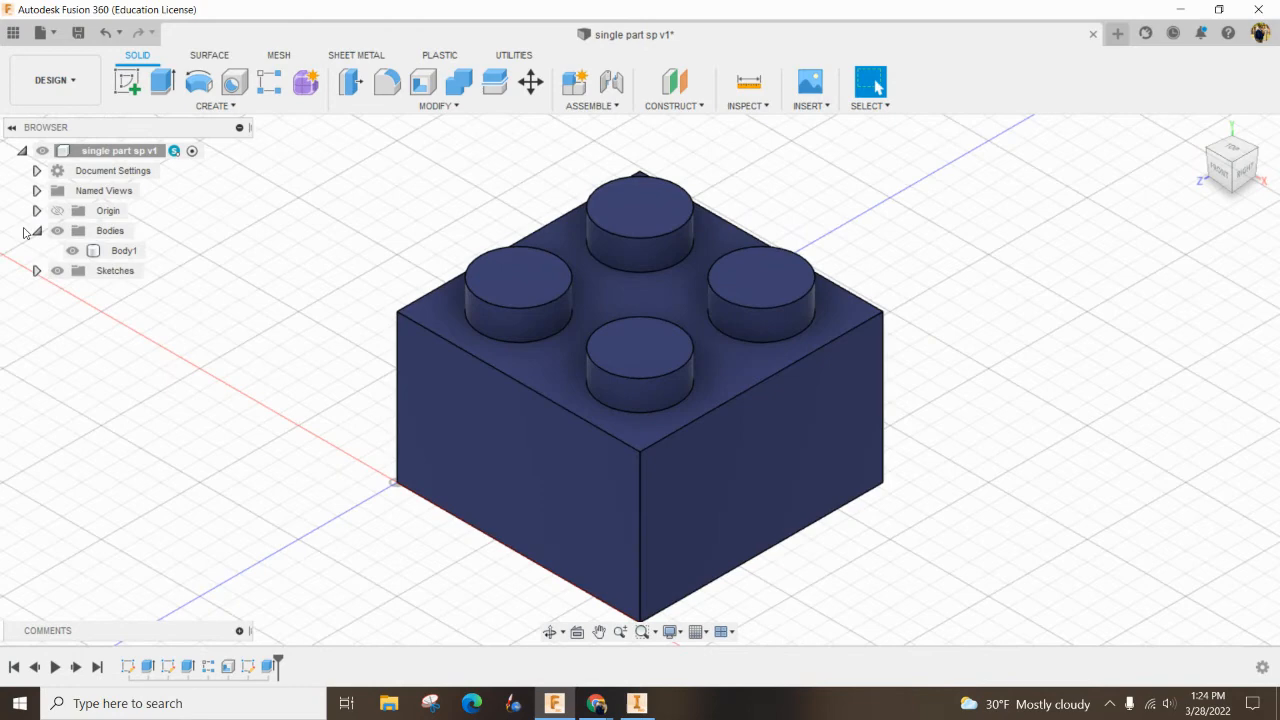
# Lengthen the base sketch's length dimension and change the stud pattern to 6 by 2.
pyautogui.click(37, 230)
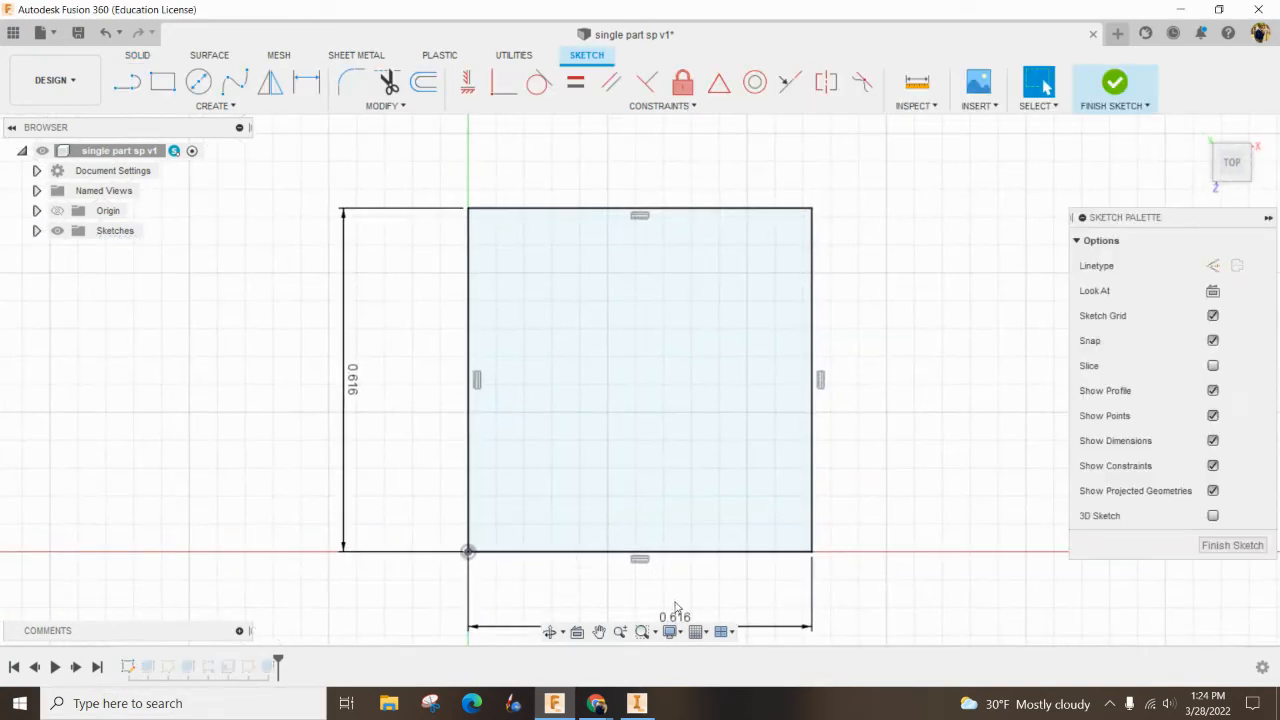
pyautogui.click(675, 615)
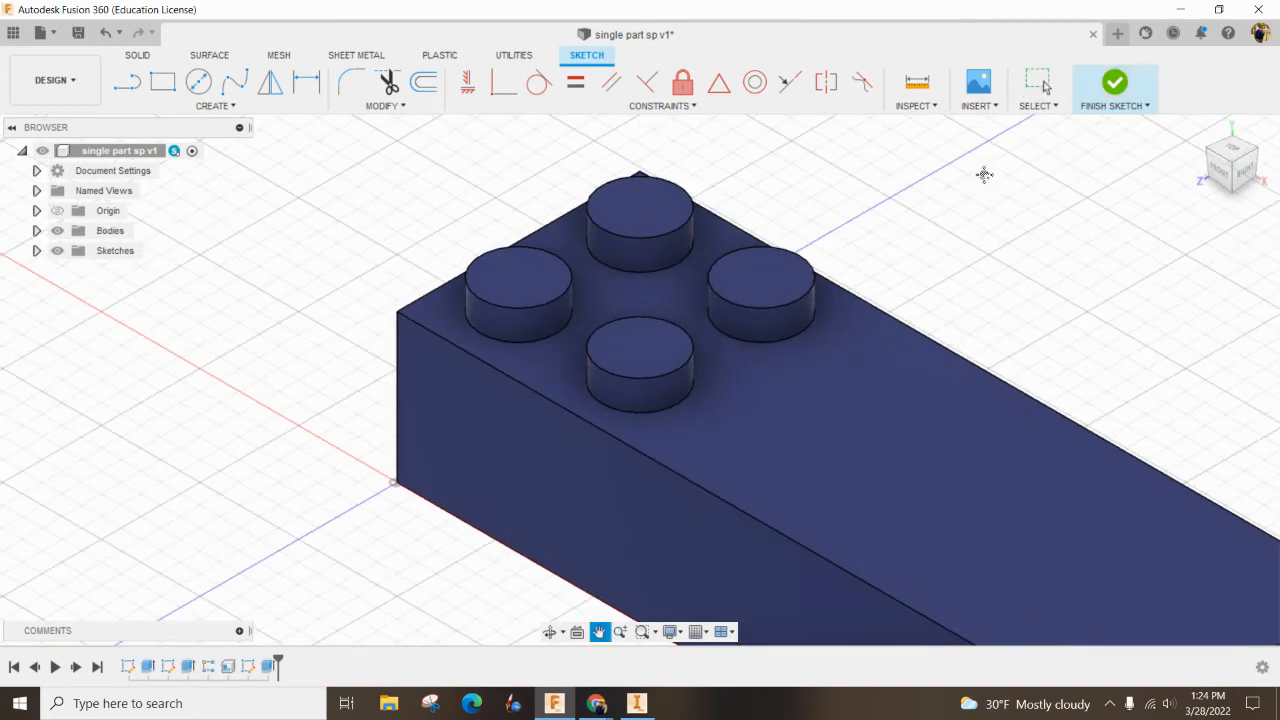
pyautogui.click(1114, 82)
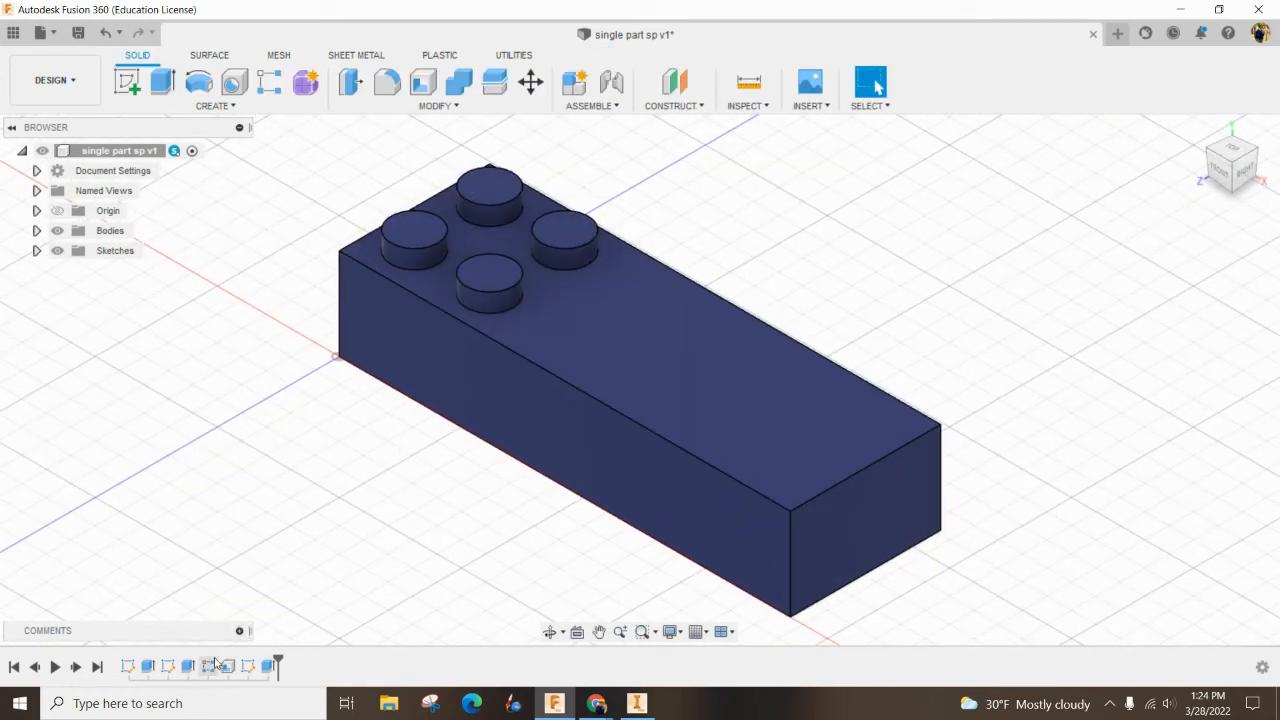
pyautogui.moveTo(228, 666)
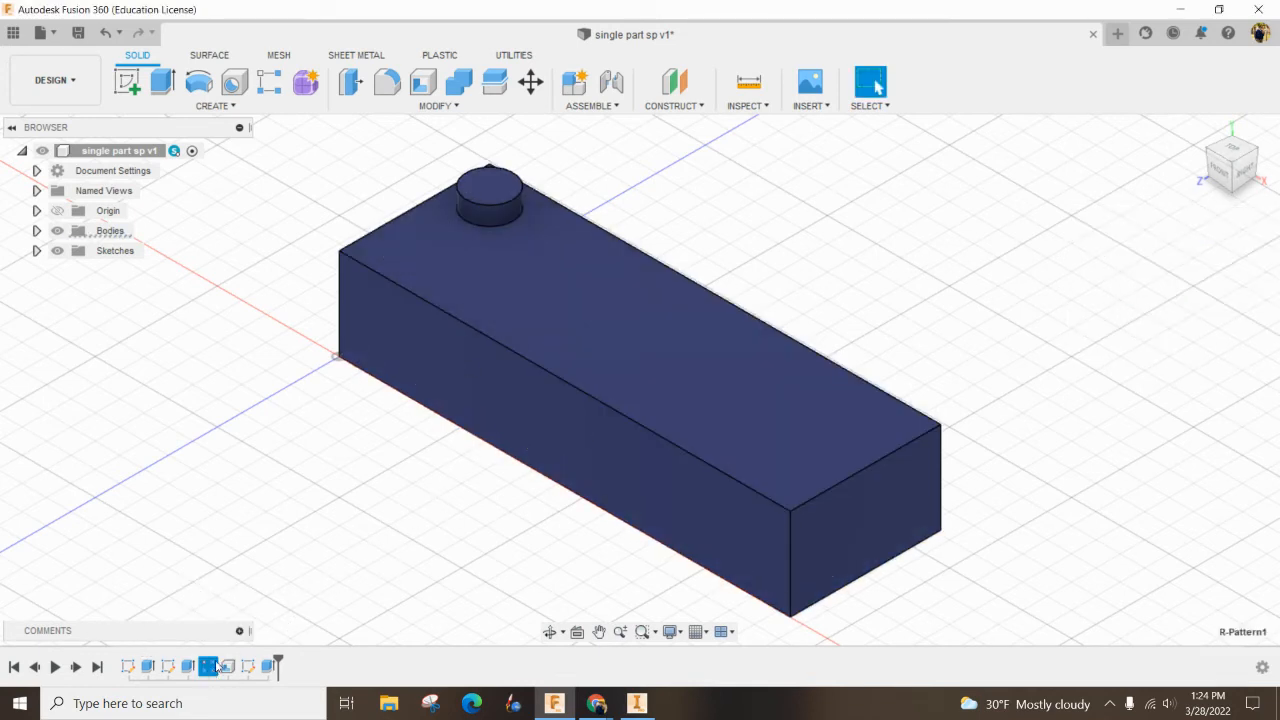
pyautogui.click(188, 666)
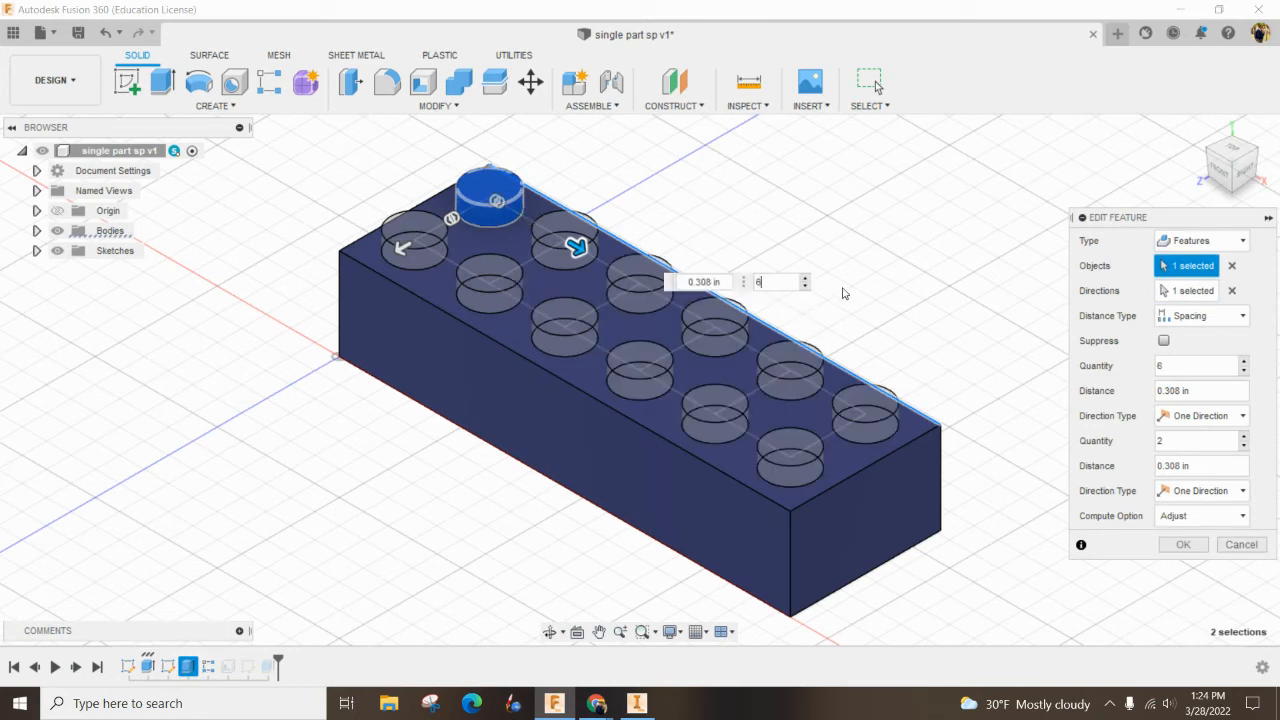
pyautogui.click(1183, 544)
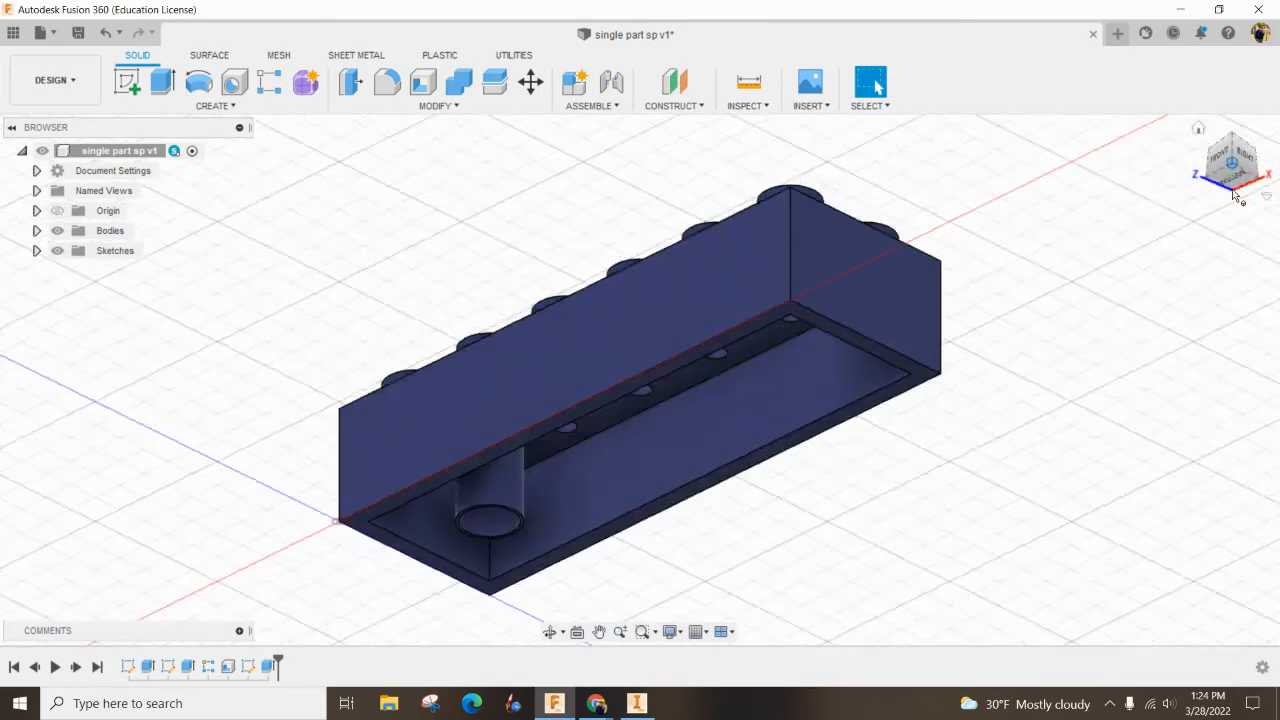
# Pattern the center tube extrude to quantity 5 at 0.308 in along the long edge.
pyautogui.click(1230, 160)
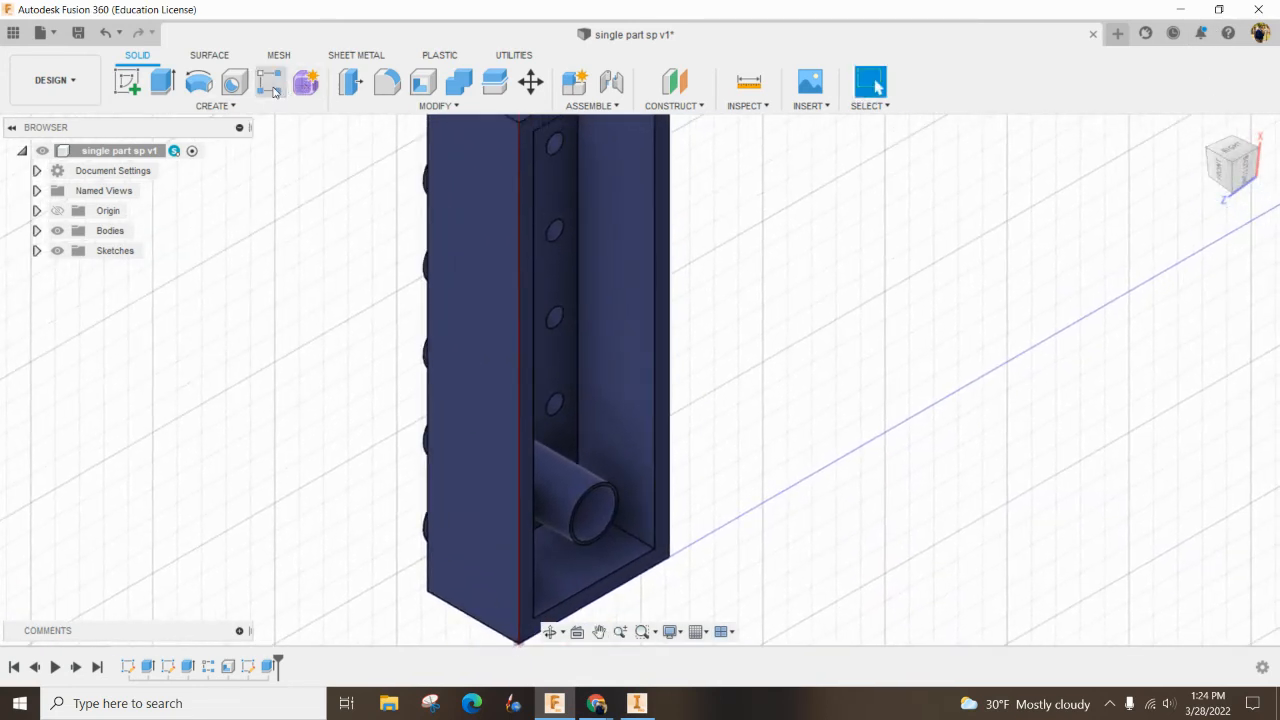
pyautogui.click(269, 82)
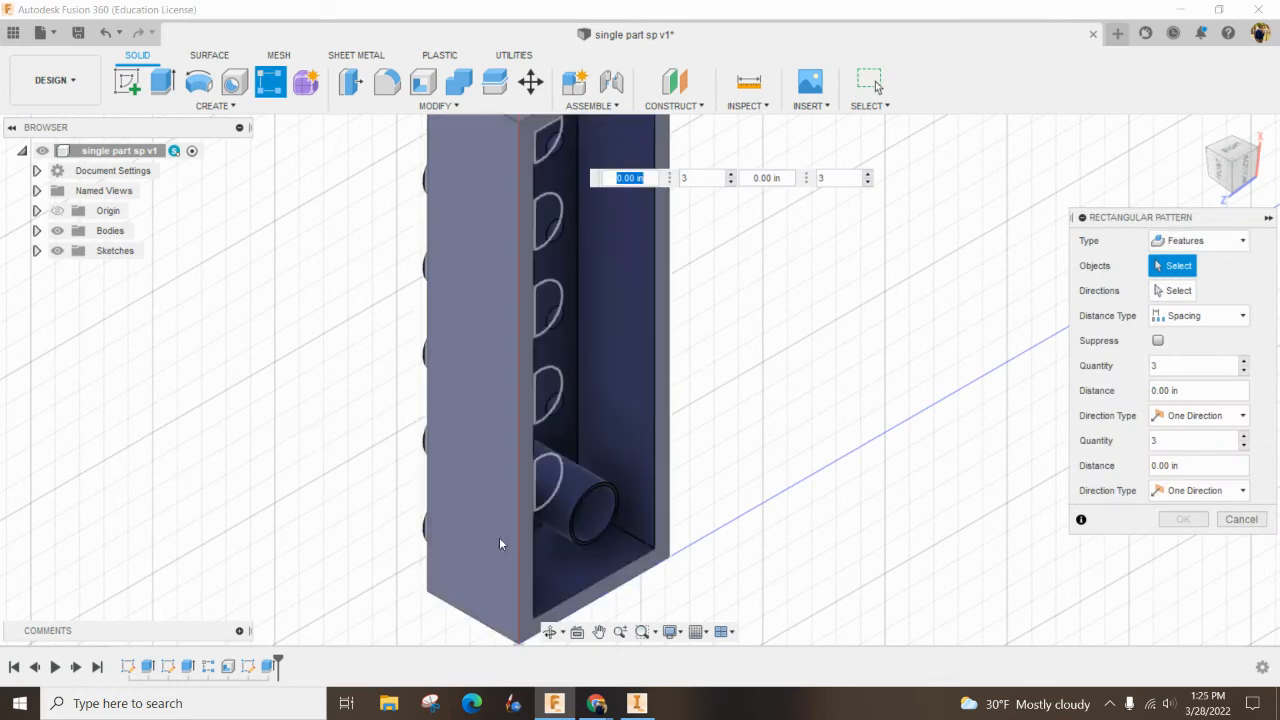
pyautogui.click(580, 500)
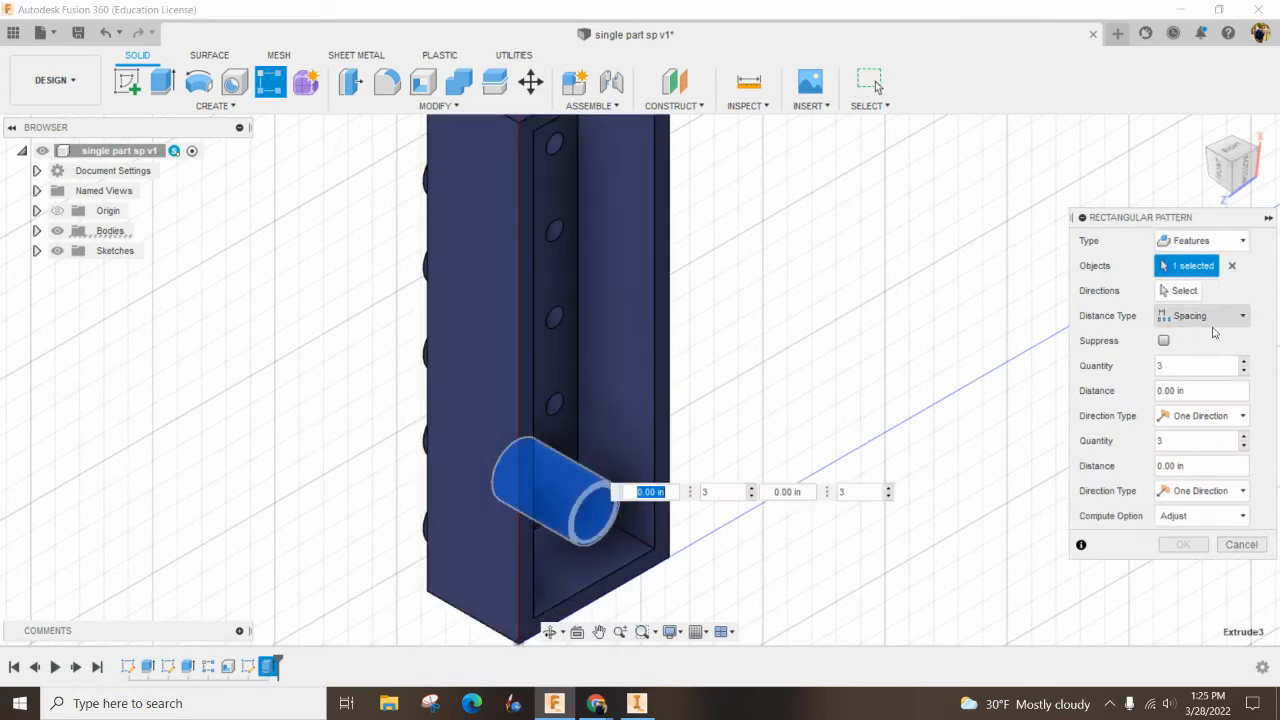
pyautogui.click(1184, 290)
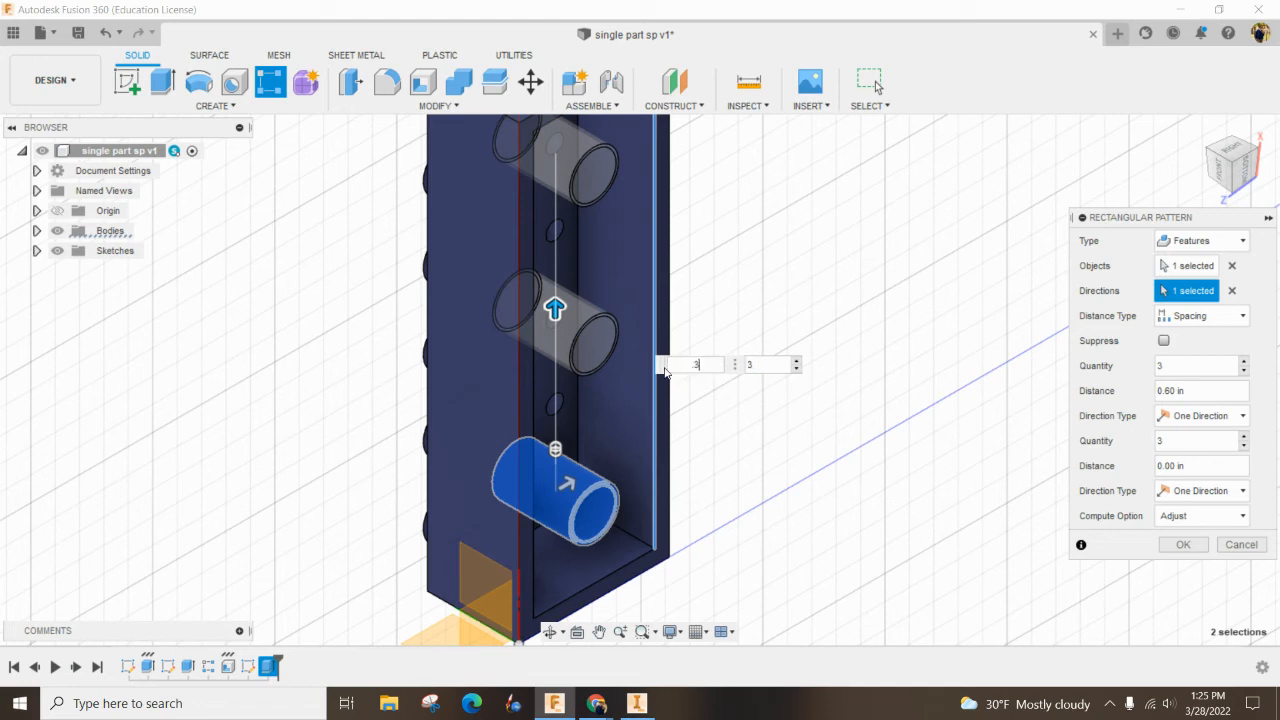
pyautogui.moveTo(555, 309); pyautogui.dragTo(555, 390)
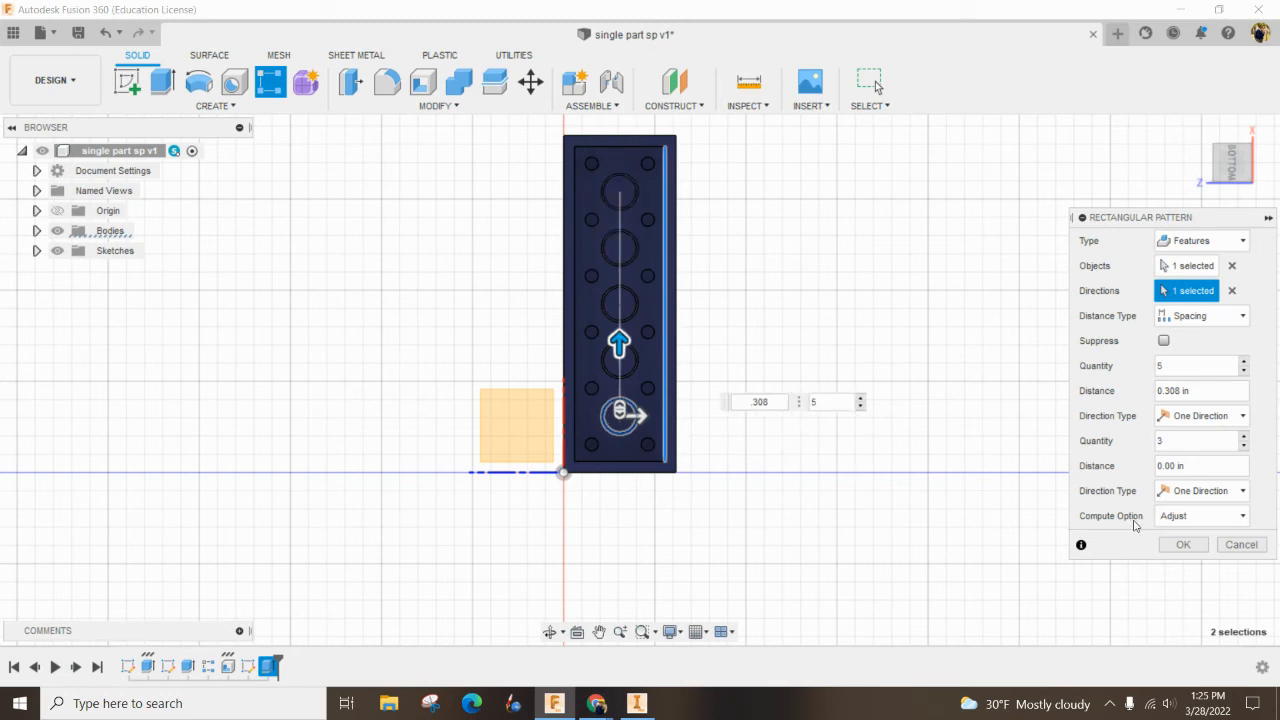
pyautogui.click(1182, 544)
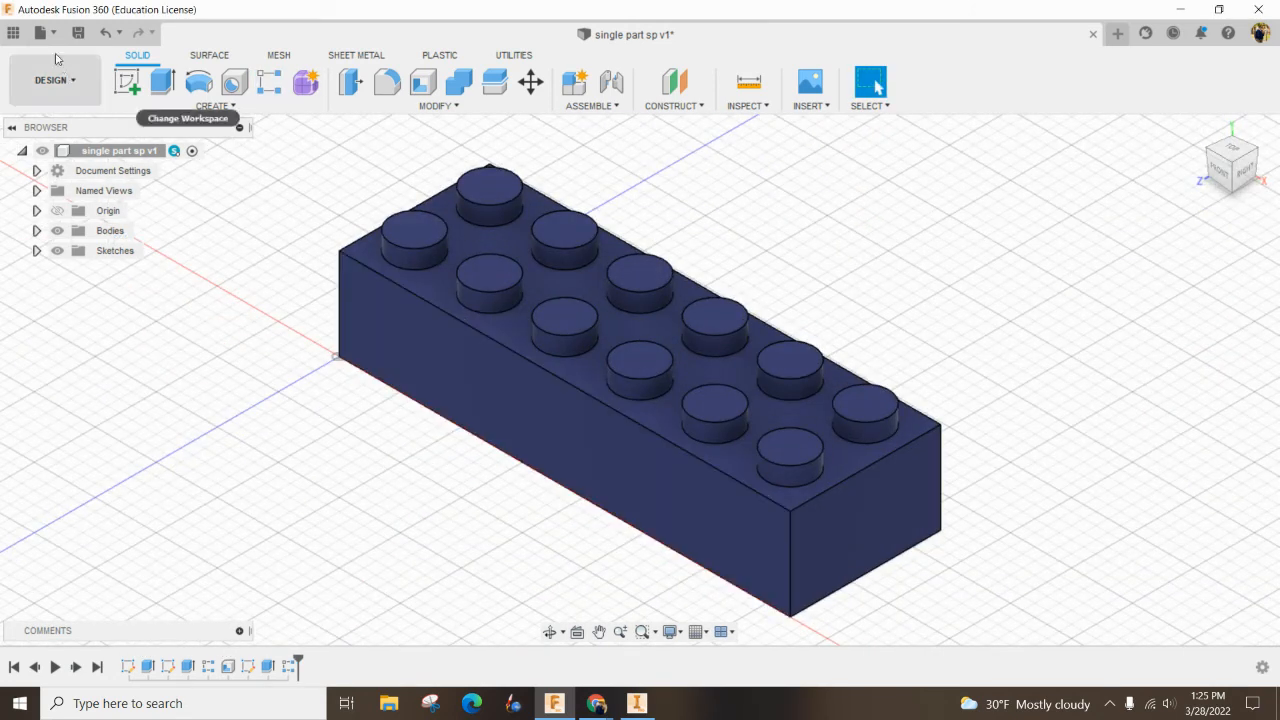
# Save As a new design named '2x6 sp' with location LEGO.
pyautogui.click(39, 32)
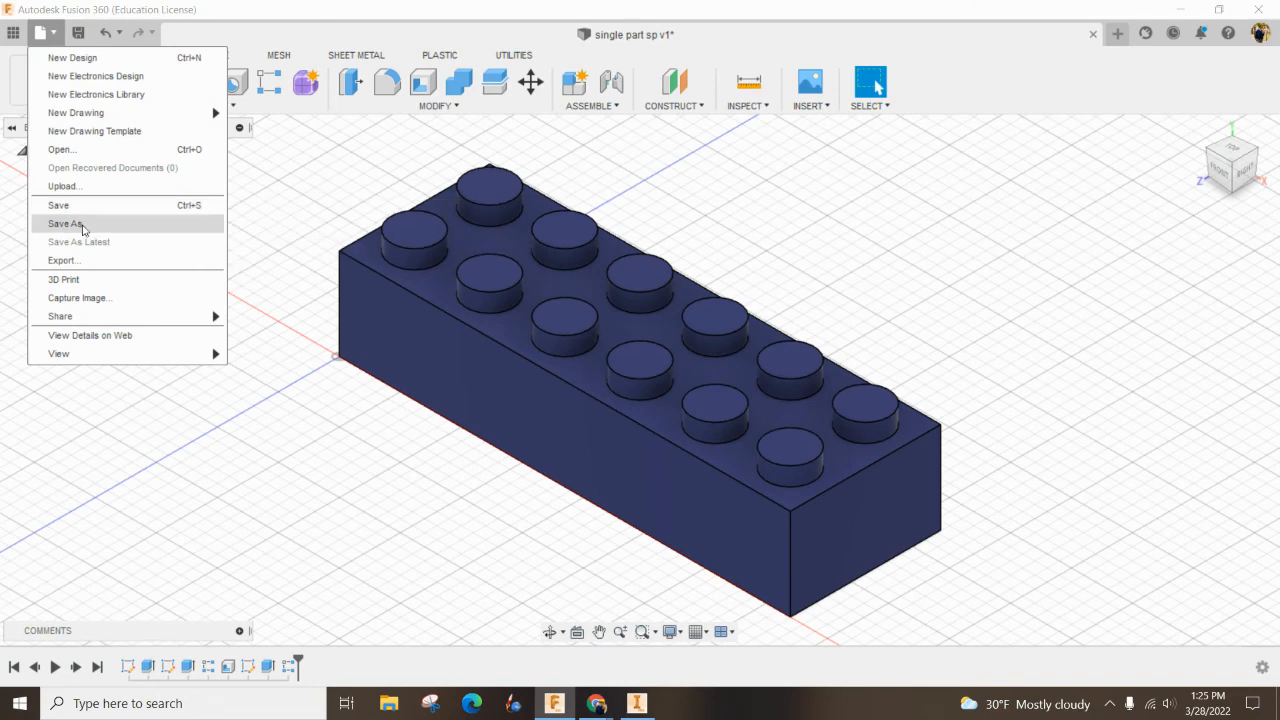
pyautogui.click(67, 223)
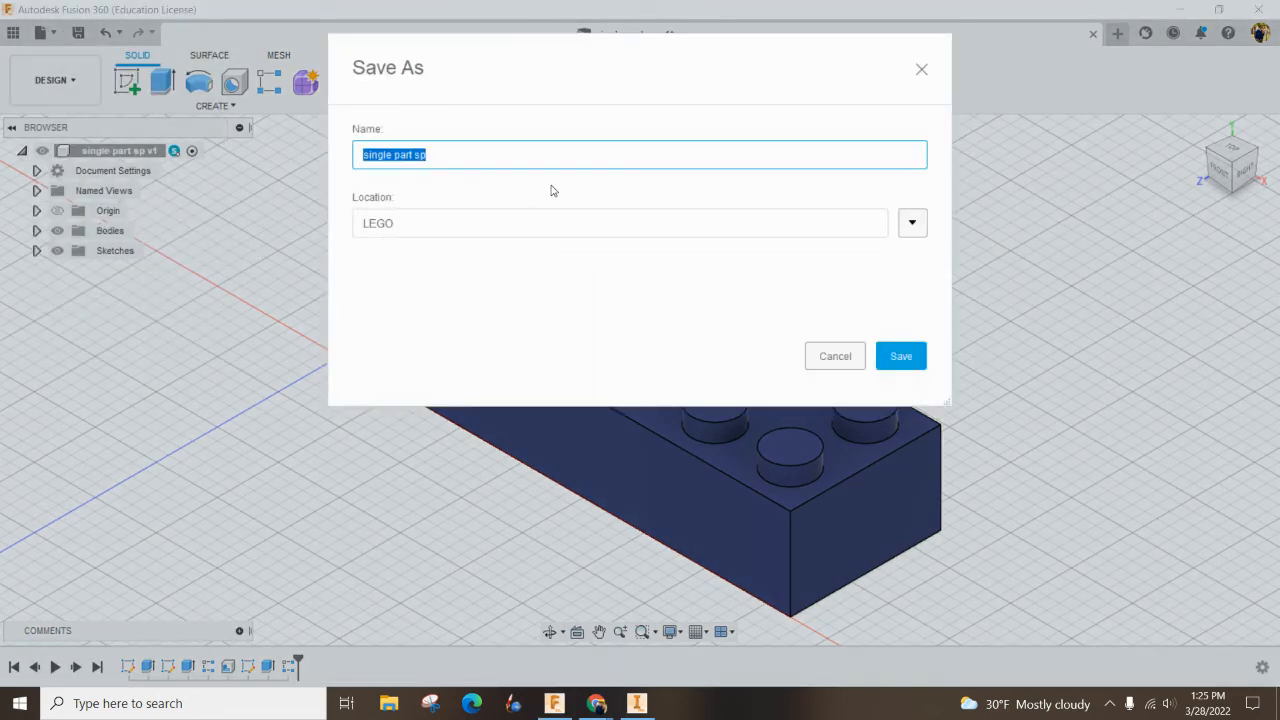
pyautogui.write('2x6')
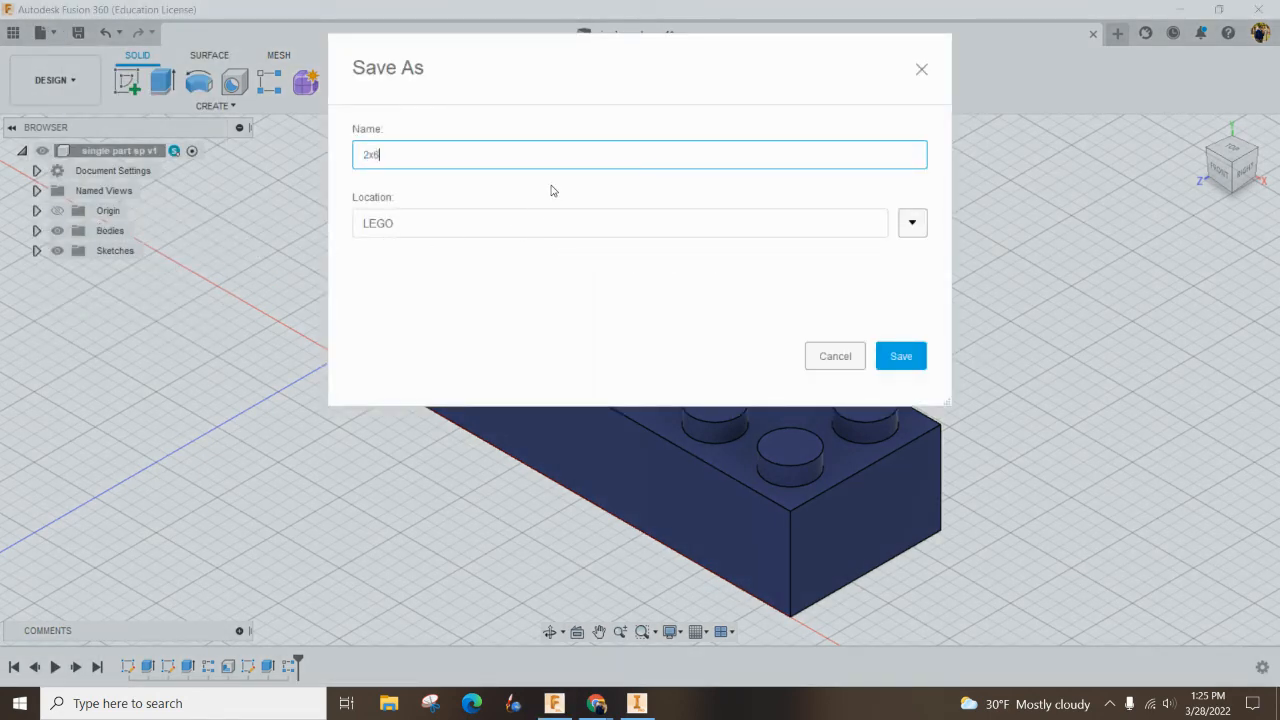
pyautogui.write('sp')
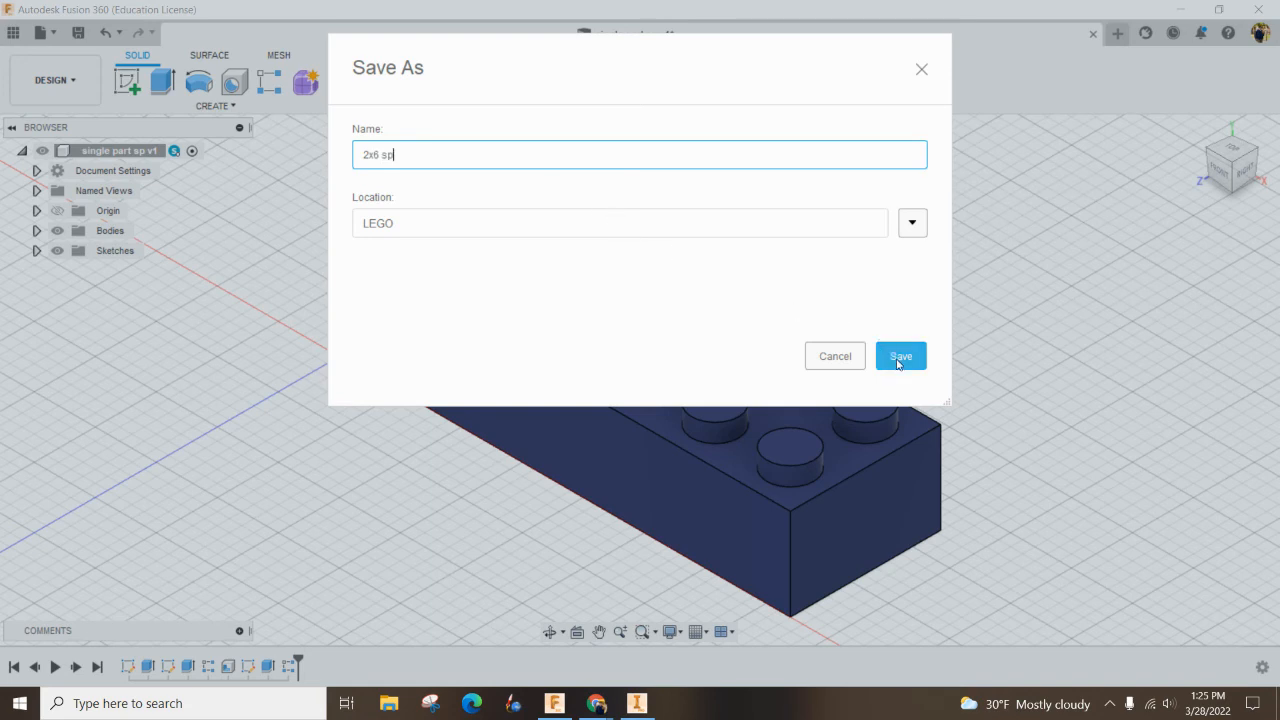
pyautogui.click(900, 356)
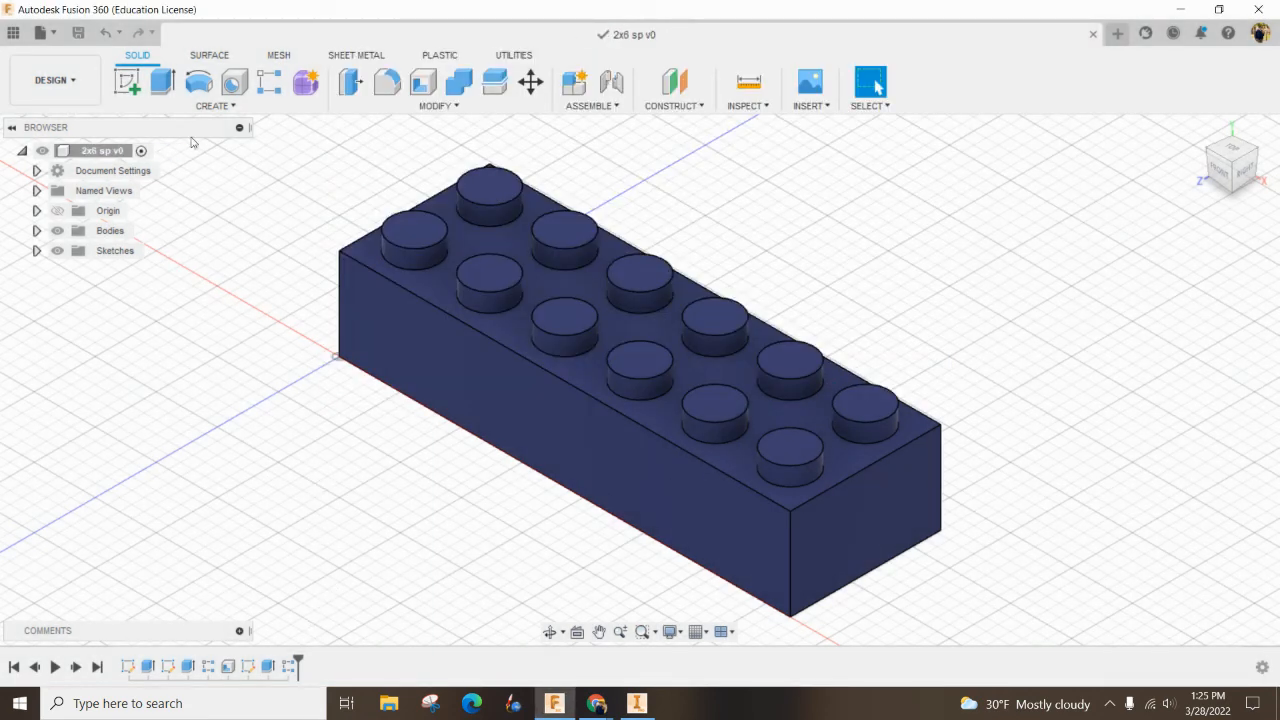
pyautogui.moveTo(206, 194)
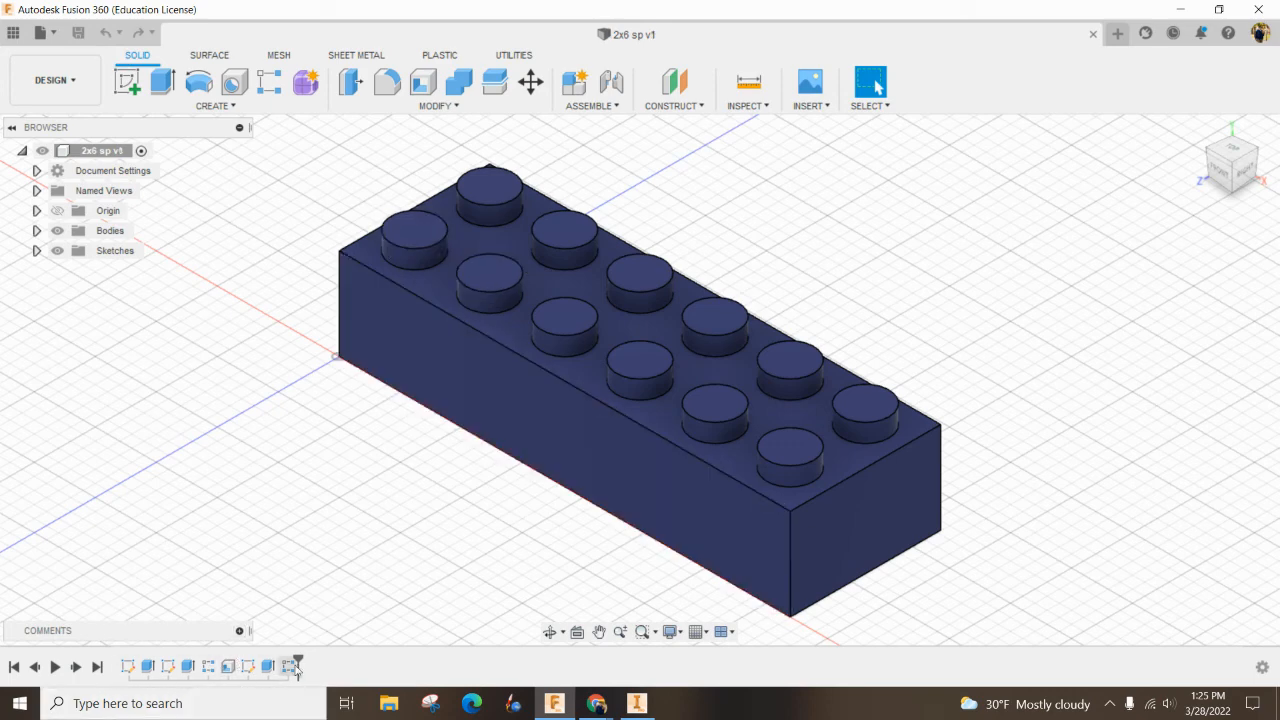
# Set the tube pattern to quantity 1, studs to 2 by 2, and base length to 0.616 in.
pyautogui.click(128, 666)
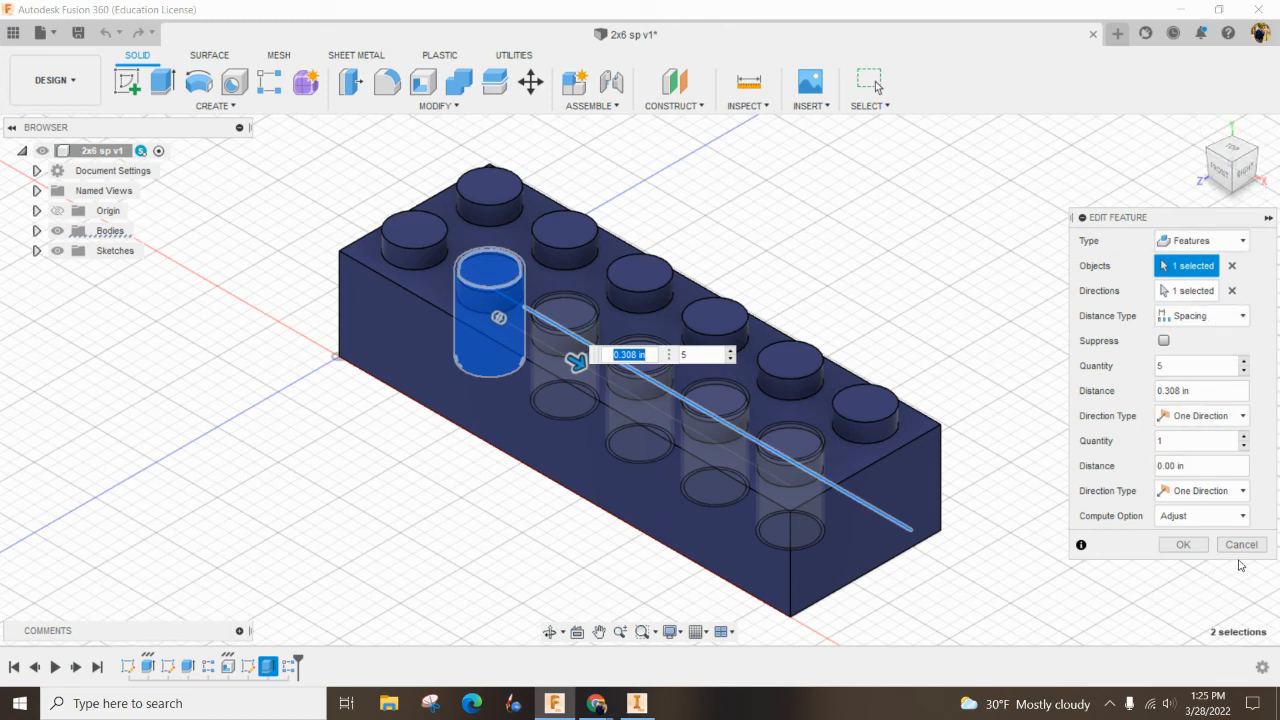
pyautogui.rightClick(287, 665)
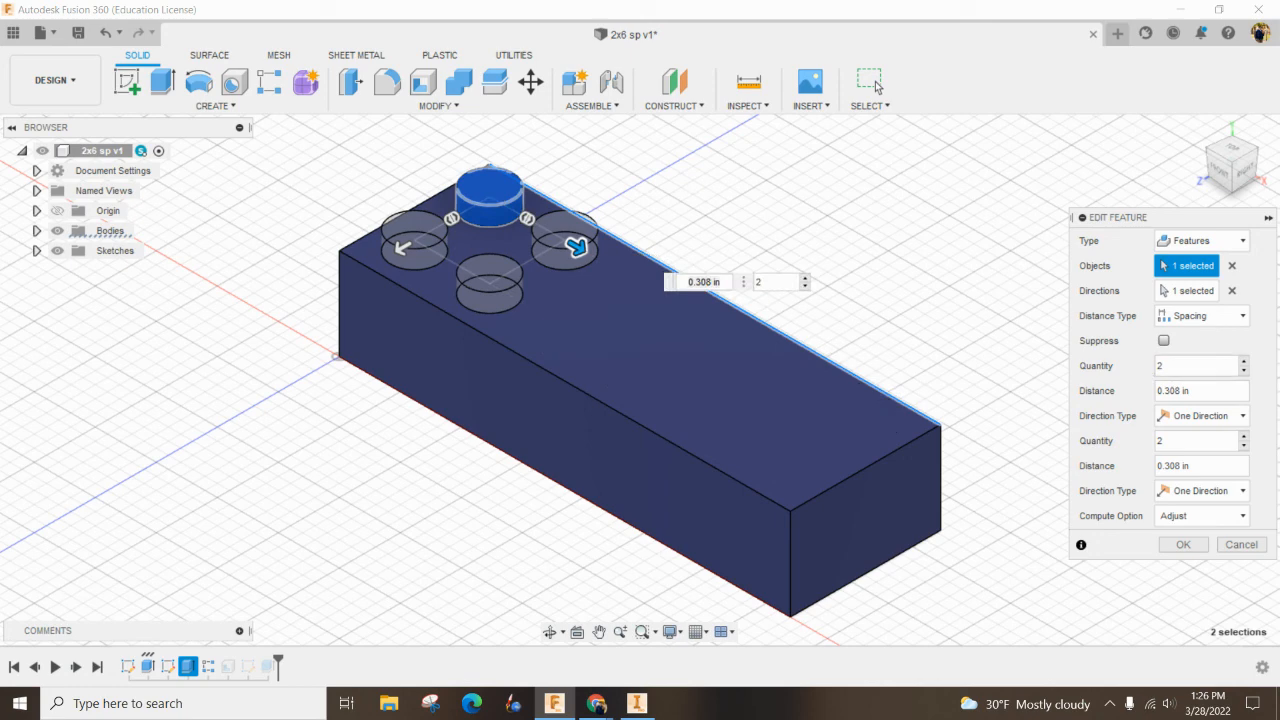
pyautogui.click(1183, 544)
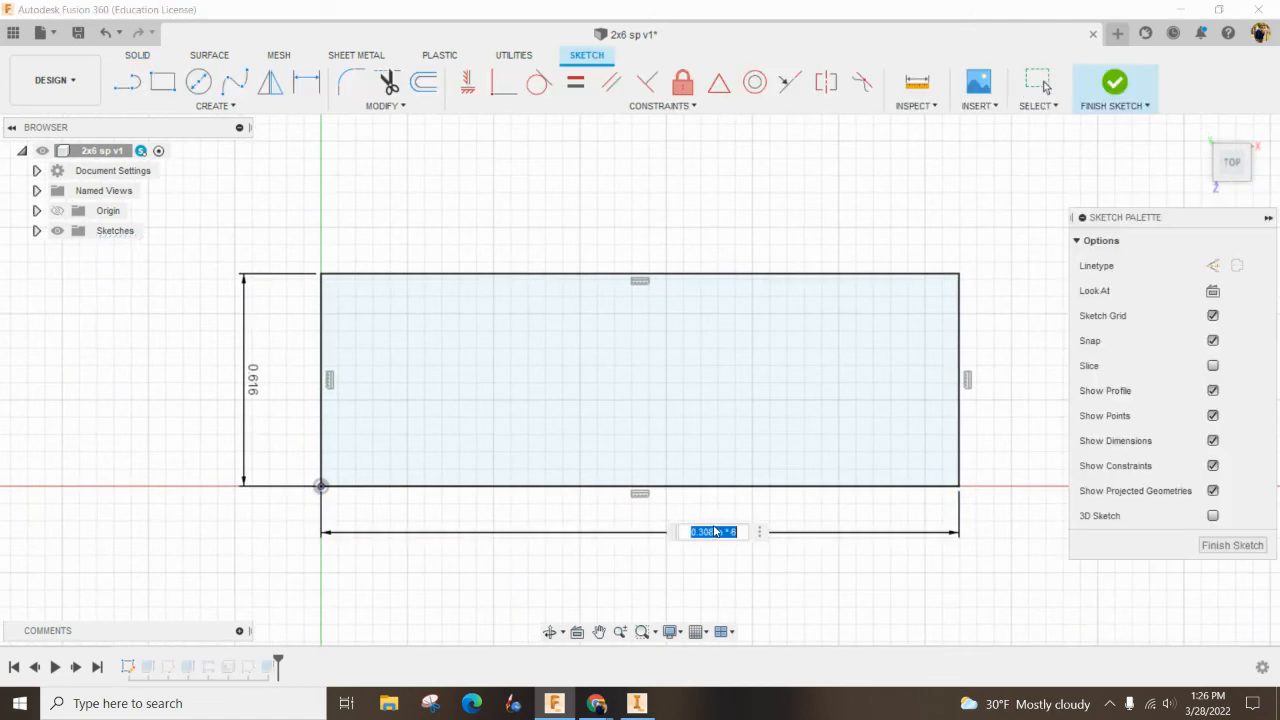
pyautogui.moveTo(740, 535)
pyautogui.write('0.616')
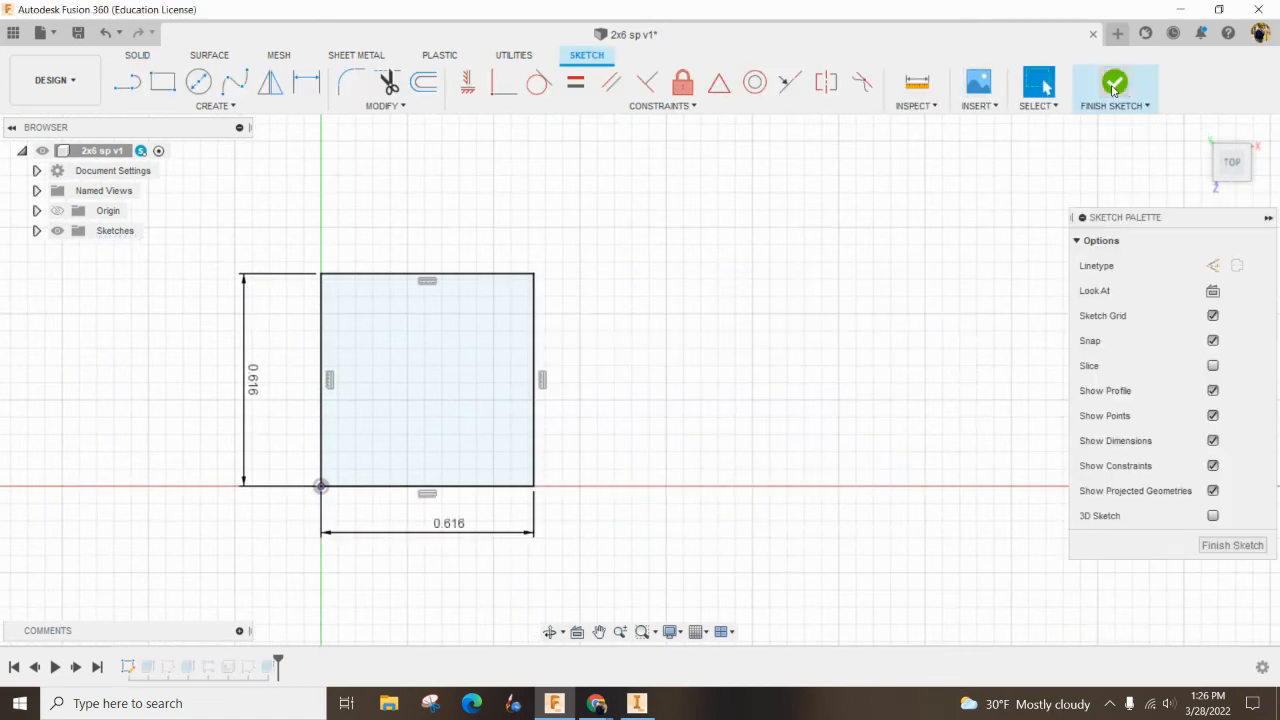
pyautogui.click(1114, 88)
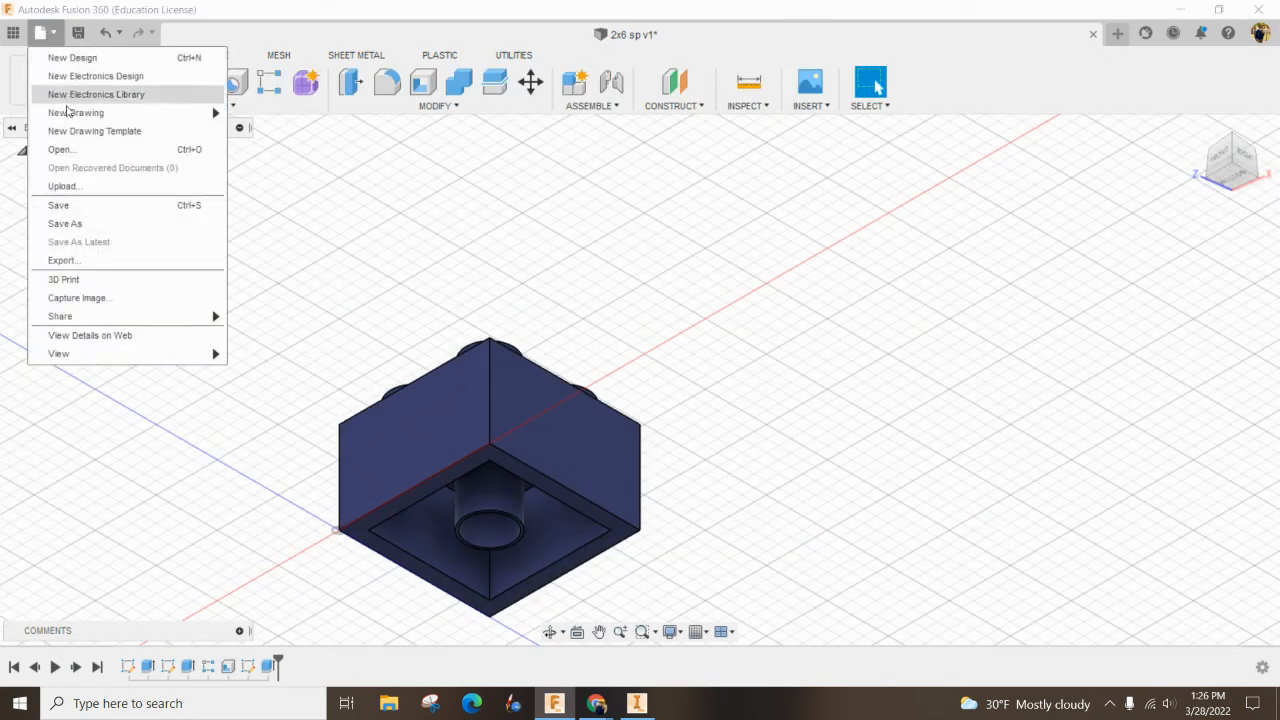
# Save As a new design named '2x2 sp' in the LEGO folder.
pyautogui.click(65, 223)
pyautogui.write('2x2 sp')
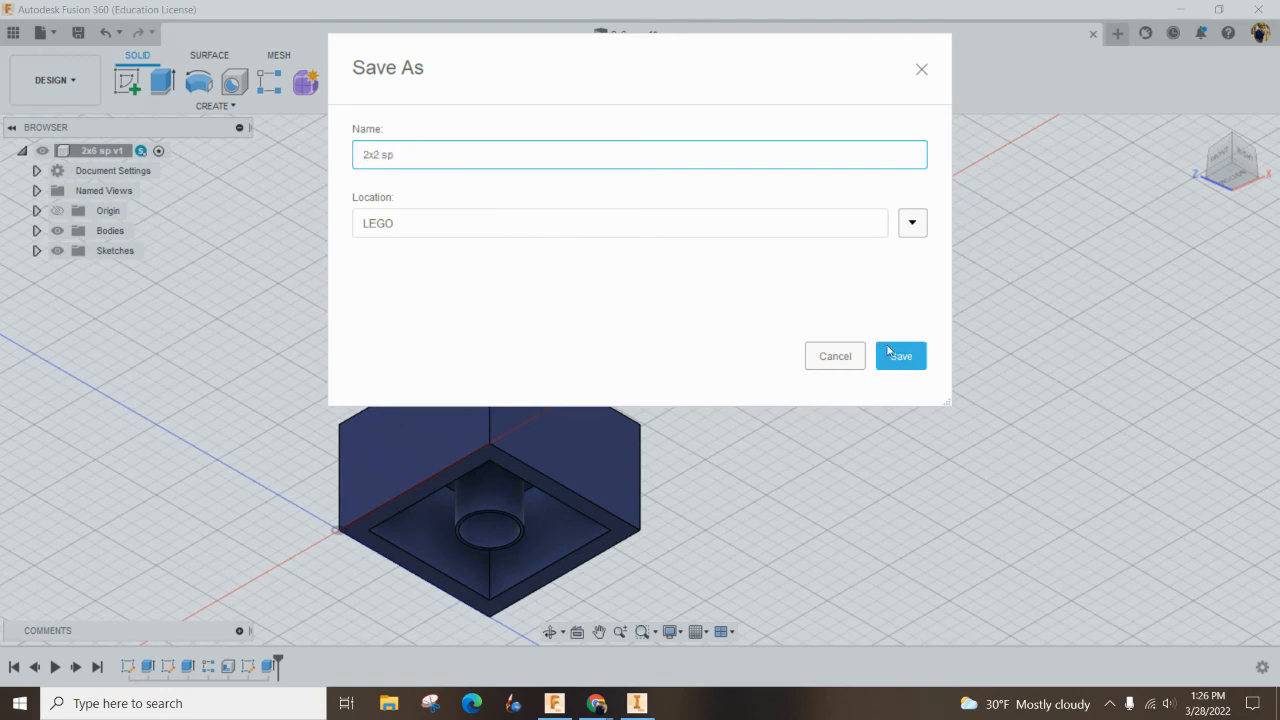
pyautogui.click(898, 356)
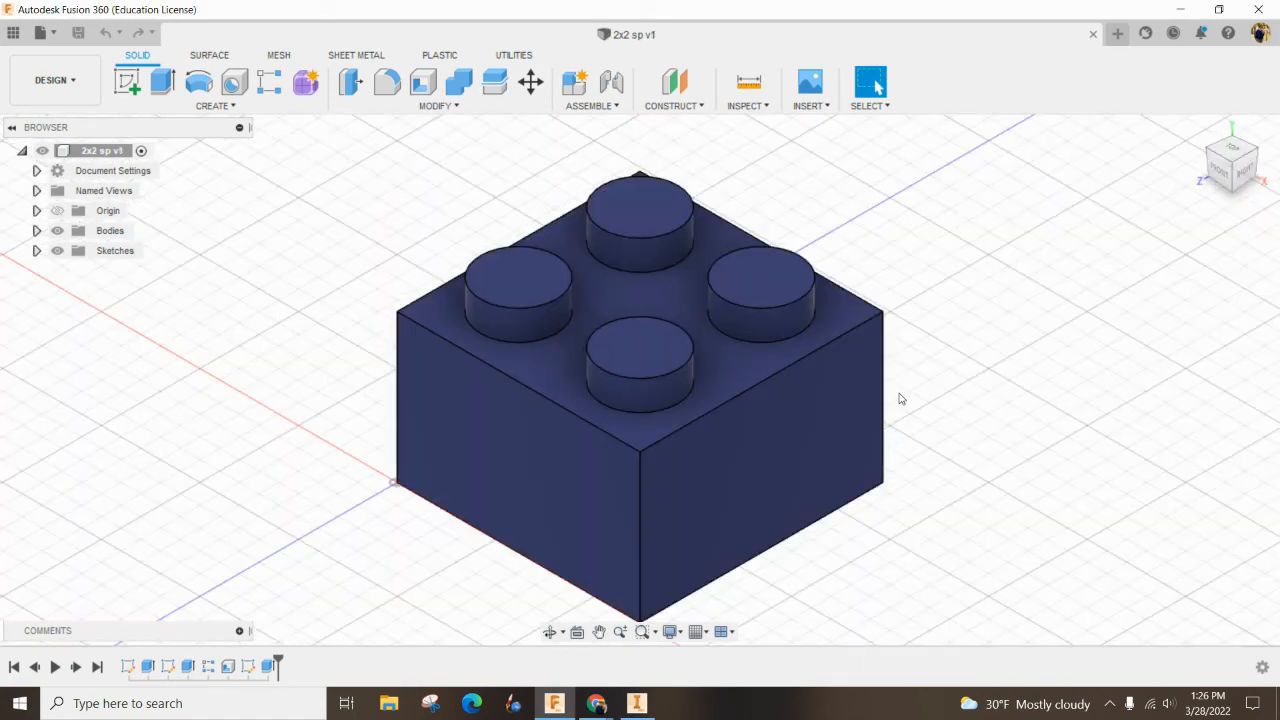
pyautogui.moveTo(864, 394)
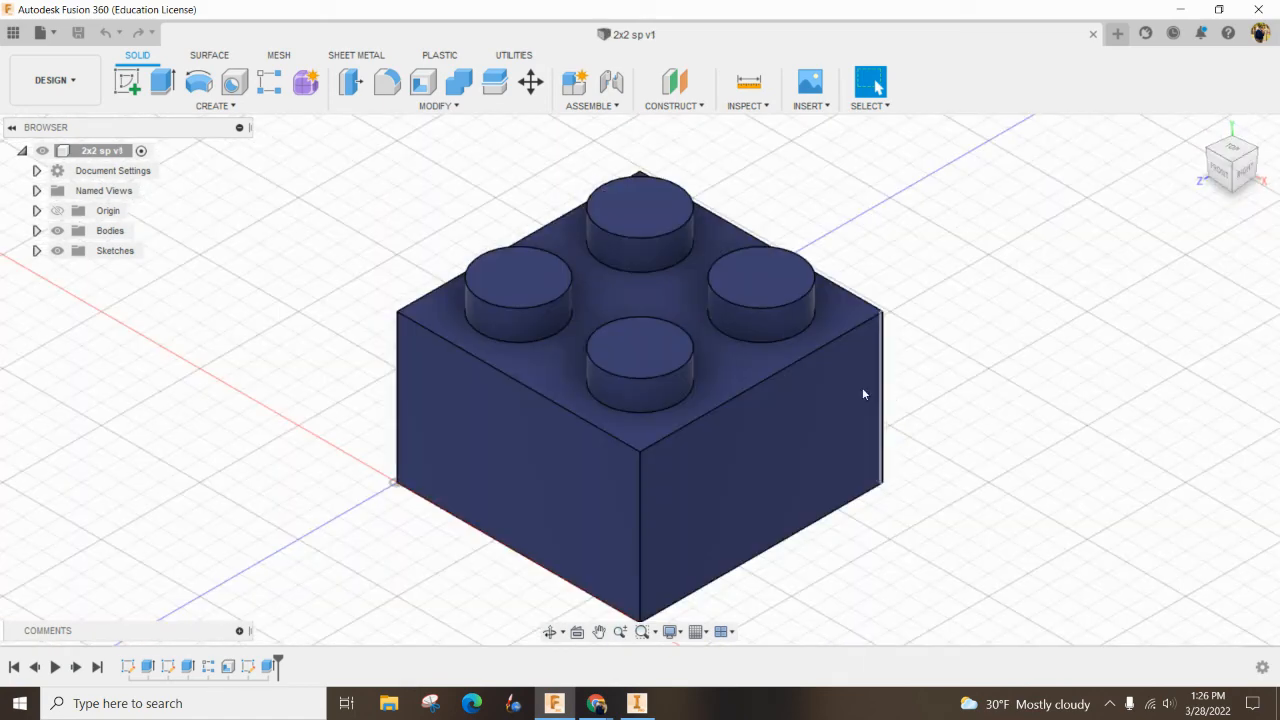